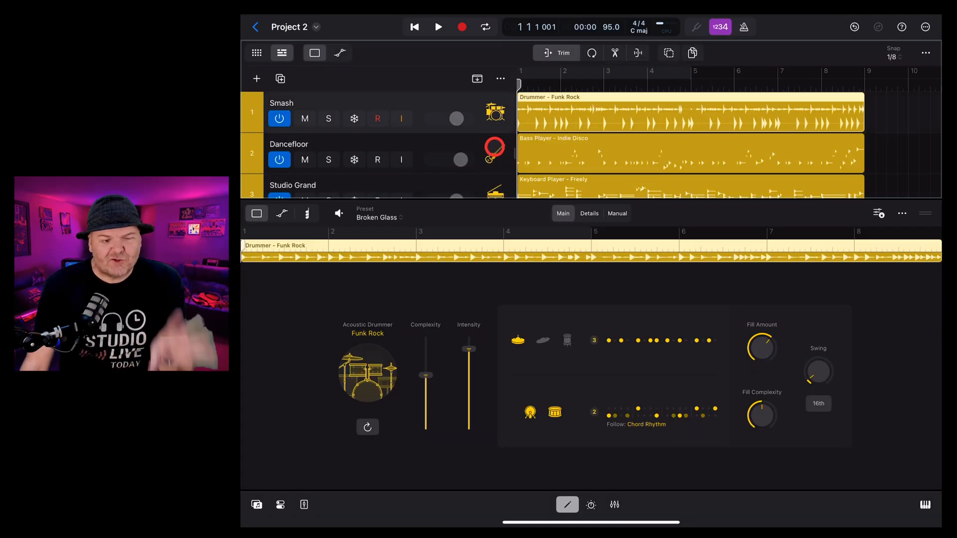
Step: Remove the Studio Grand Keyboard Player track, leaving only drums and bass
click(580, 160)
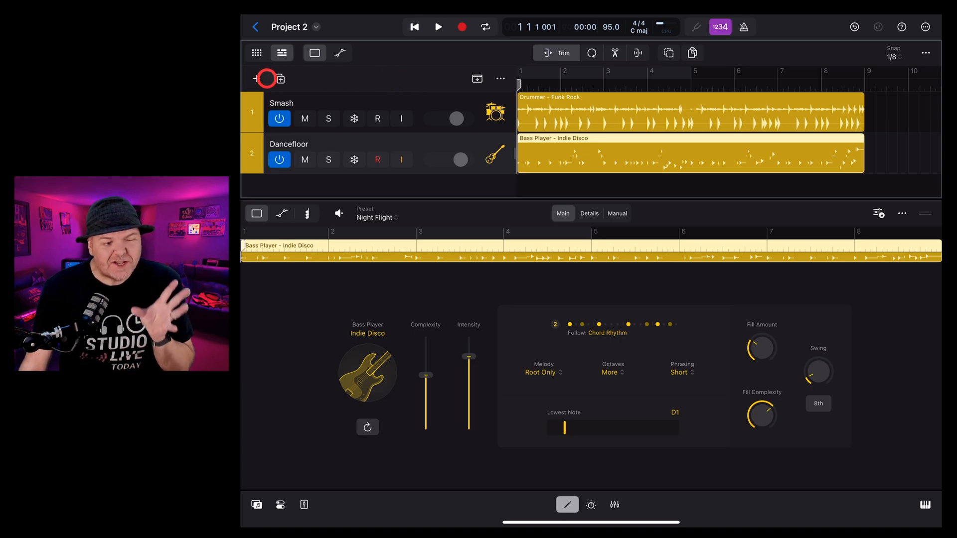
Step: Add a new Session Player track using Keyboard Player (Studio Grand, Freely style)
click(256, 79)
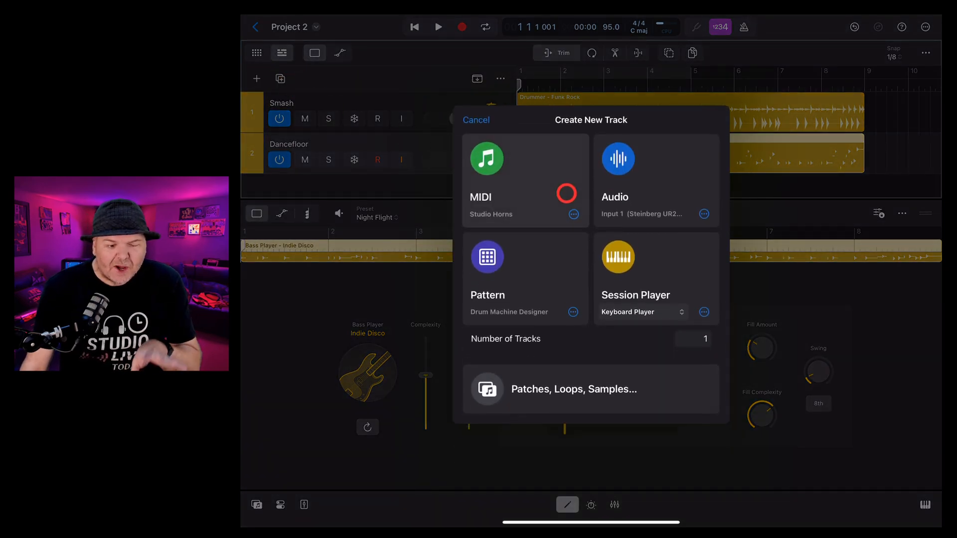
click(640, 312)
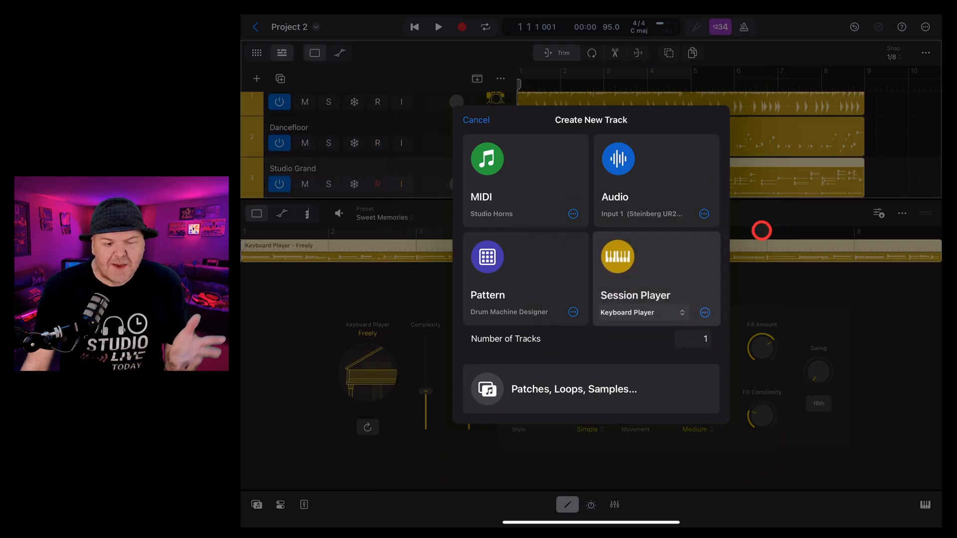
click(476, 120)
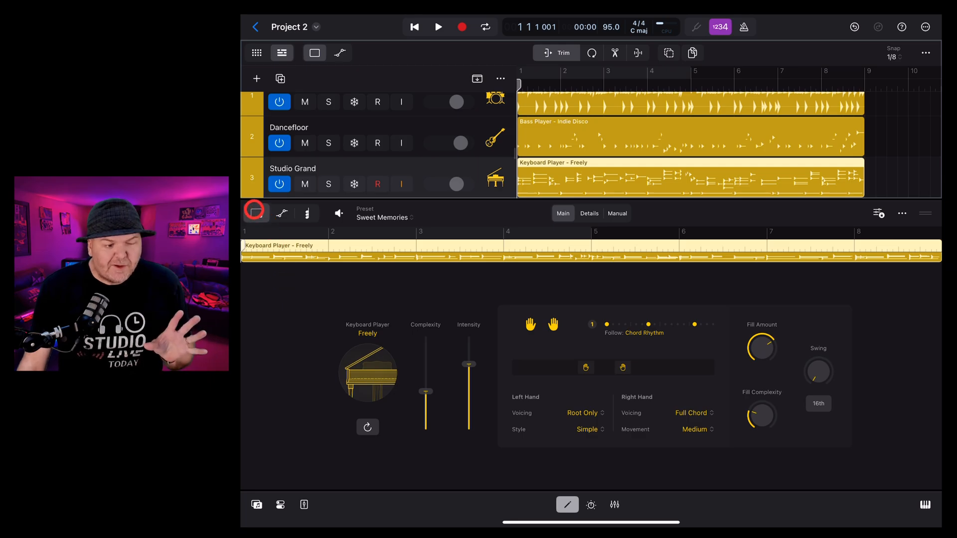
click(305, 213)
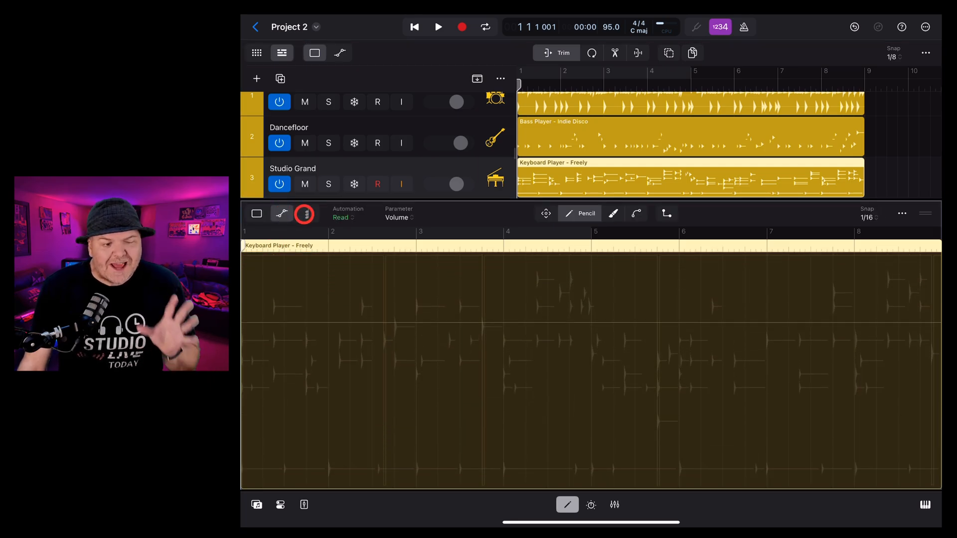
click(305, 214)
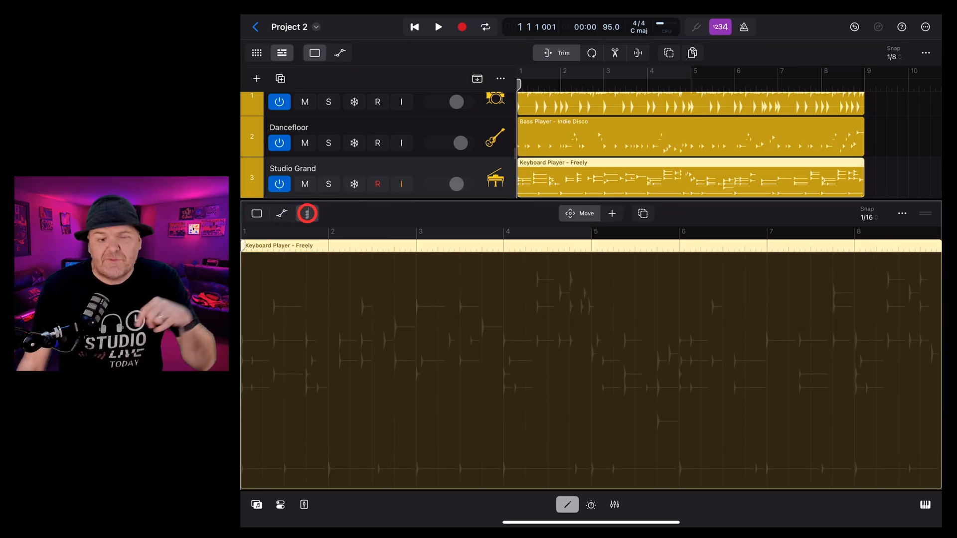
click(257, 213)
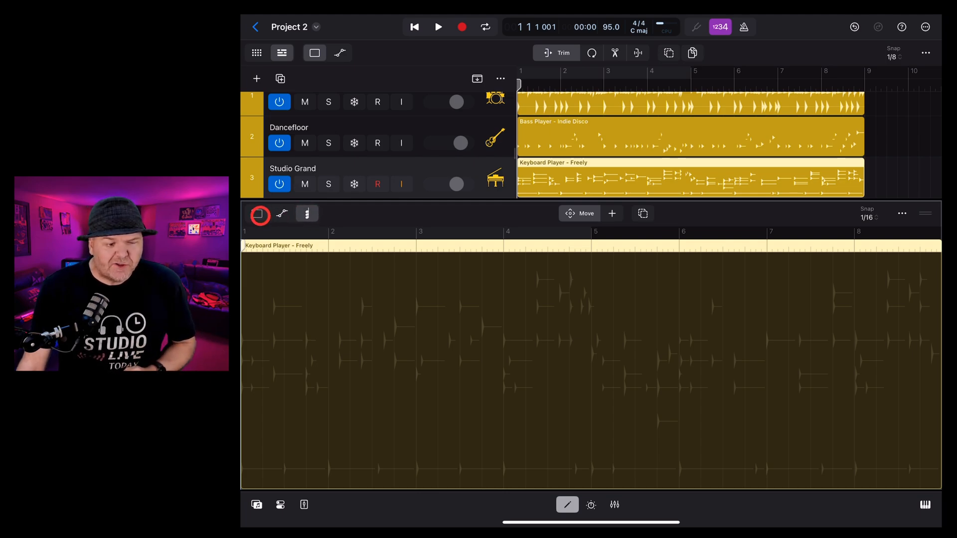
click(258, 214)
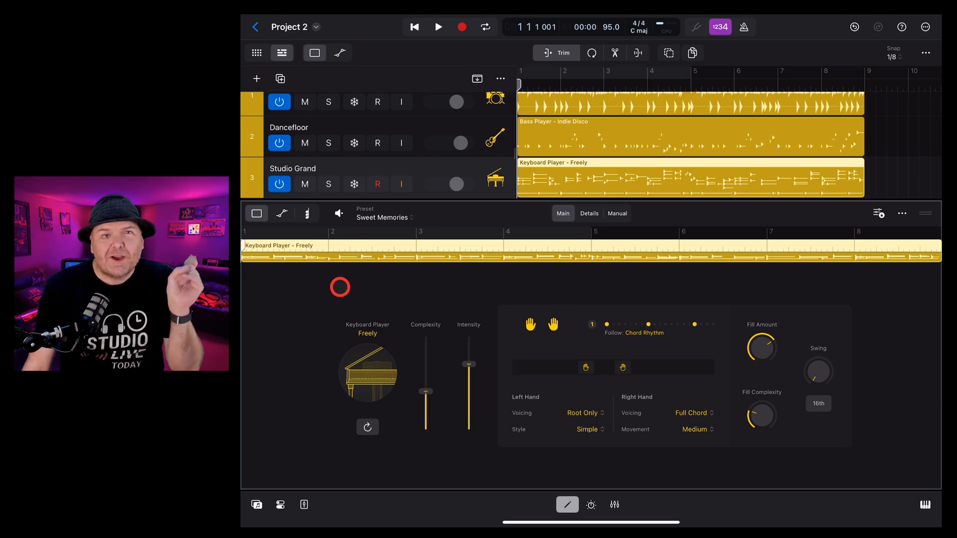
click(339, 214)
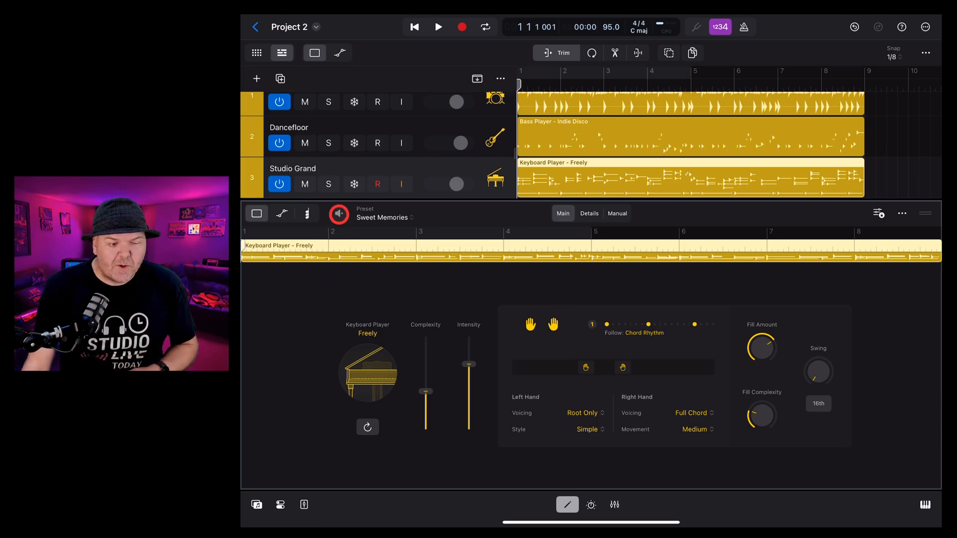
click(439, 27)
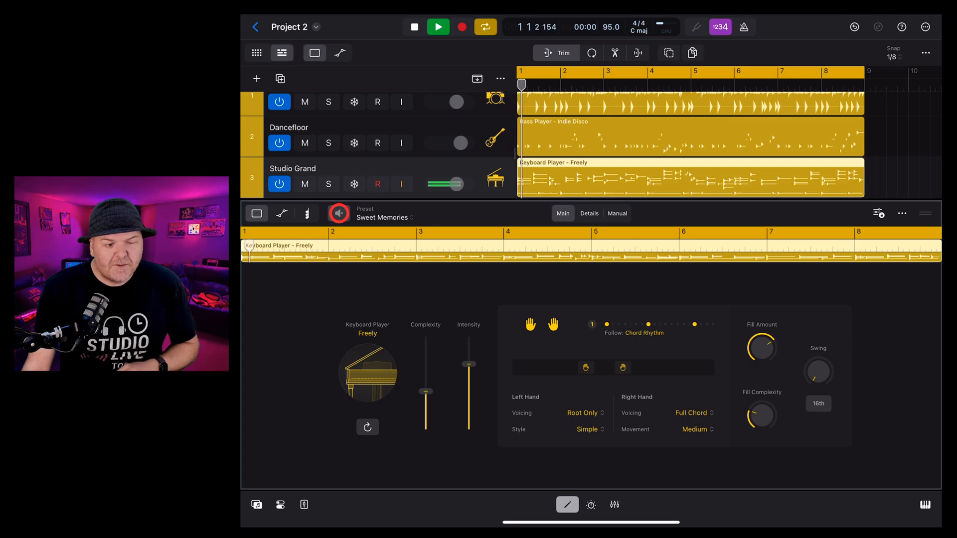
click(438, 26)
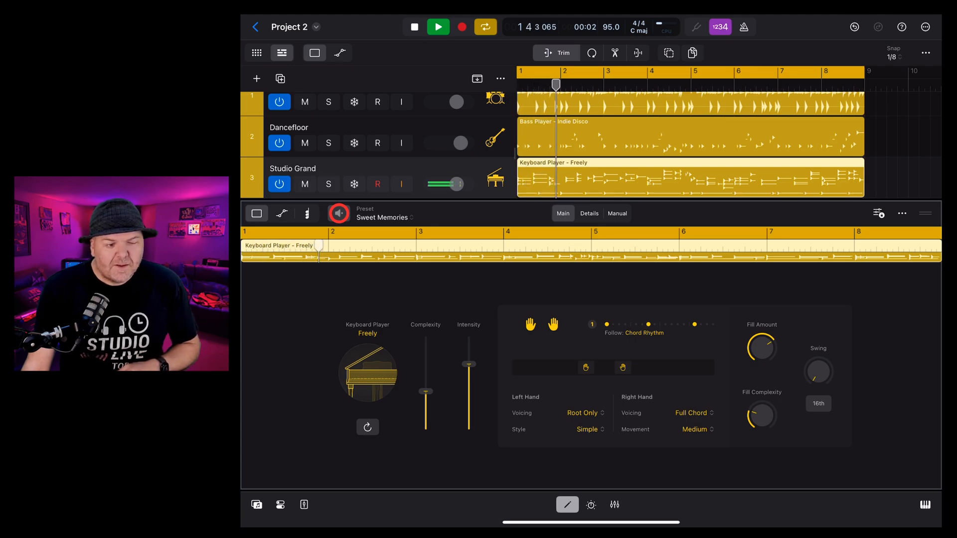
click(438, 26)
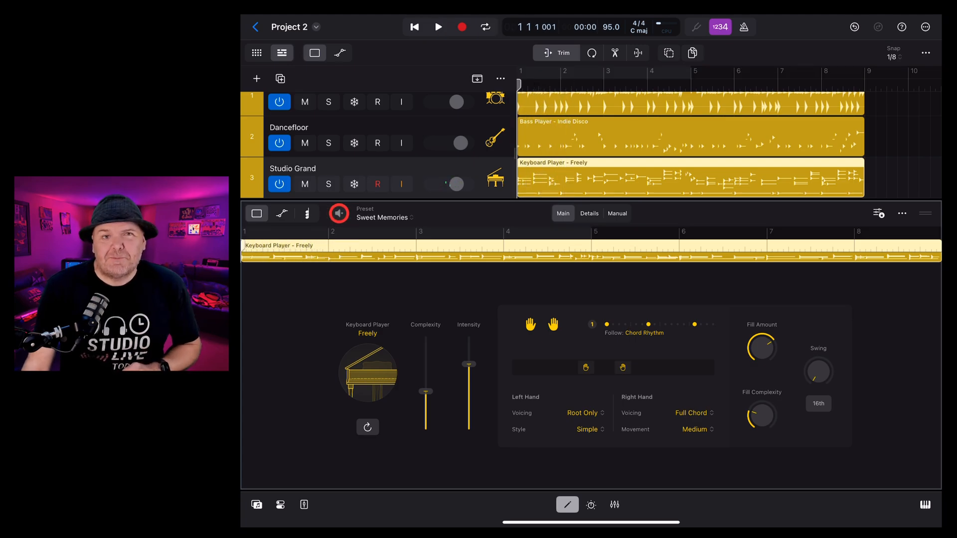
click(382, 213)
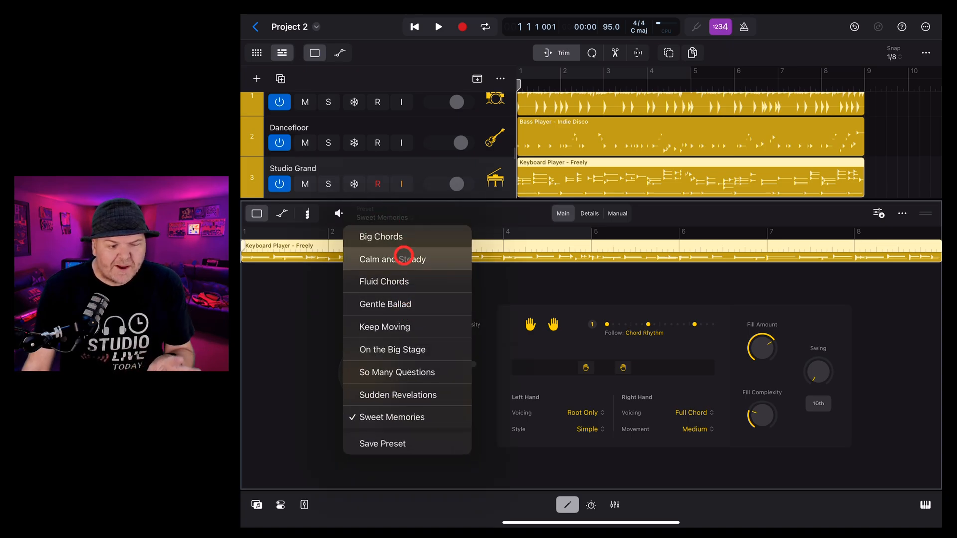
mouse_move(400, 305)
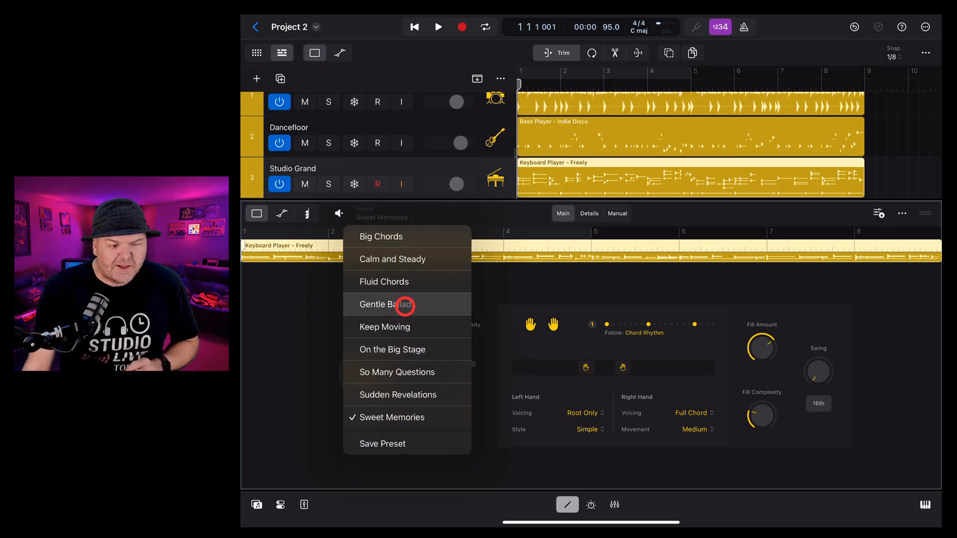
Step: Switch the keyboard part to the Big Chords preset and audition it with the preview button
click(381, 236)
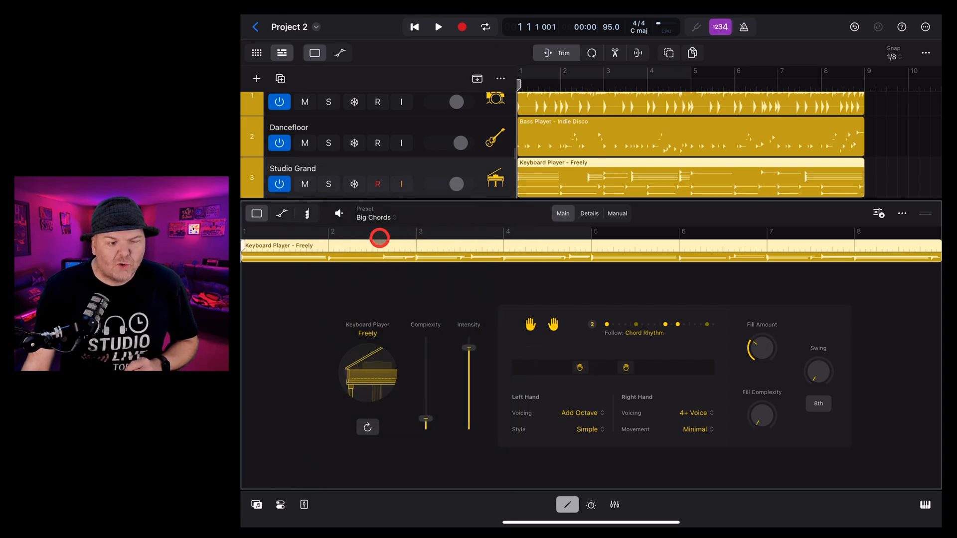
click(438, 25)
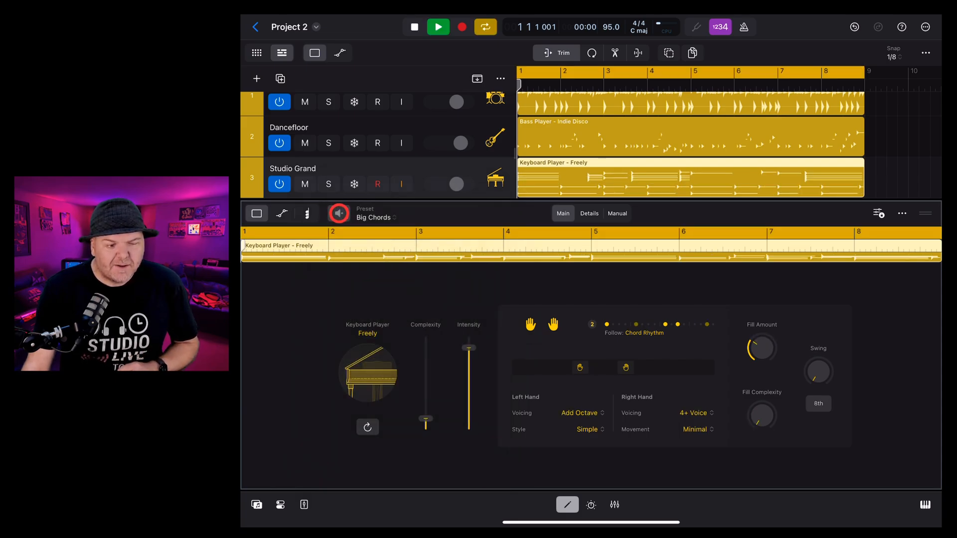
click(437, 27)
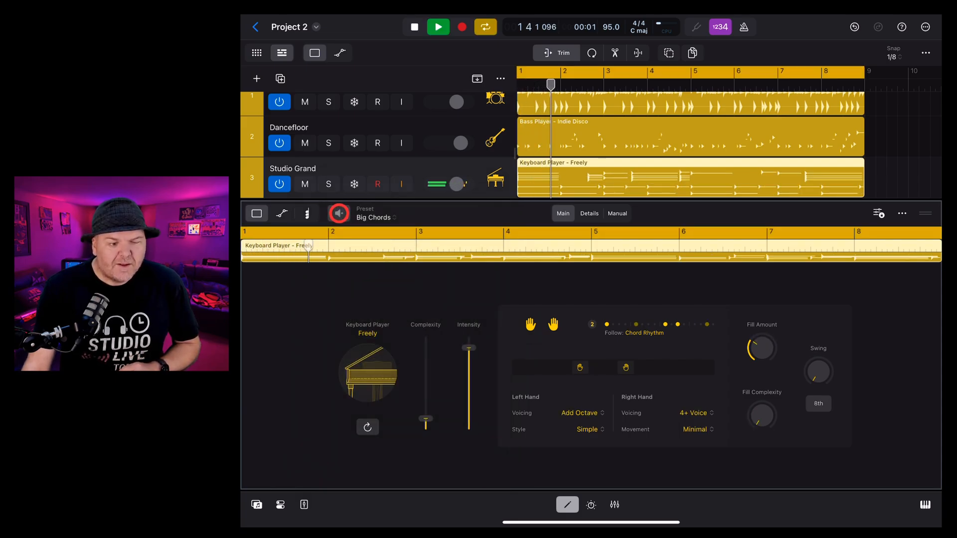
click(438, 27)
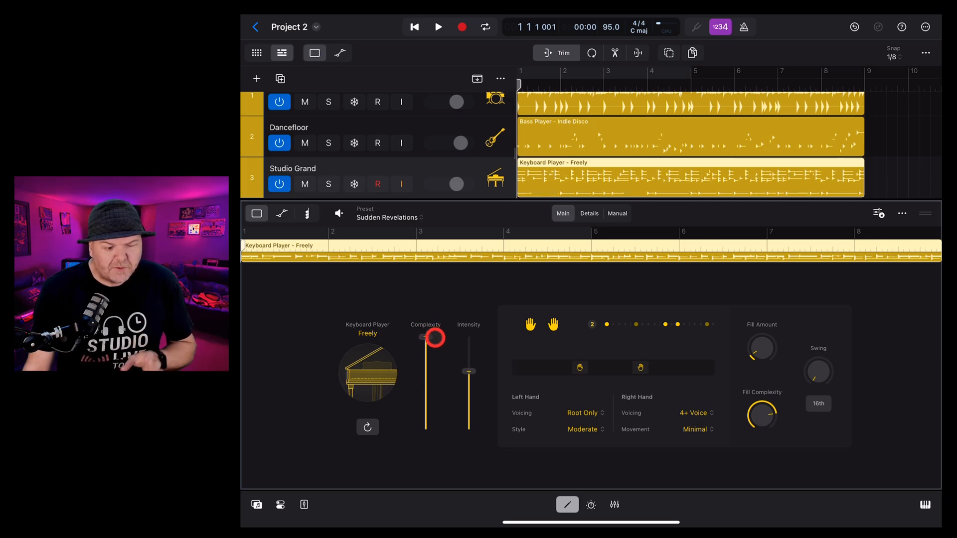
Step: Audition the Sudden Revelations part at minimum Complexity, then return Complexity to maximum
drag(433, 336, 434, 426)
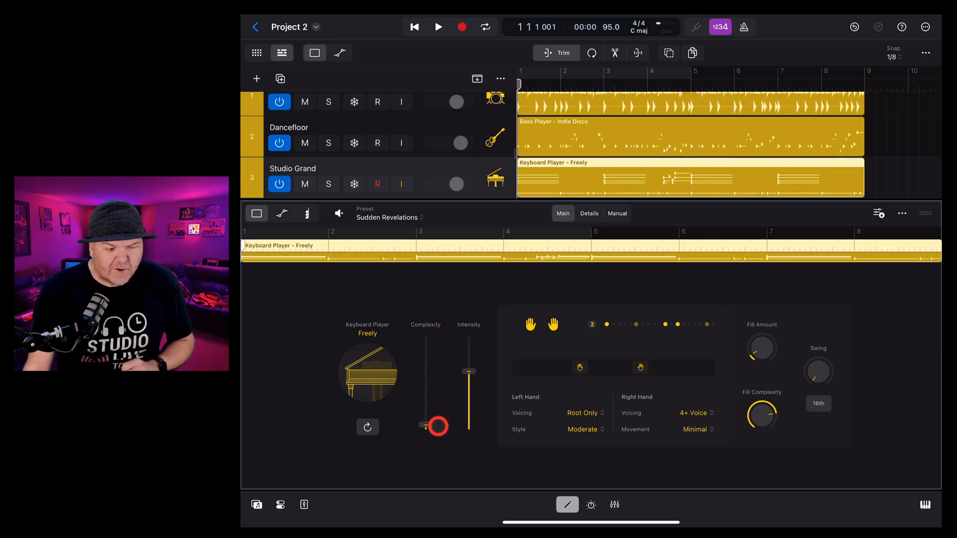
click(437, 27)
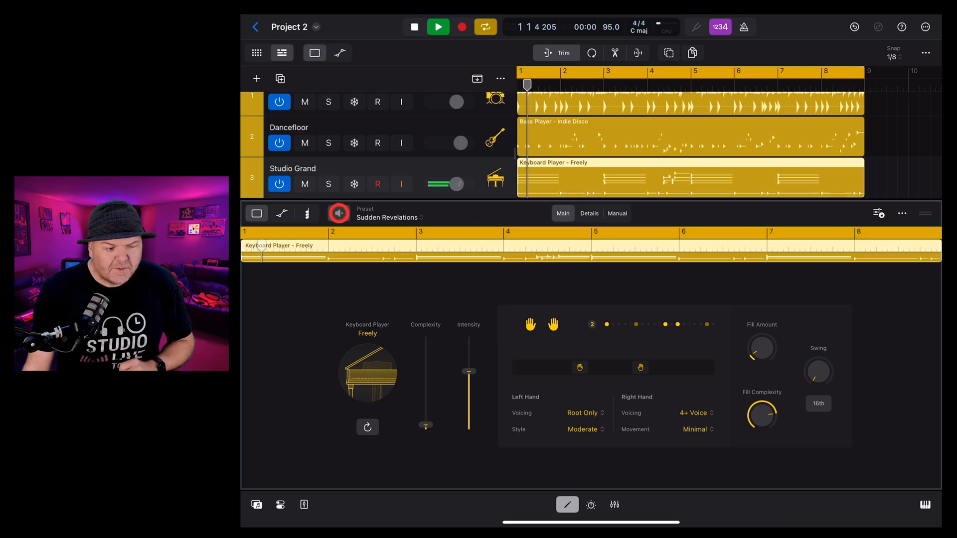
click(438, 27)
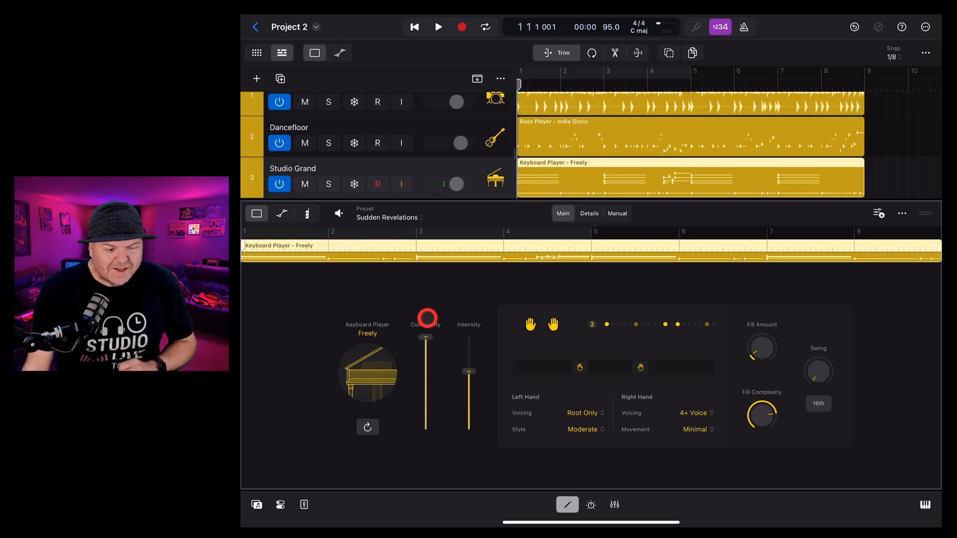
click(438, 27)
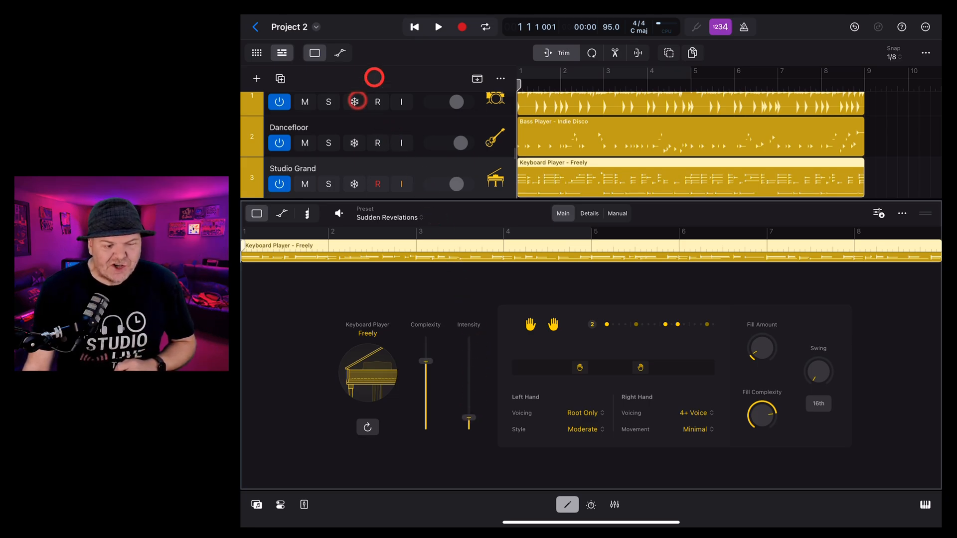
Step: Audition the part at lowest Intensity, then raise the Intensity slider back up
click(439, 27)
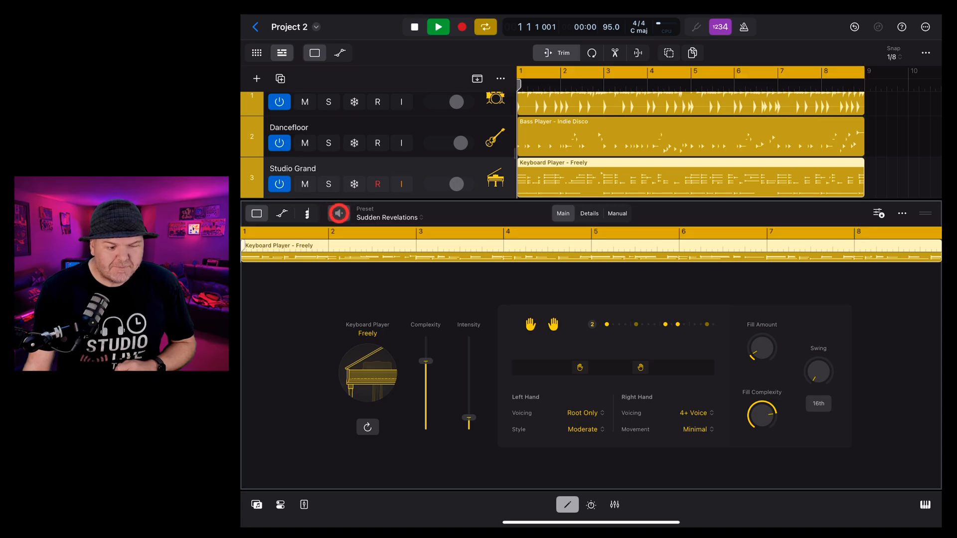
click(438, 26)
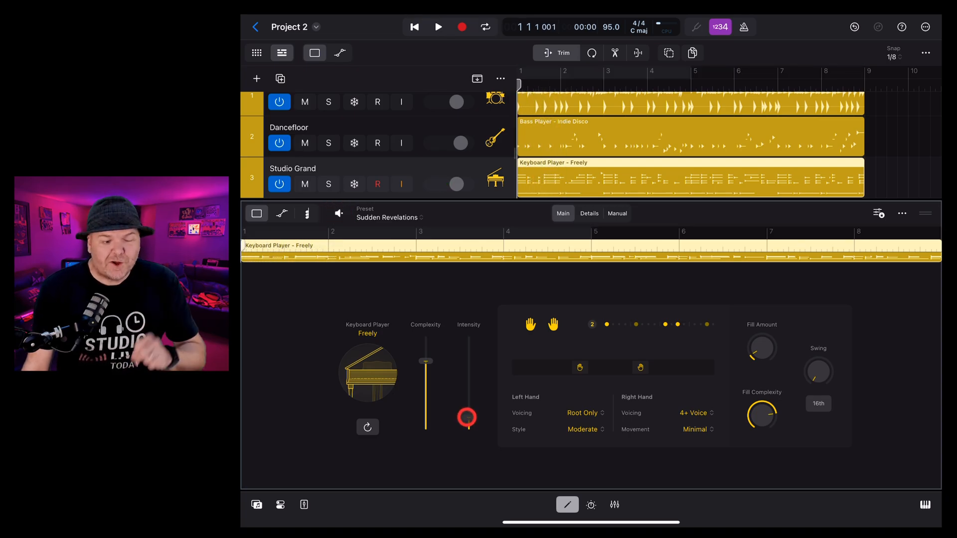
click(439, 27)
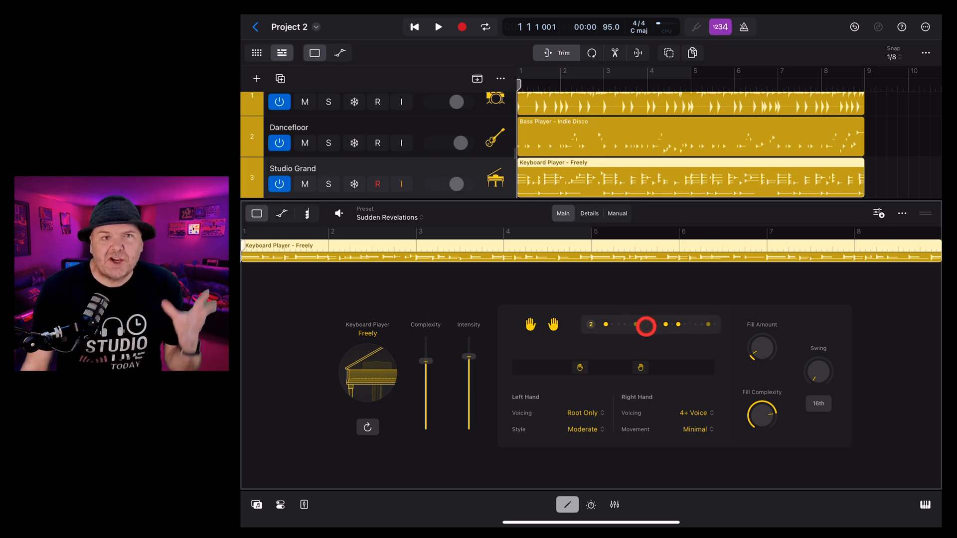
Step: In the Patterns popover, turn off Chords follow and select rhythm pattern 4
click(640, 325)
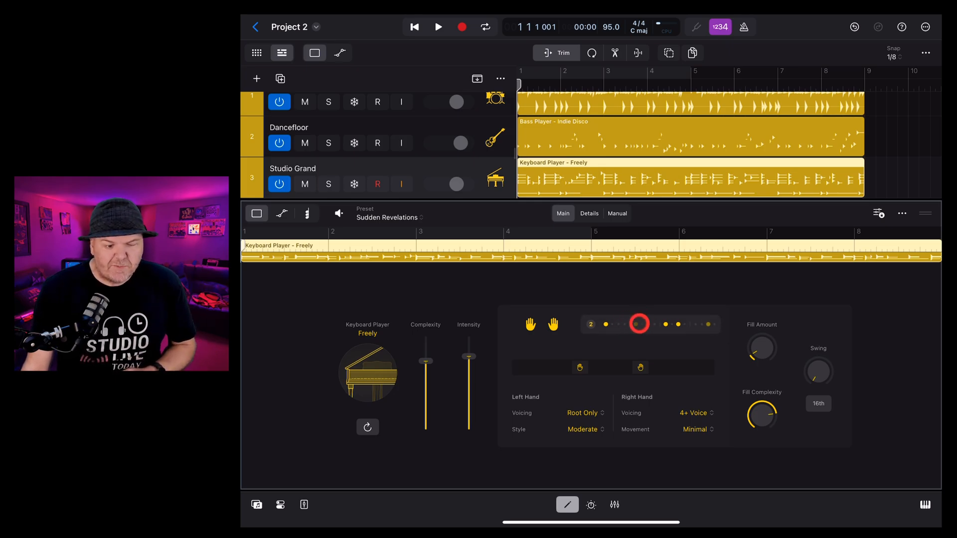
click(640, 324)
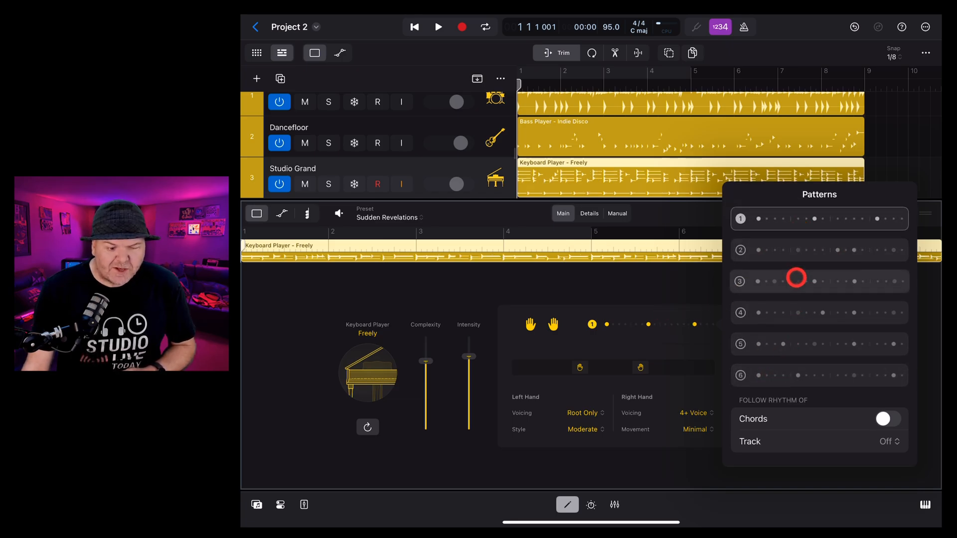
click(820, 312)
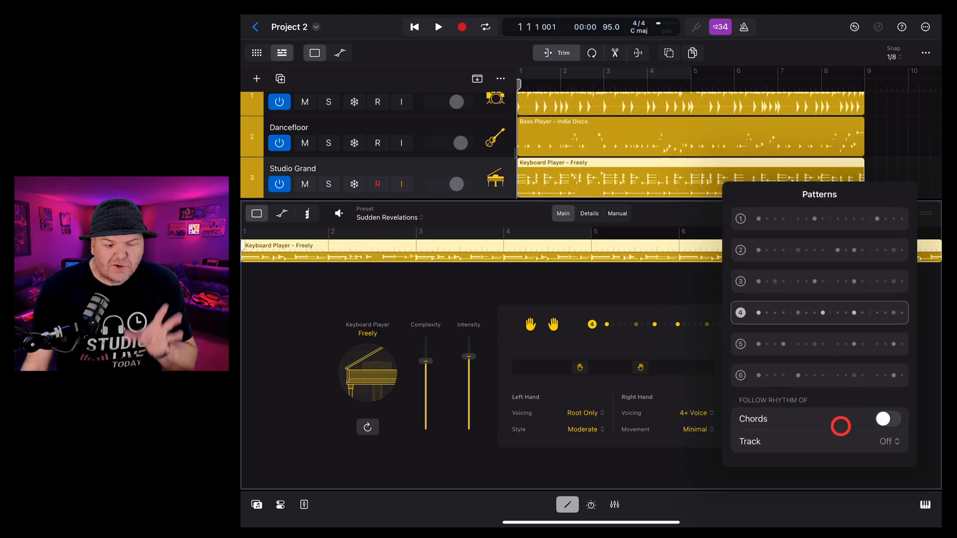
Step: Set Follow Rhythm Of to the chords and the Smash track
click(885, 419)
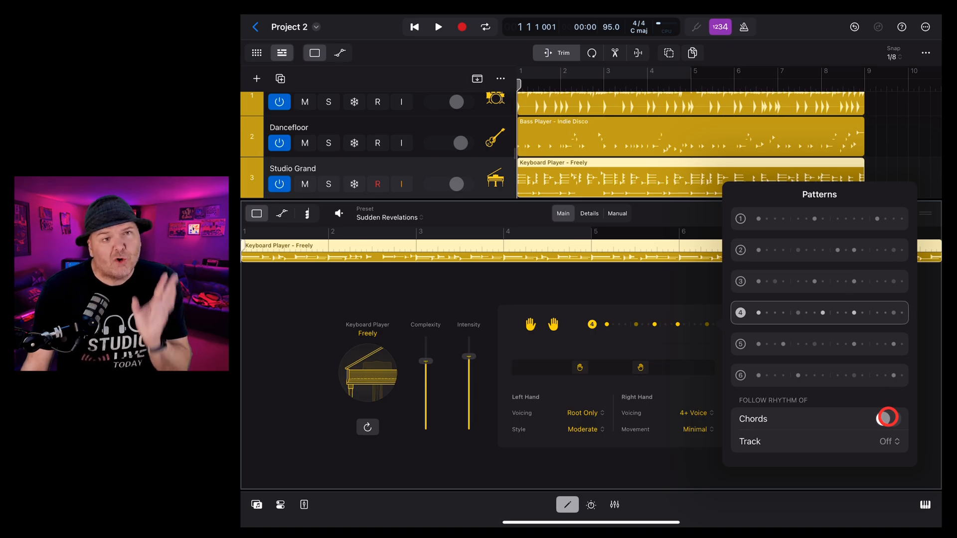
click(889, 418)
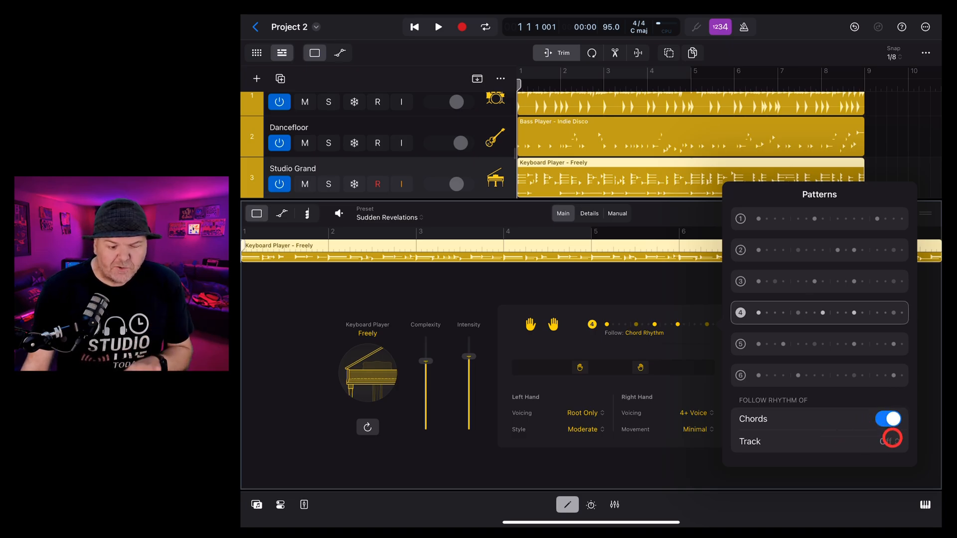
click(890, 440)
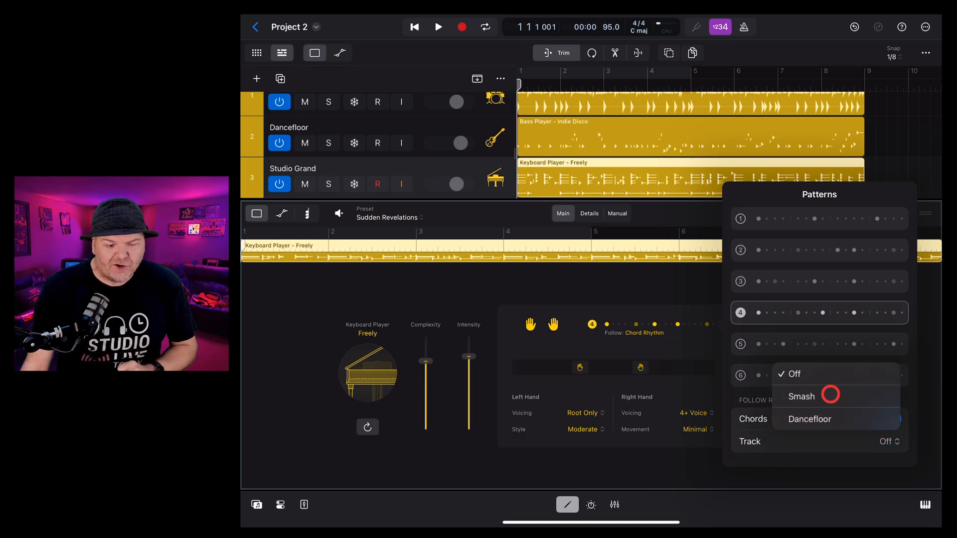
click(801, 396)
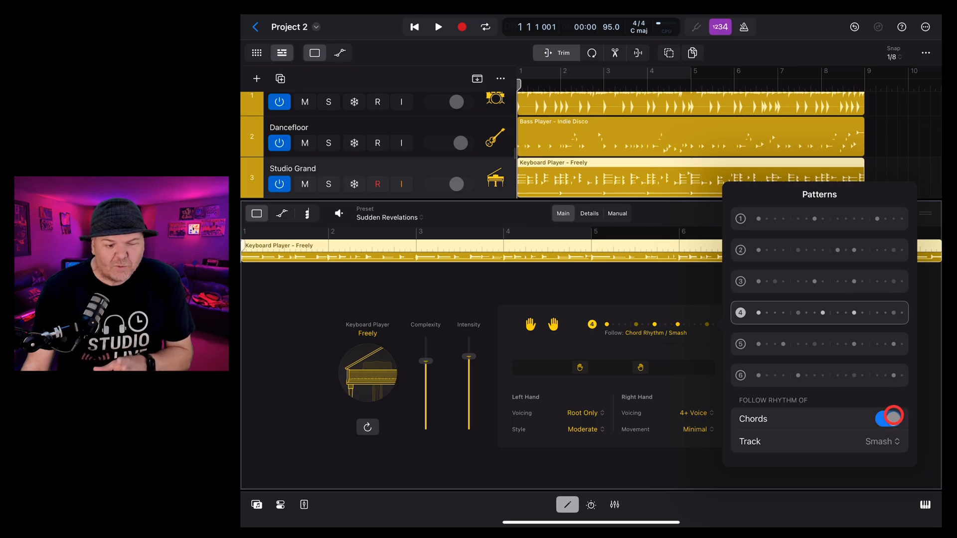
click(887, 419)
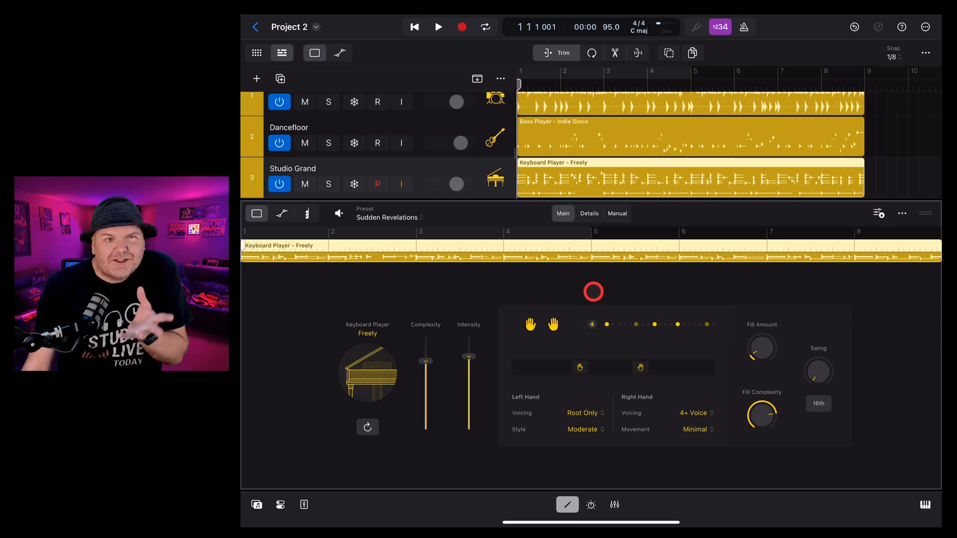
Step: Regenerate the Freely keyboard region into a fresh variation via the refresh button
click(367, 427)
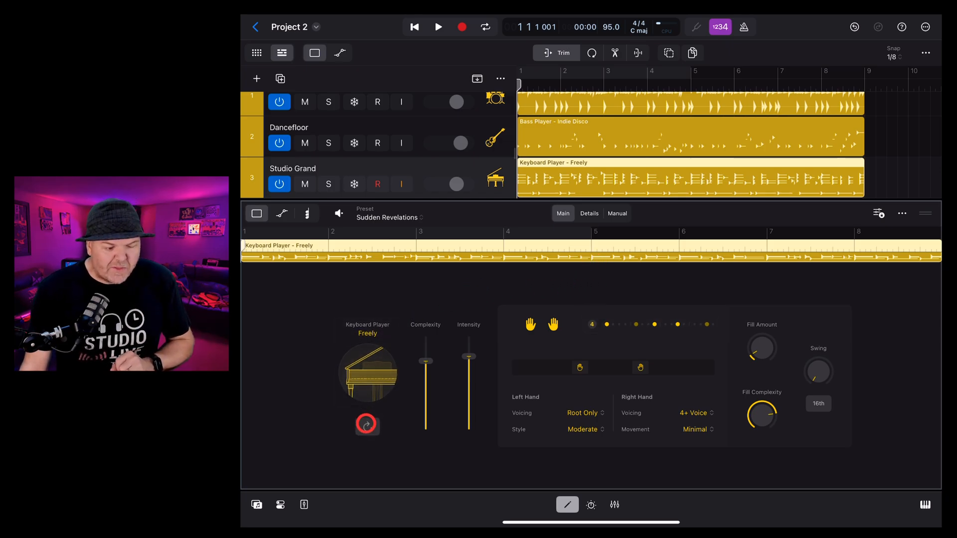
click(366, 424)
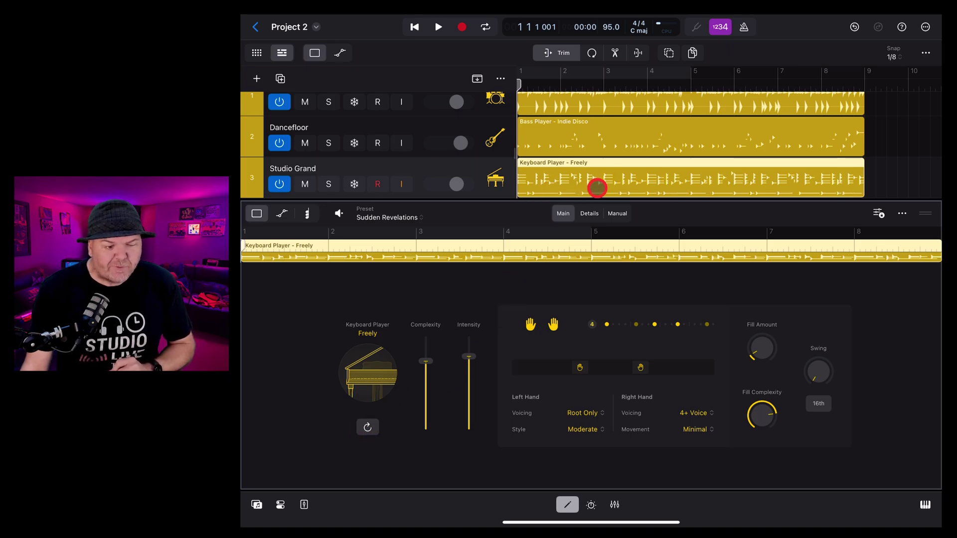
click(366, 426)
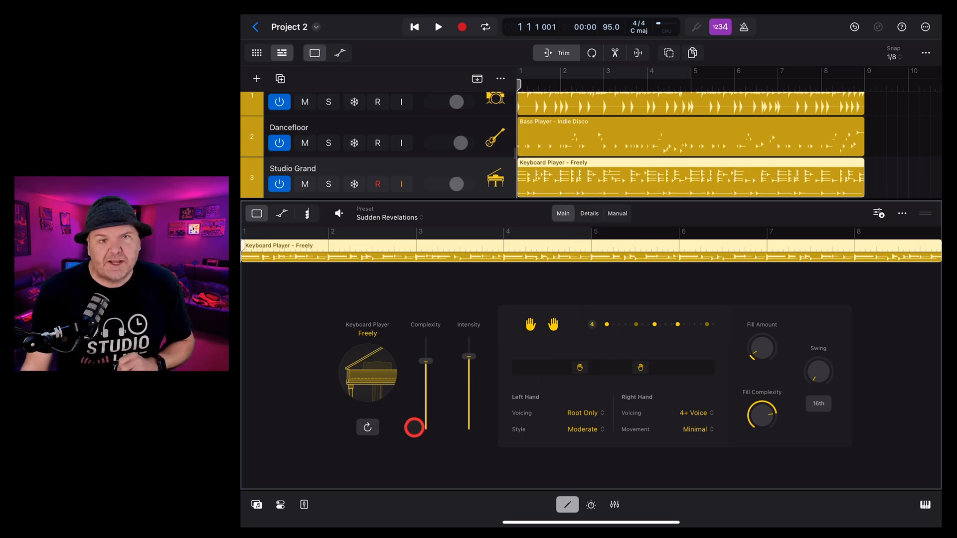
Step: Toggle the left and right hand icons and shift the split point between hands
click(530, 323)
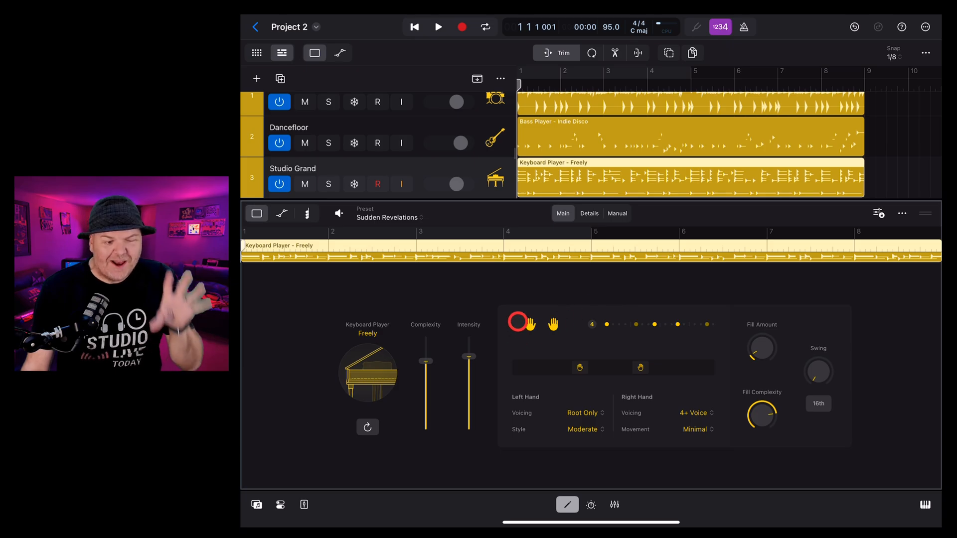
click(600, 366)
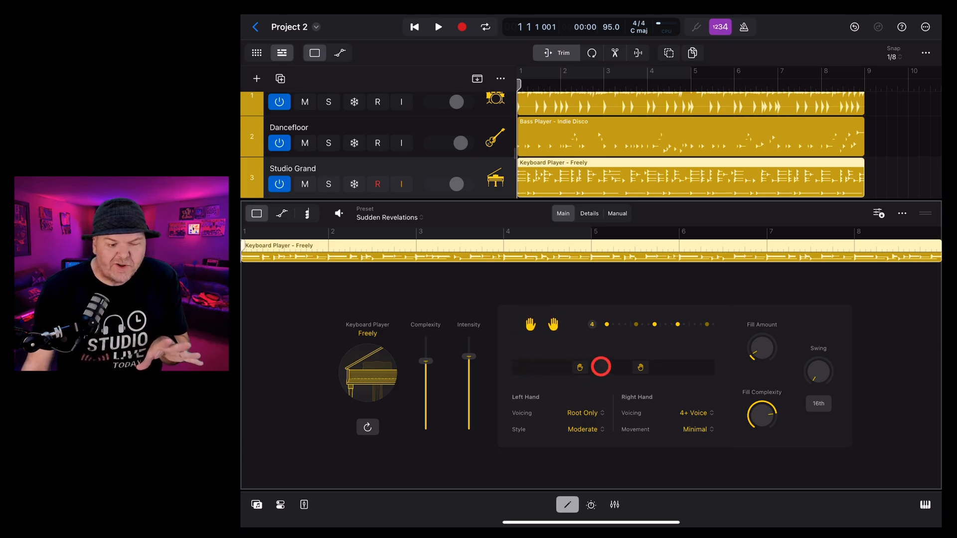
drag(599, 366, 647, 369)
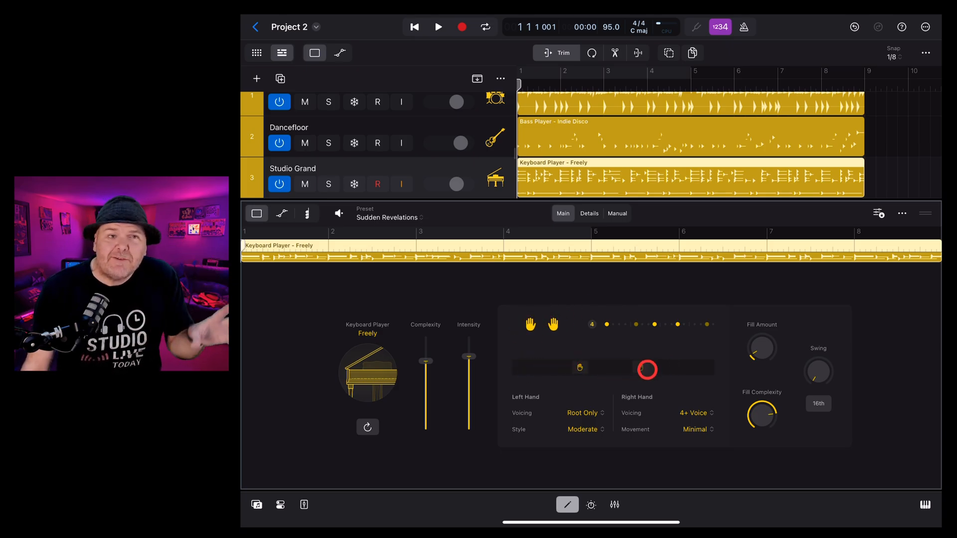
click(552, 325)
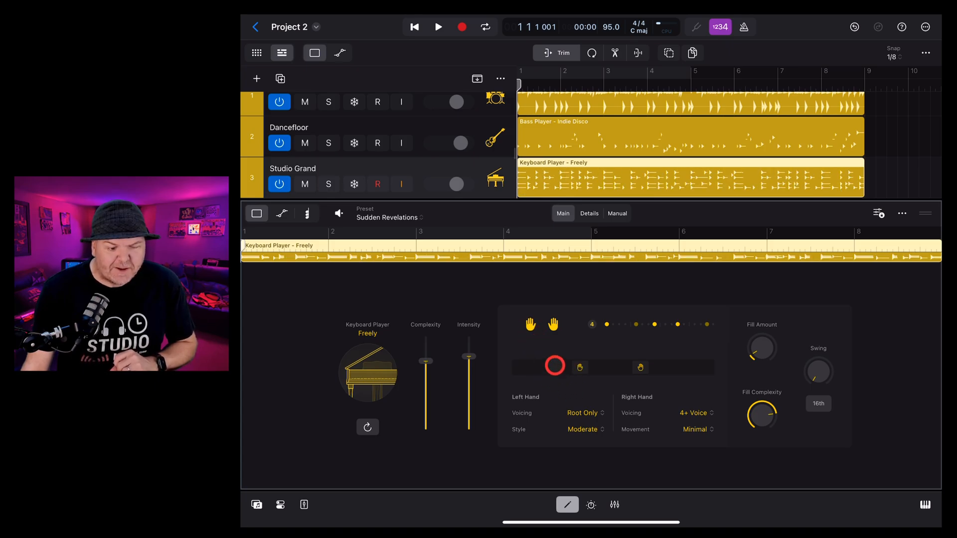
click(553, 325)
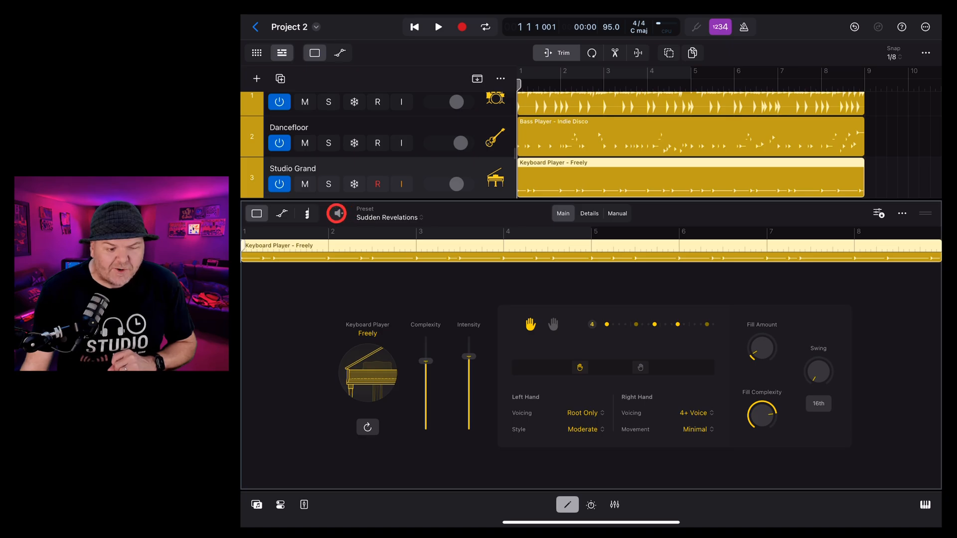
Step: Leave only the right hand active and audition the right-hand part alone
click(438, 27)
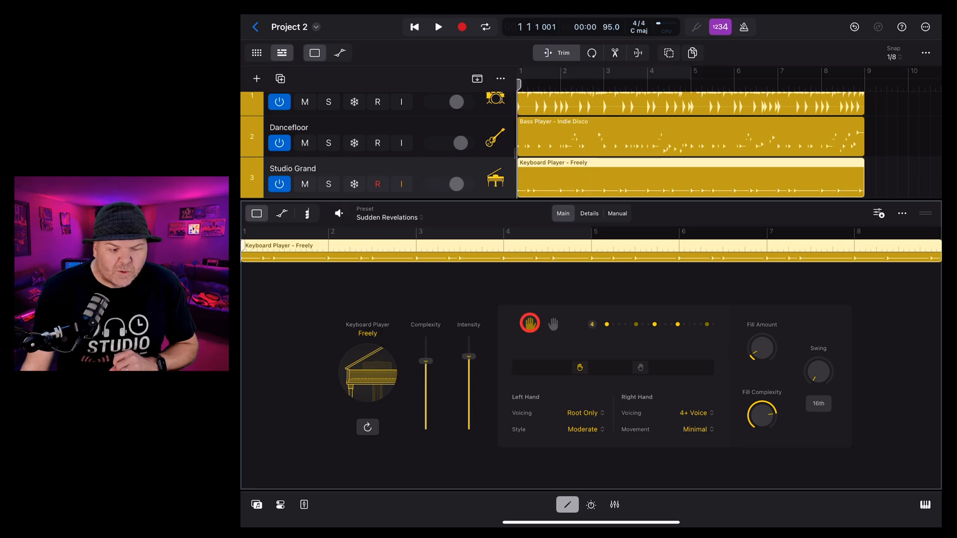
click(552, 324)
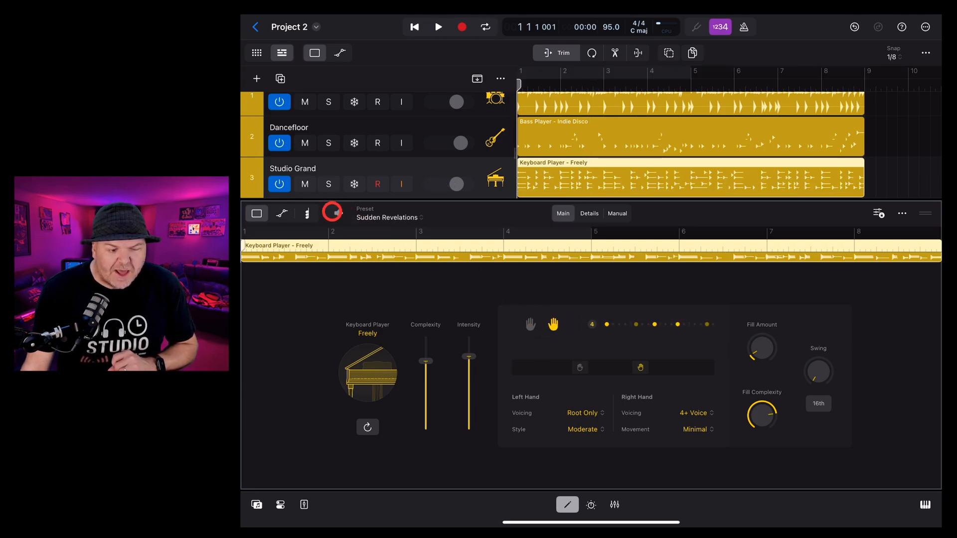
click(439, 27)
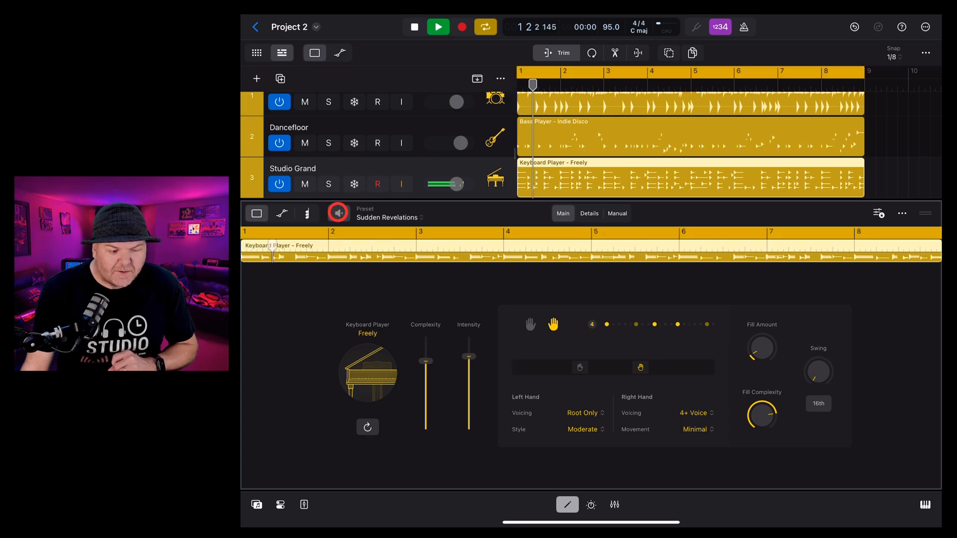
Step: Stop playback, re-audition, and extend the right-hand range to the top
click(438, 27)
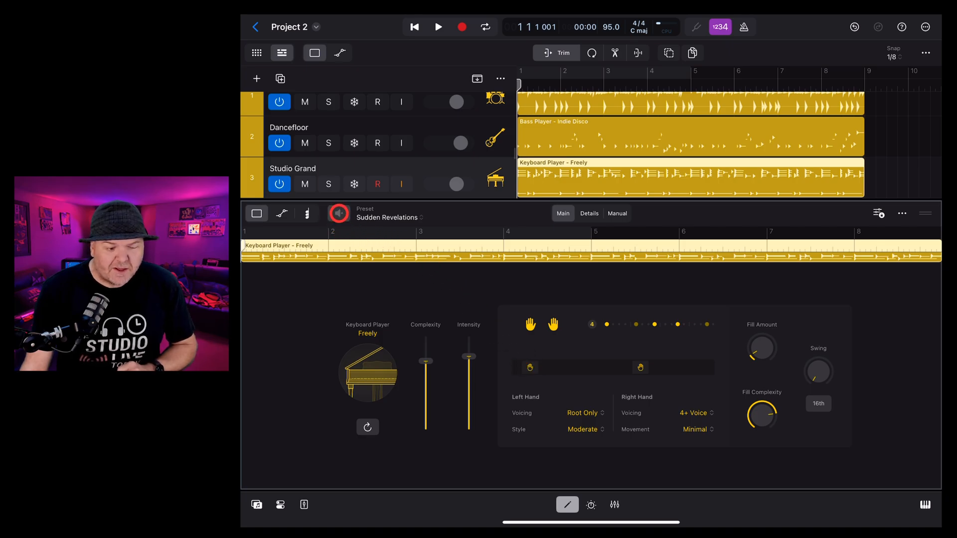
click(439, 27)
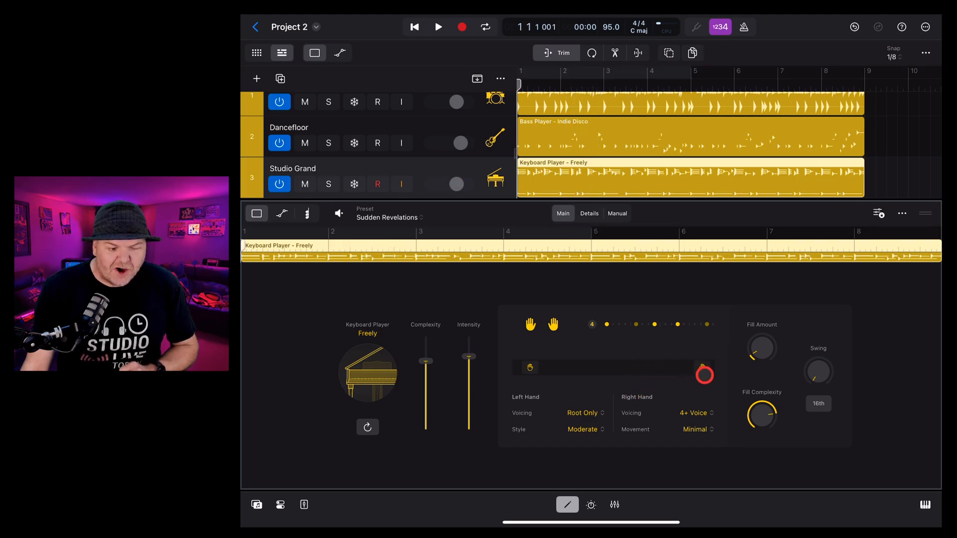
click(438, 26)
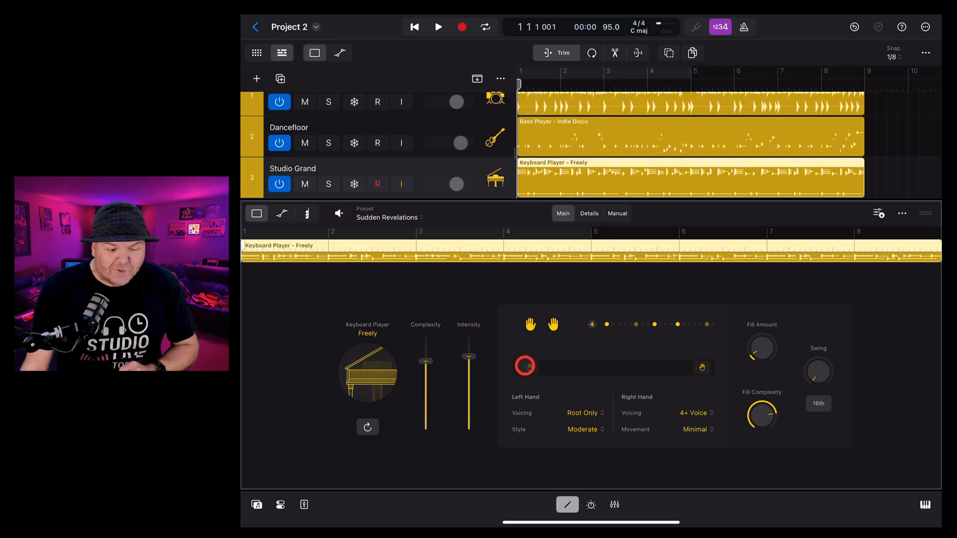
Step: Readjust the left- and right-hand boundaries toward the middle and audition both hands
drag(523, 366, 639, 374)
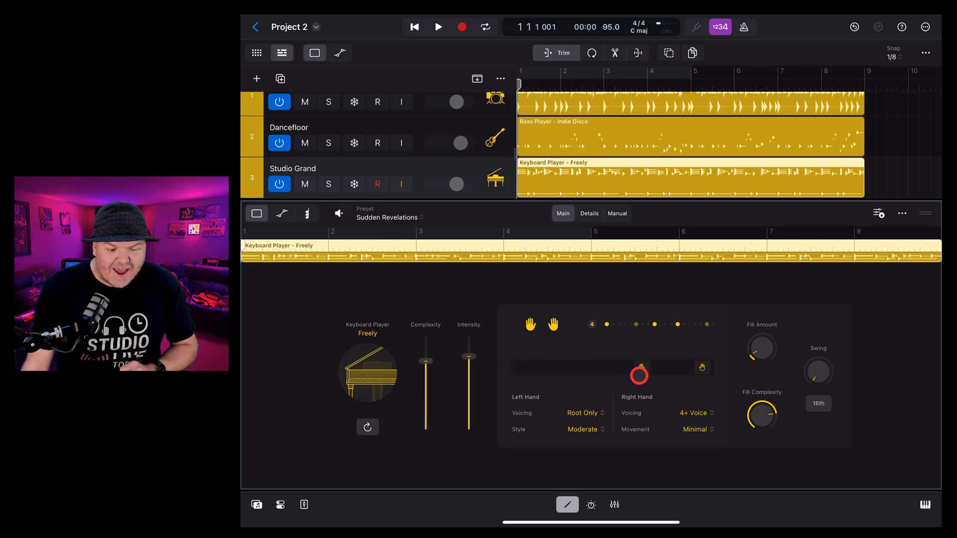
drag(638, 373, 626, 364)
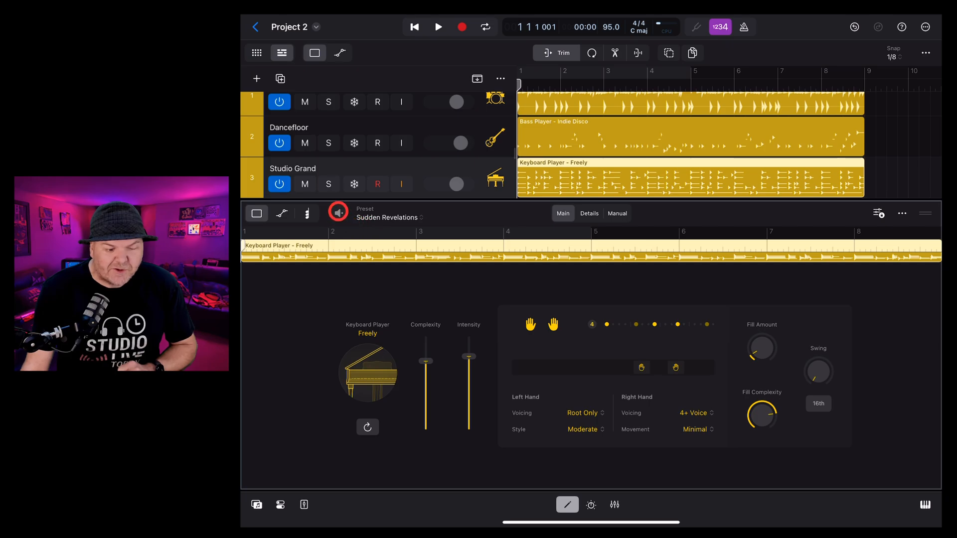
click(439, 27)
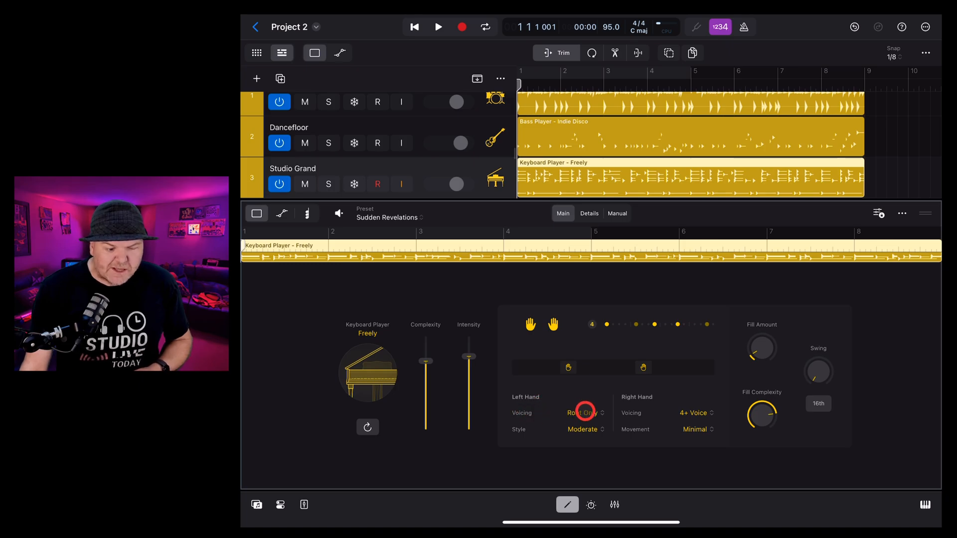
Step: Set Left Hand Voicing to Root, Fifth & Octave and audition the keyboard part
click(582, 412)
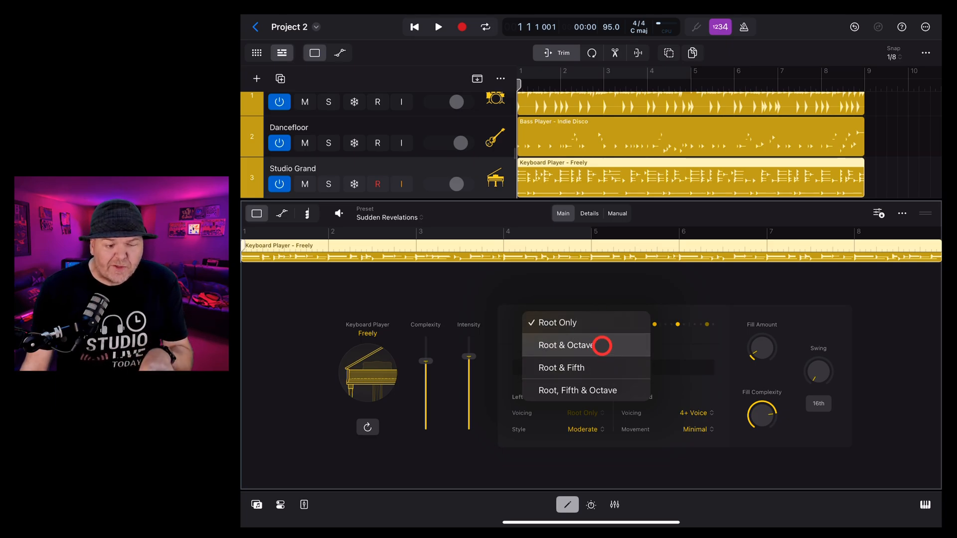
mouse_move(599, 391)
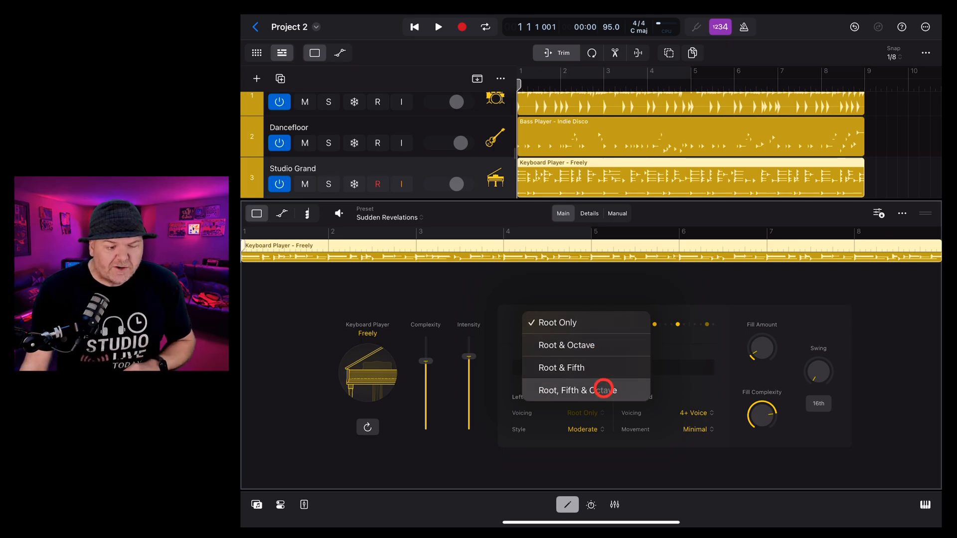
click(586, 391)
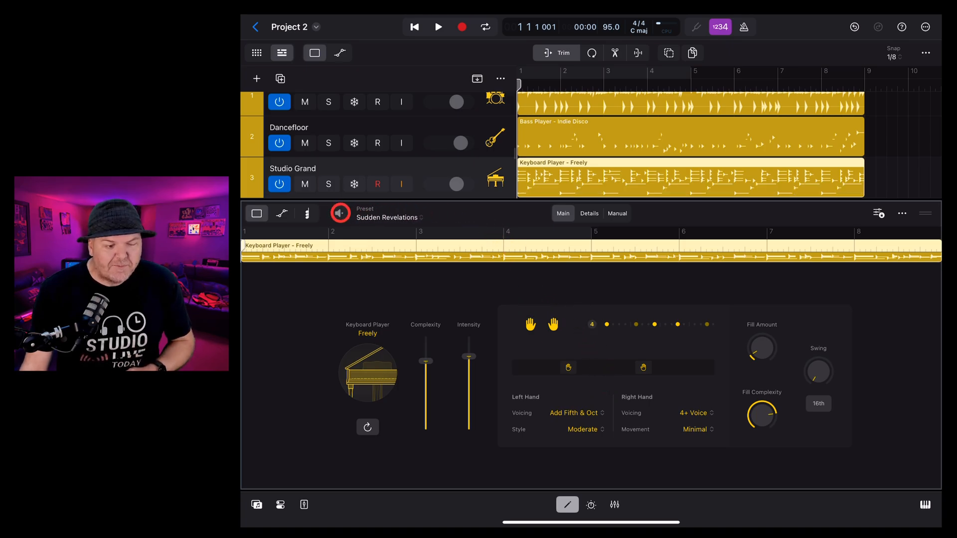
click(437, 27)
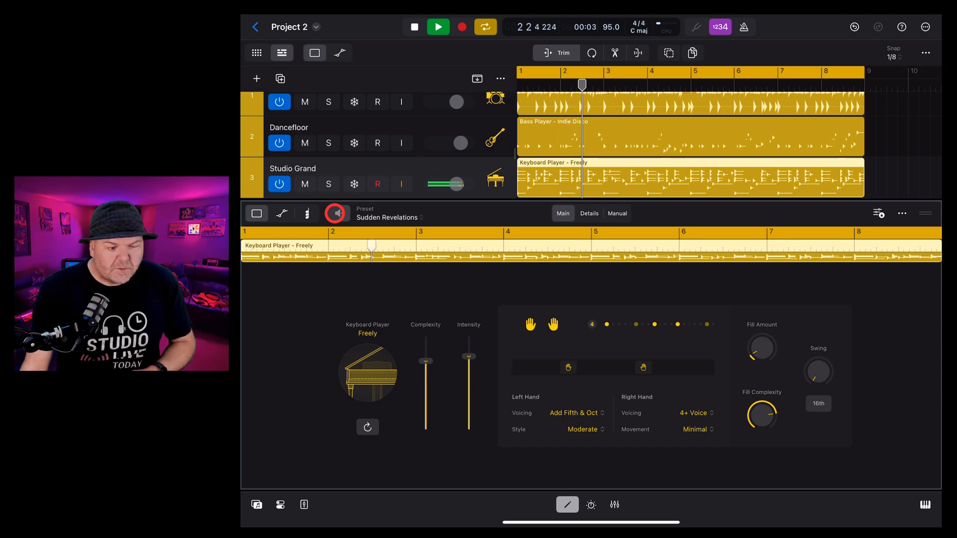
click(438, 26)
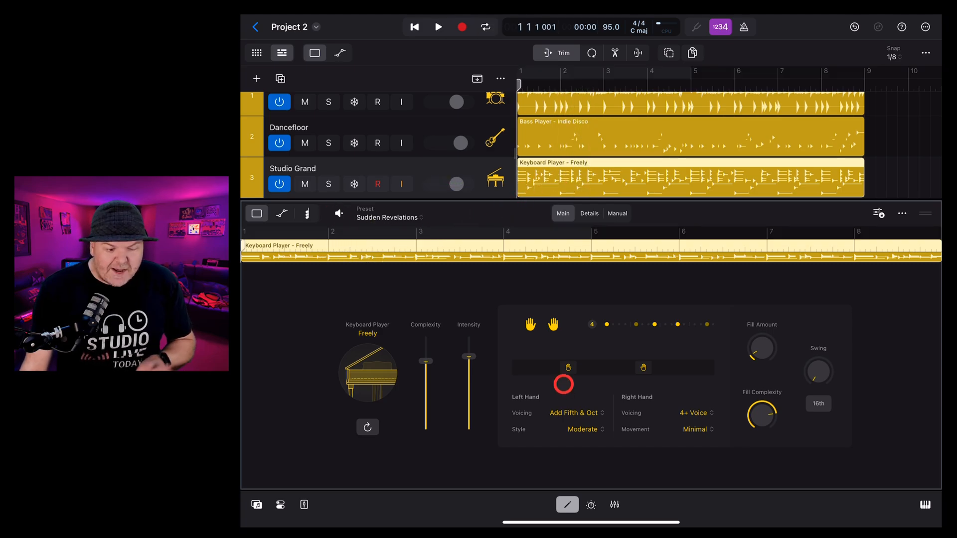
Step: Set the left-hand Style to Complex and audition it
click(583, 429)
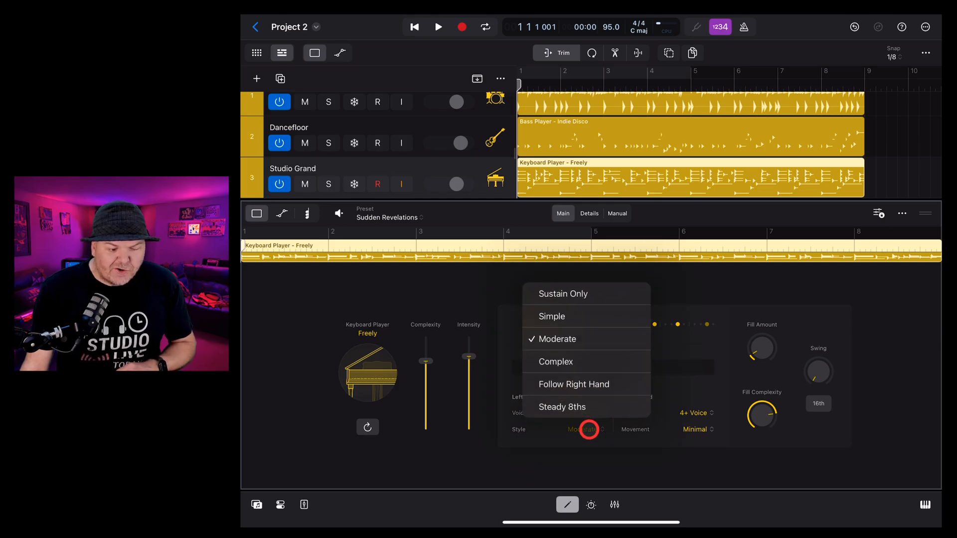
mouse_move(576, 324)
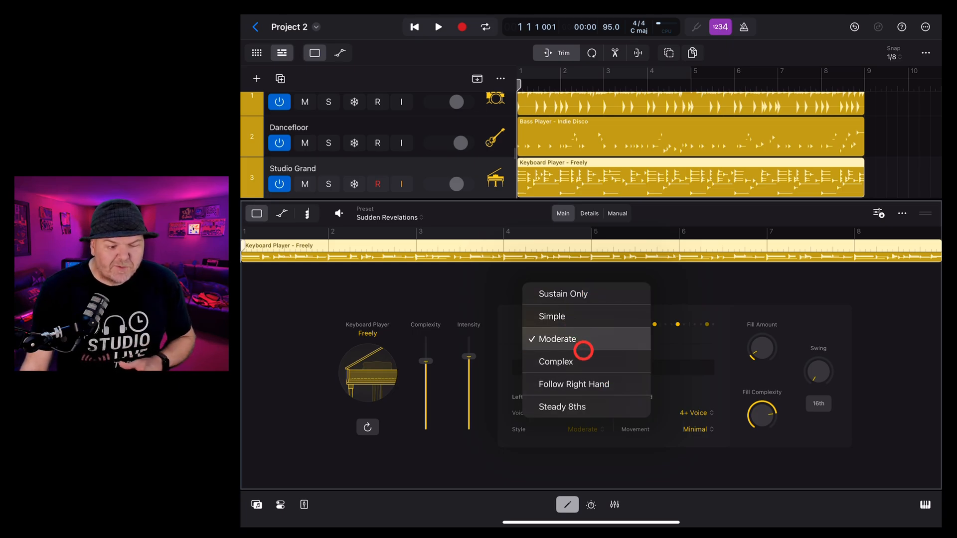
mouse_move(571, 362)
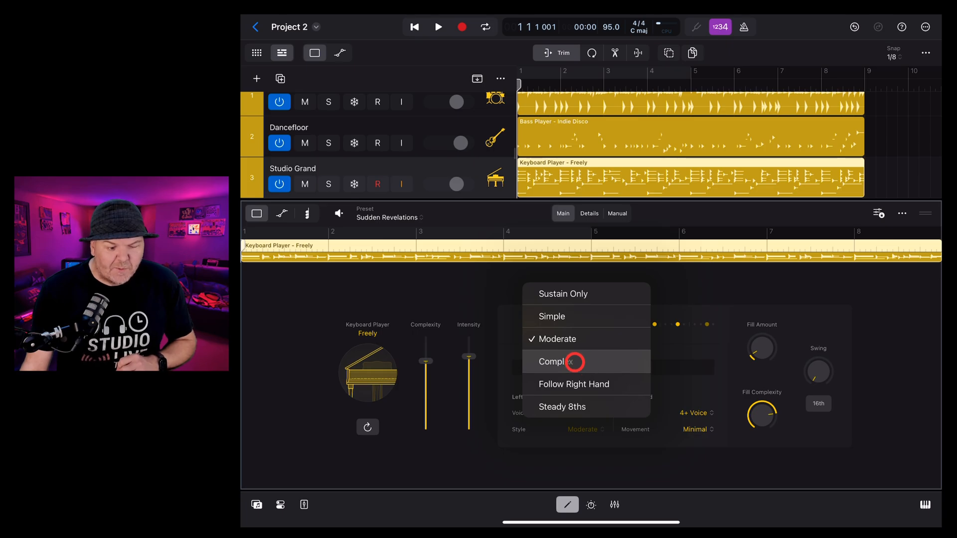
click(556, 362)
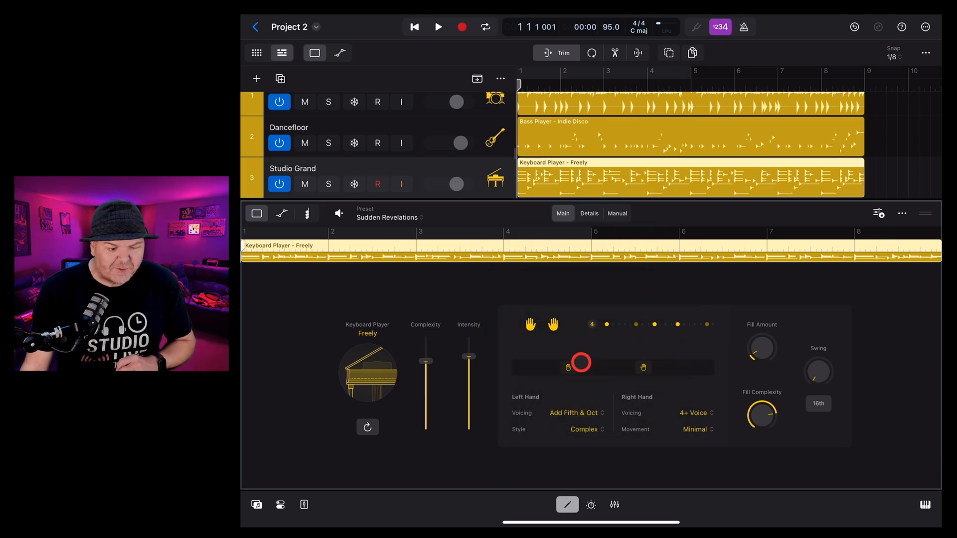
click(439, 27)
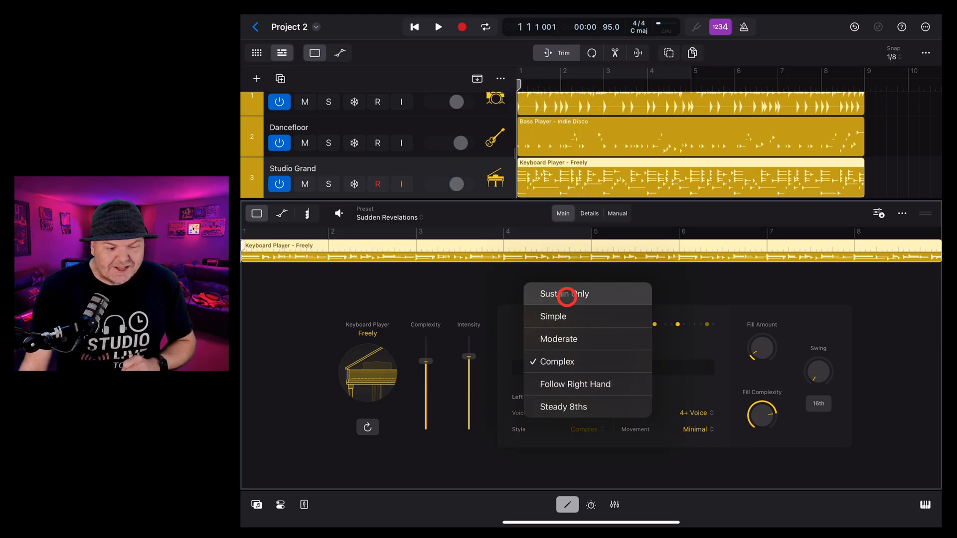
Step: Change the left-hand Style to Sustain Only and audition the pattern
click(564, 293)
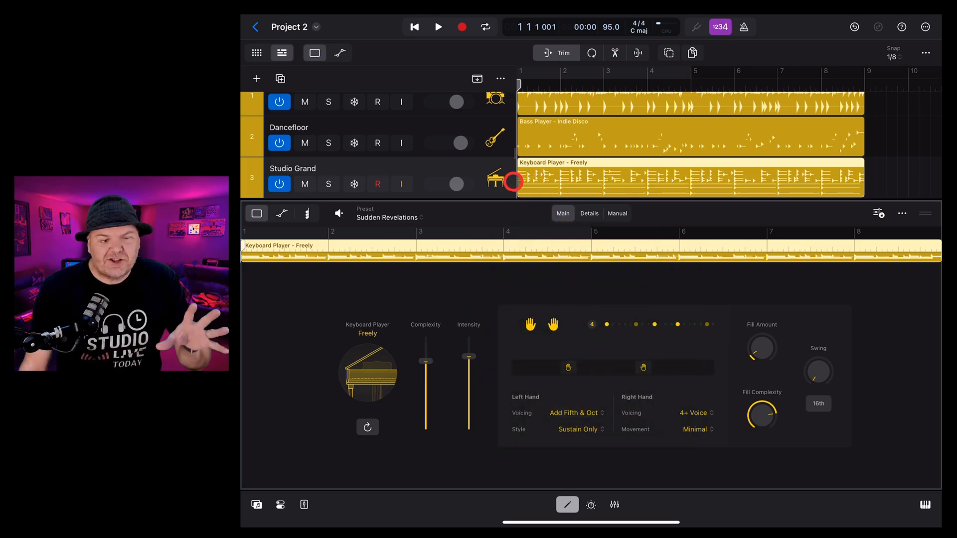
click(339, 213)
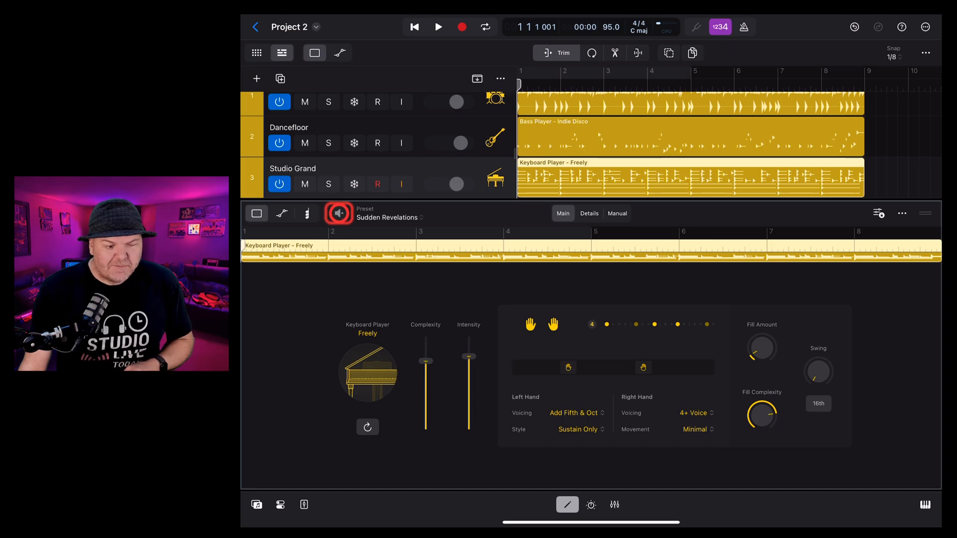
click(439, 27)
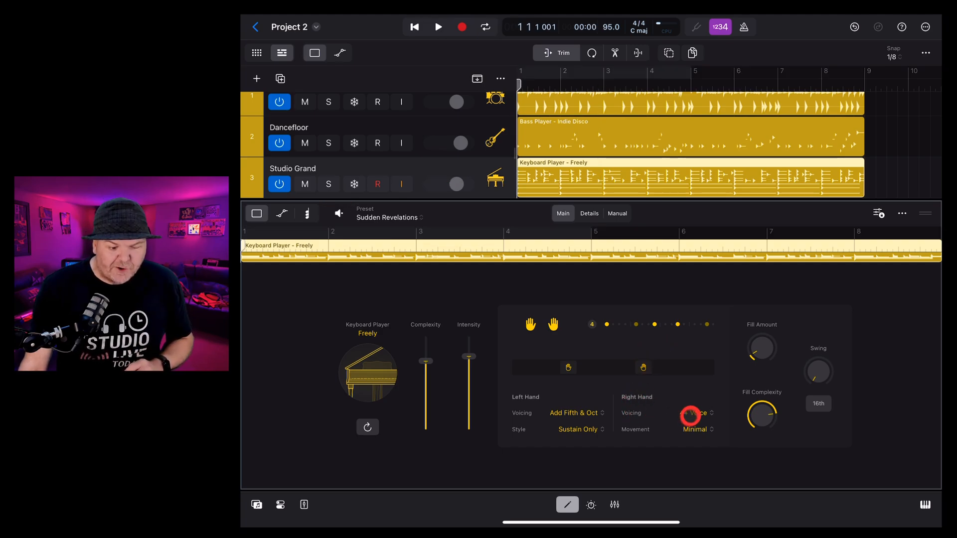
Step: Set the right-hand Voicing to Full Chord (Fixed Inversion) instead of 4+ Voice
click(694, 412)
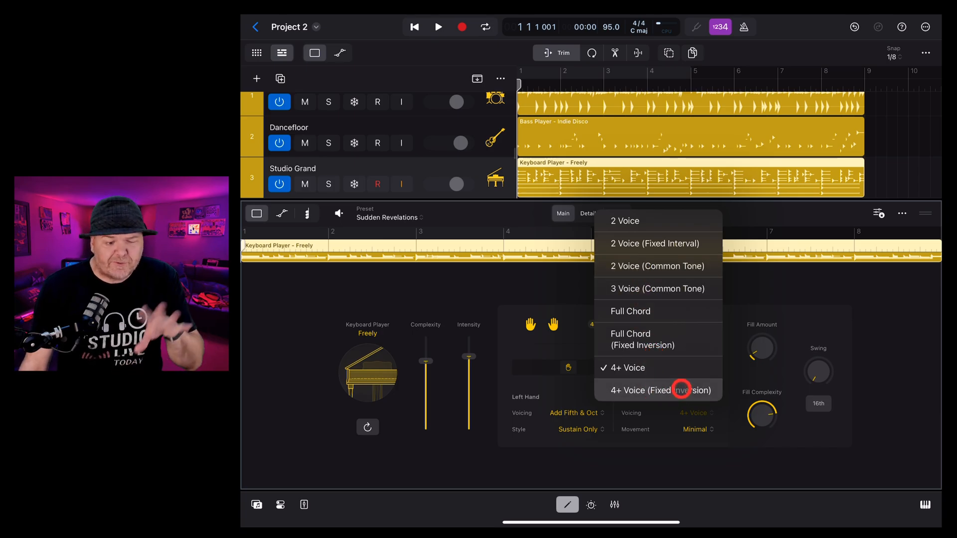
mouse_move(672, 259)
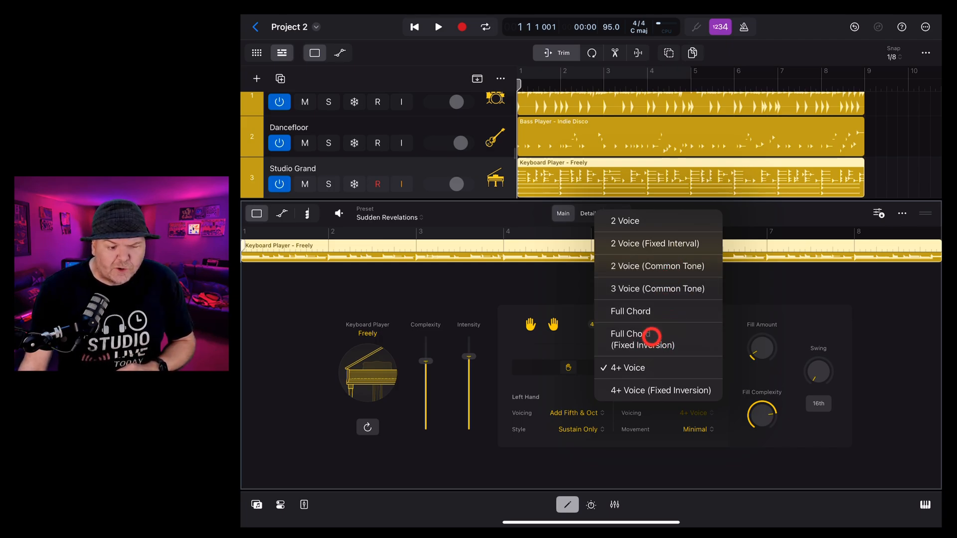
click(642, 339)
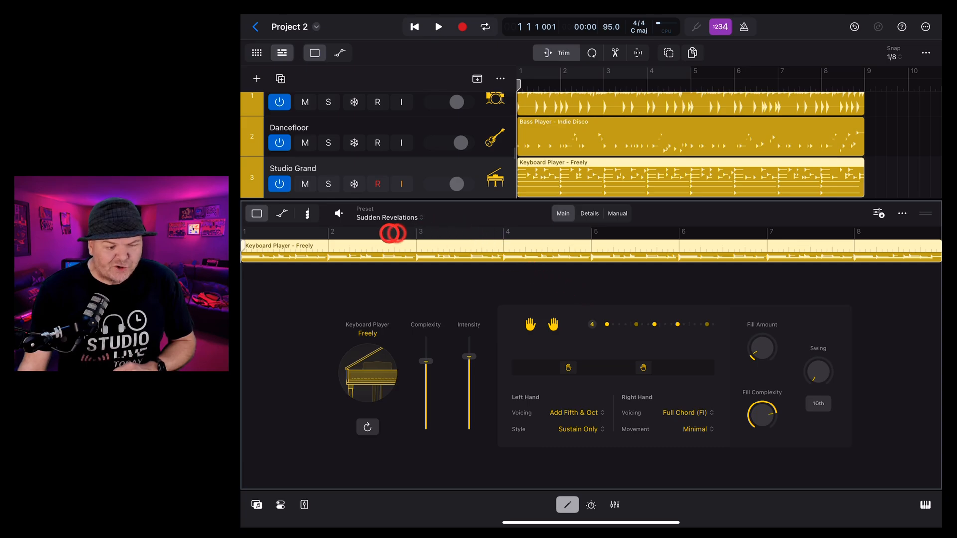
click(438, 27)
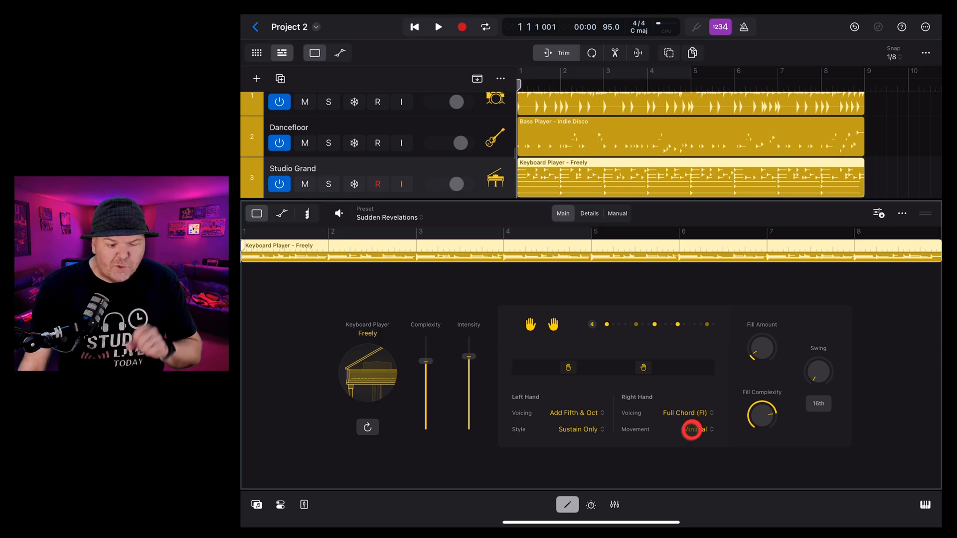
Step: Set right-hand Movement to Large Range instead of Minimal and audition it
click(694, 430)
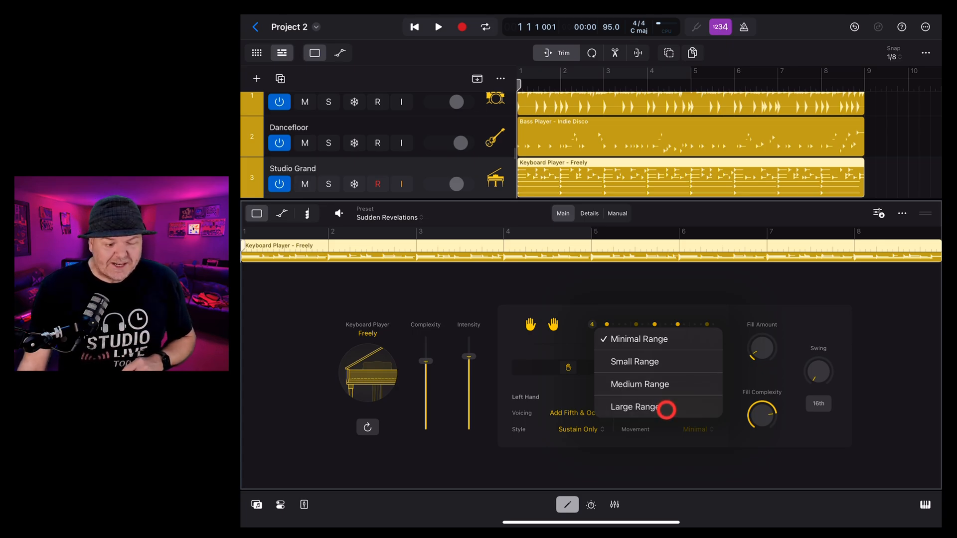
click(634, 407)
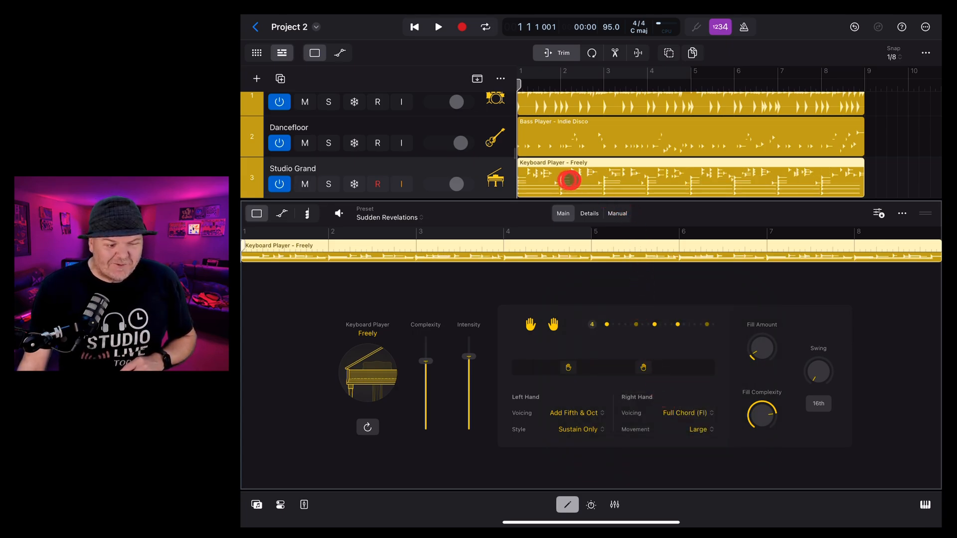
click(438, 27)
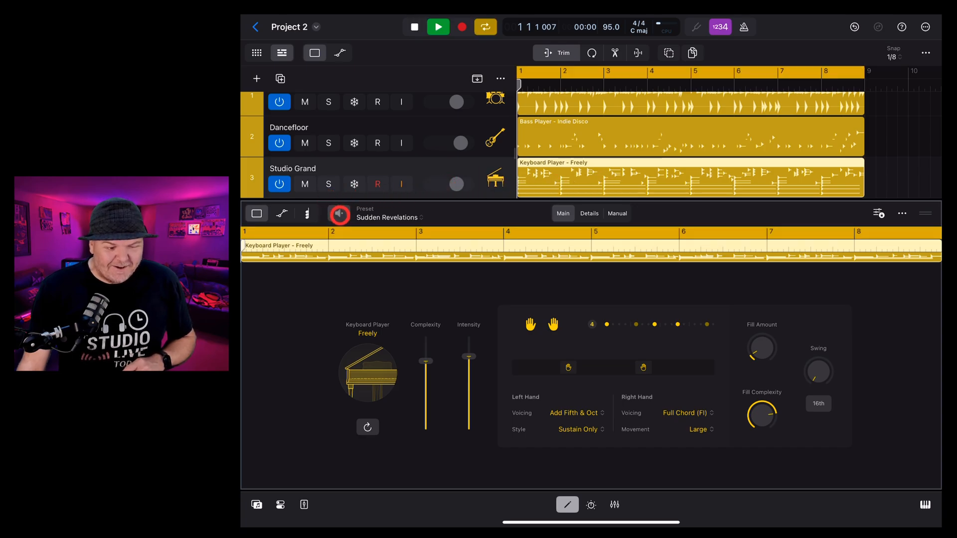
click(438, 26)
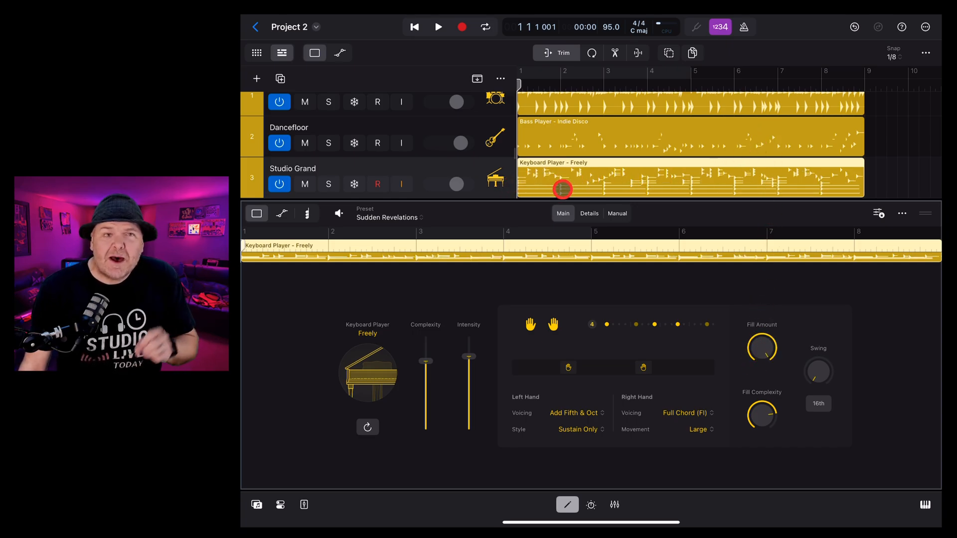
Step: Audition the pattern with maximum fills, then raise Fill Complexity to 100%
click(438, 27)
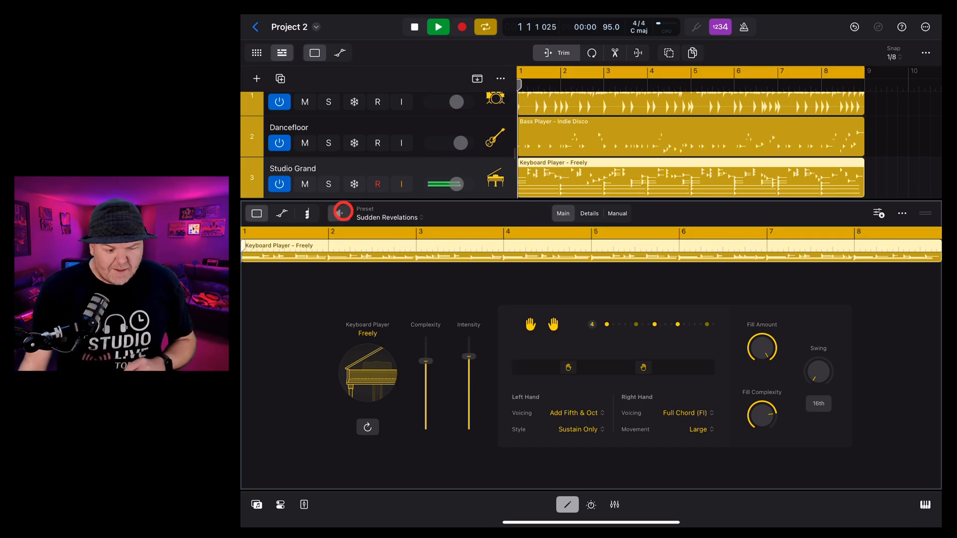
click(438, 27)
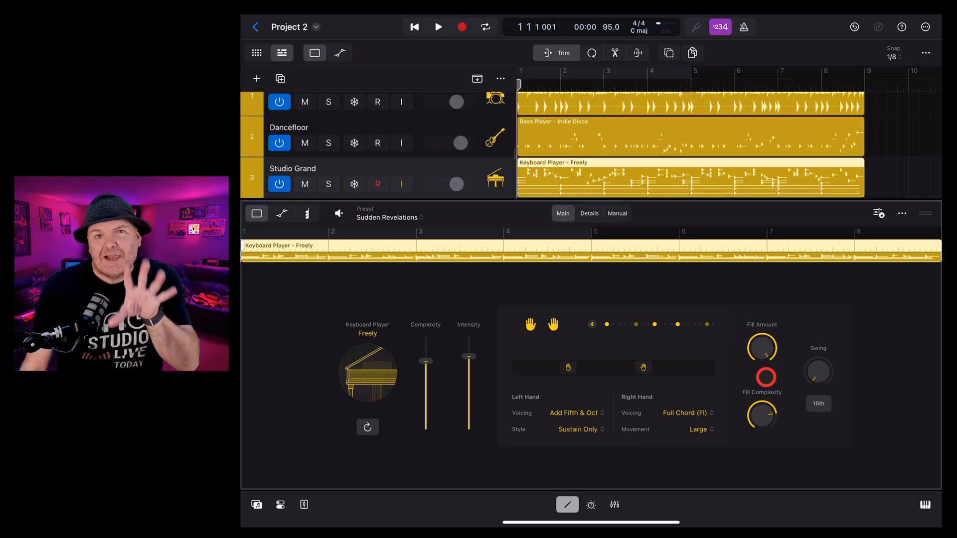
drag(762, 414, 762, 434)
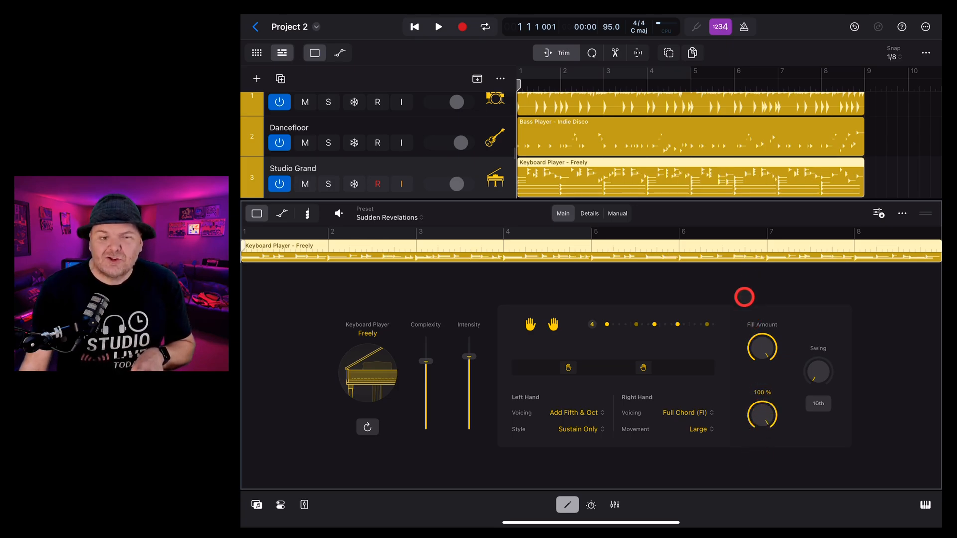
Step: Turn up the Swing knob and start auditioning the swung keyboard pattern
click(438, 27)
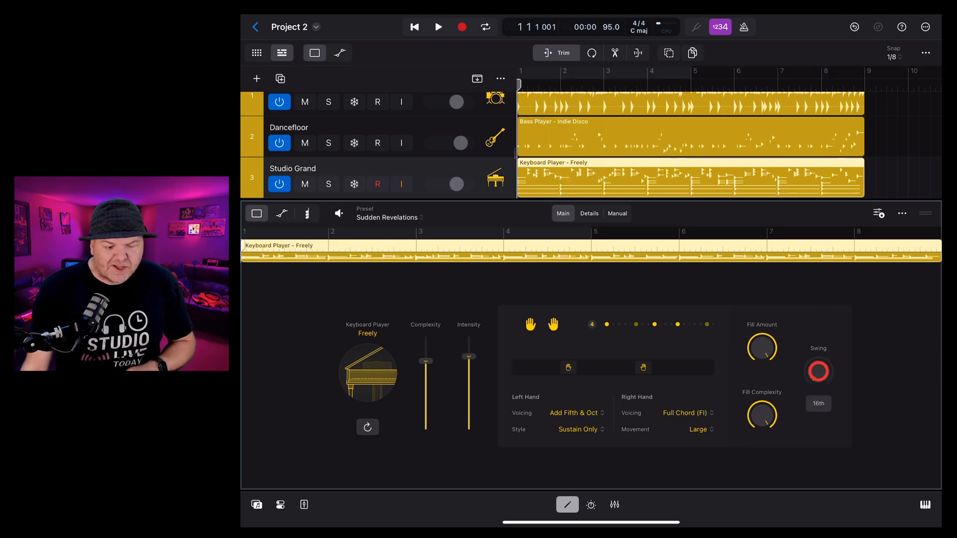
click(817, 403)
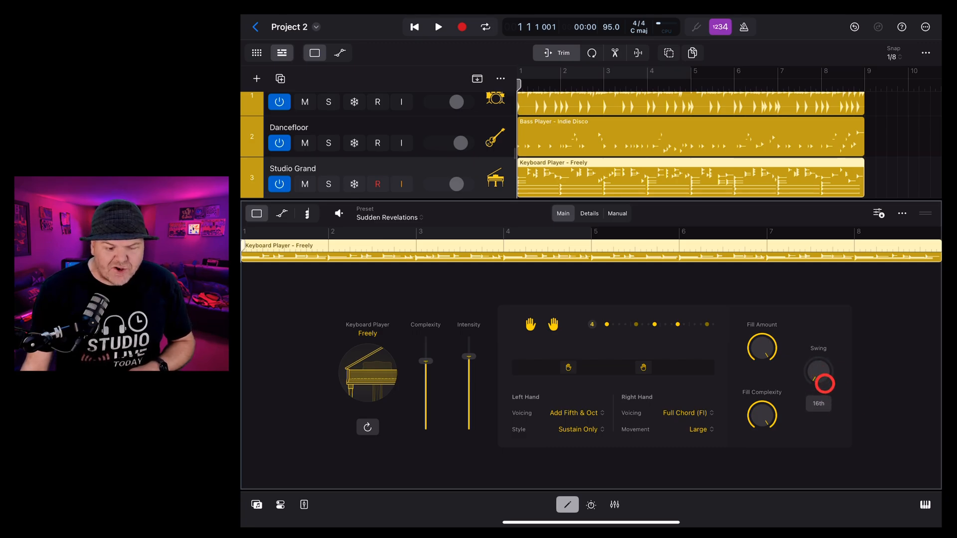
drag(817, 371, 813, 301)
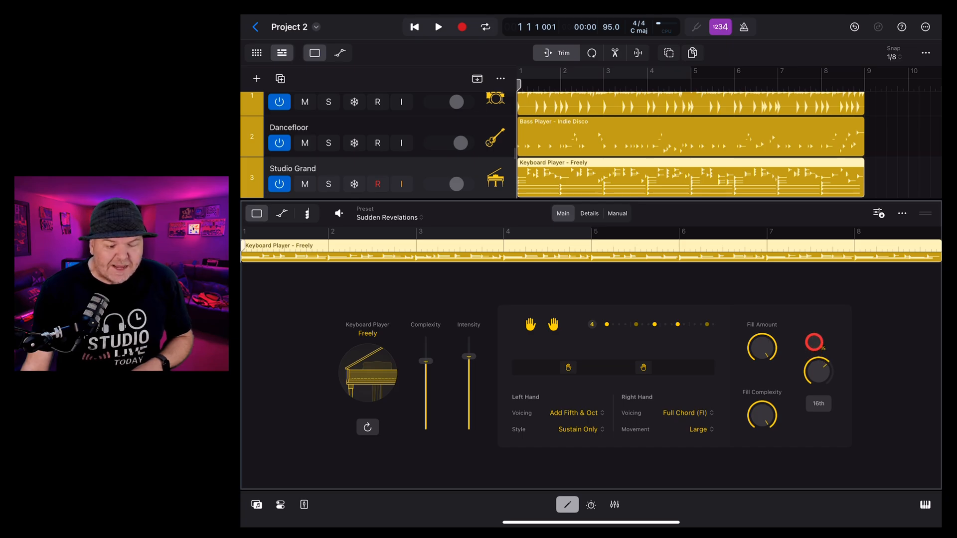
click(438, 27)
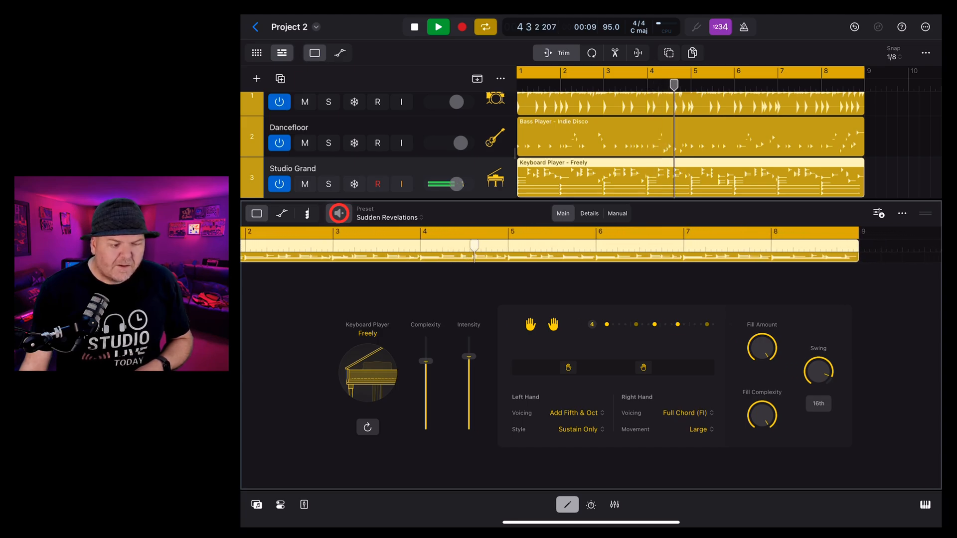
Step: Show the Details settings (grace notes, feel, dynamics, humanize) and audition with 100% grace notes
click(439, 27)
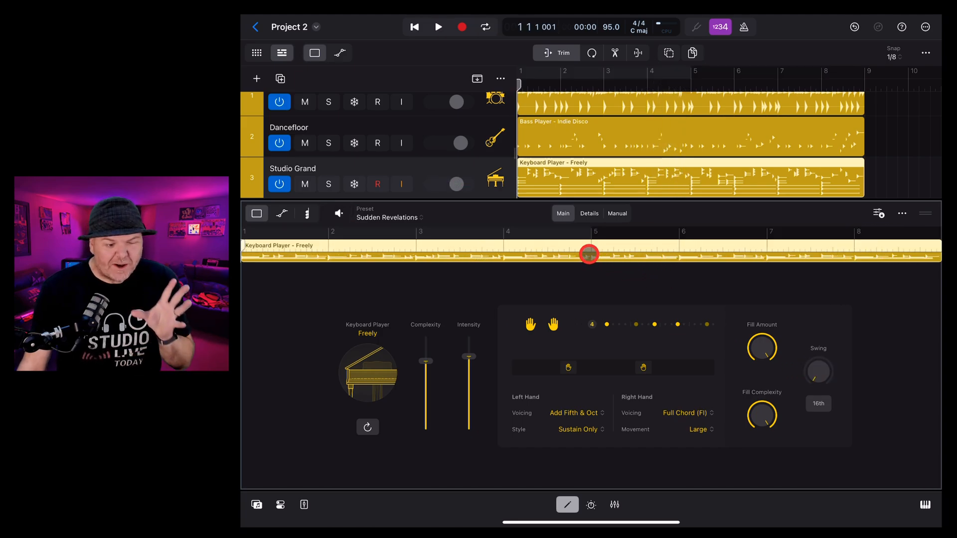
click(589, 214)
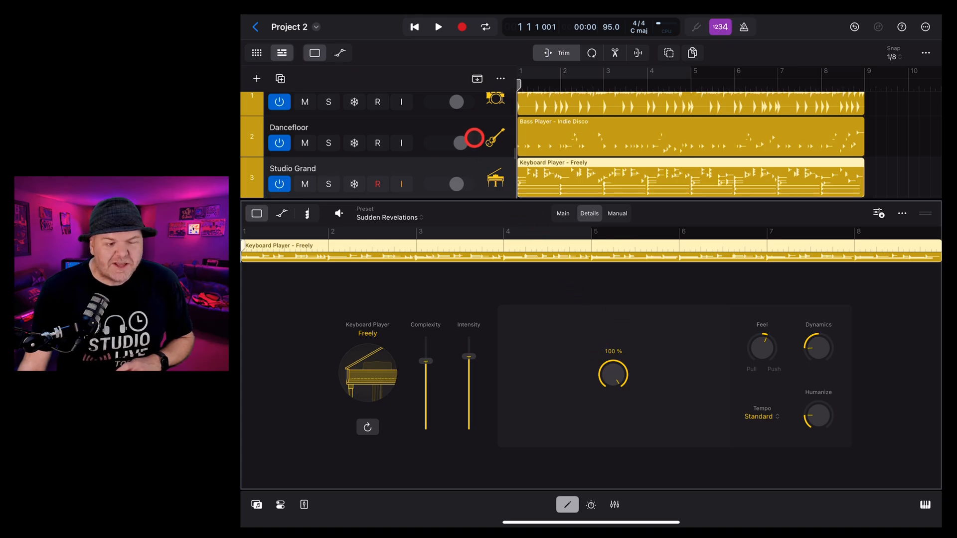
click(438, 27)
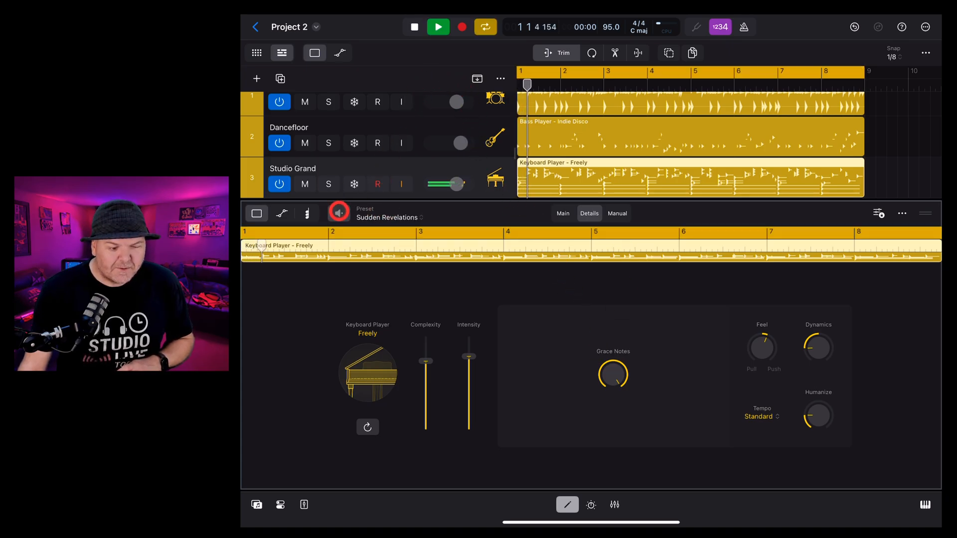
click(438, 27)
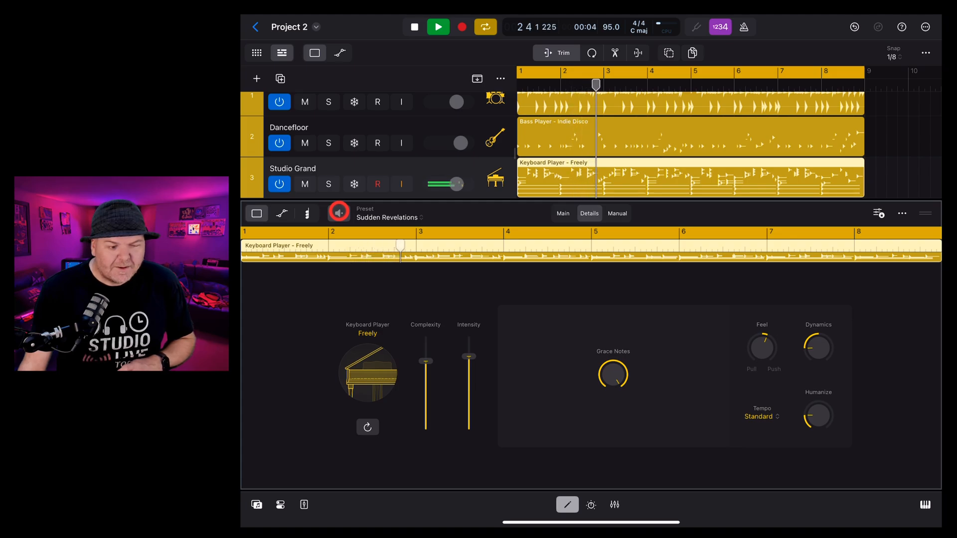
click(437, 26)
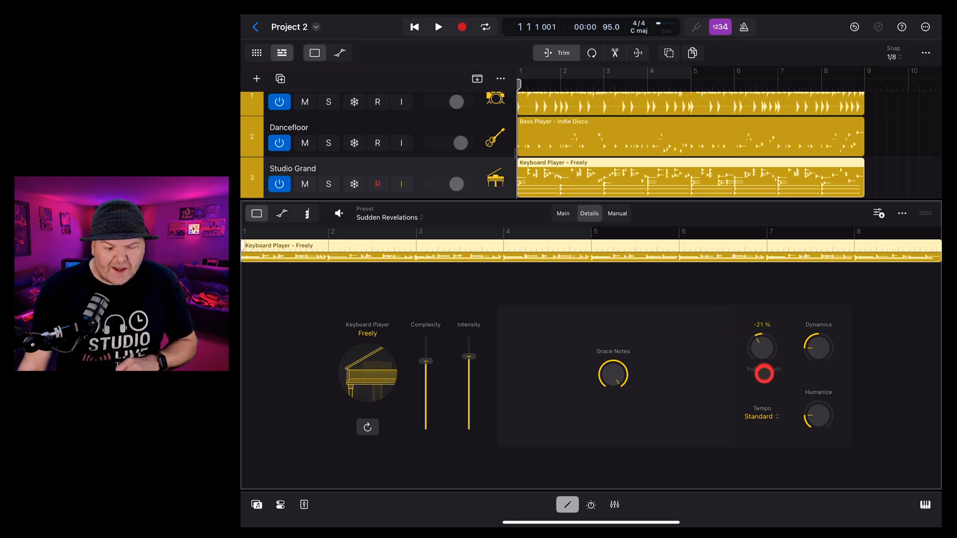
Step: Pull the Feel back to -21% and audition it against the project
drag(761, 347, 761, 329)
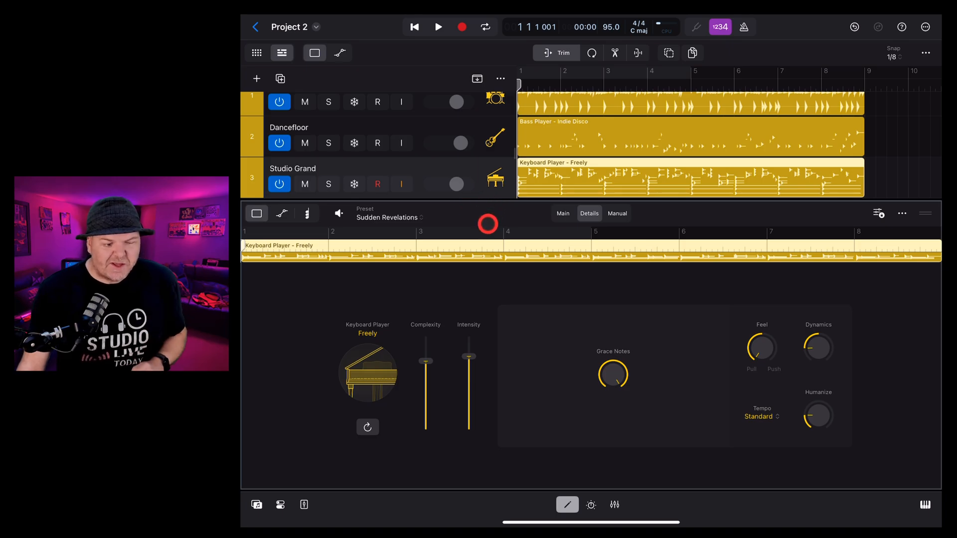
click(438, 26)
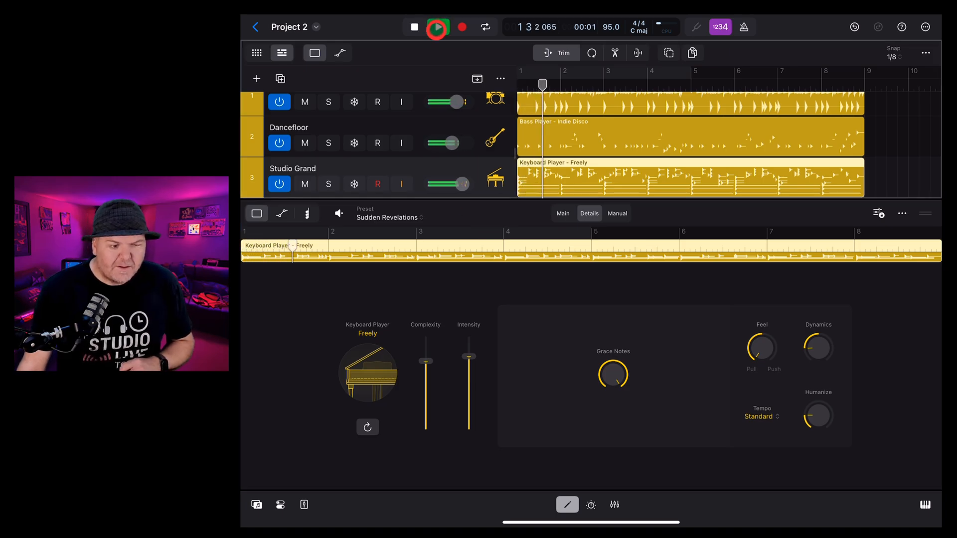
click(437, 27)
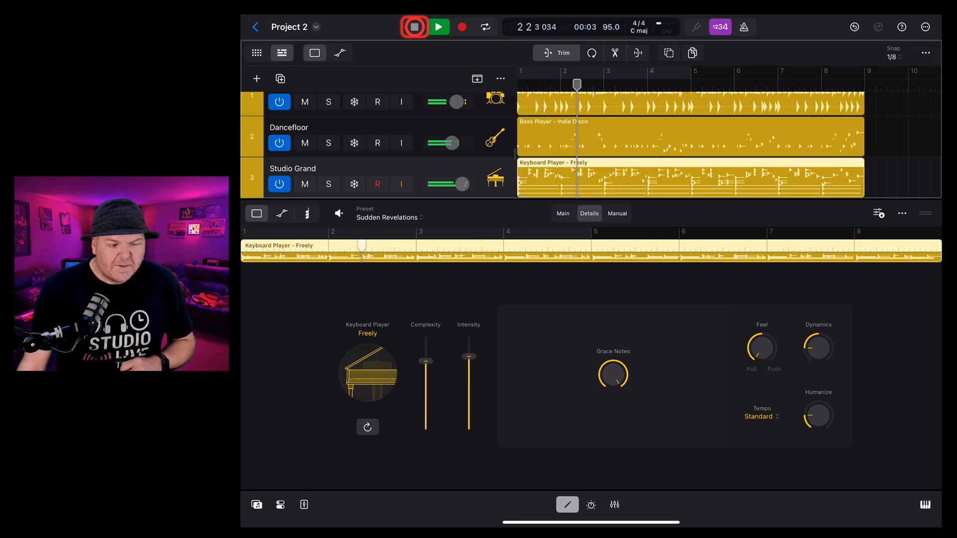
click(414, 27)
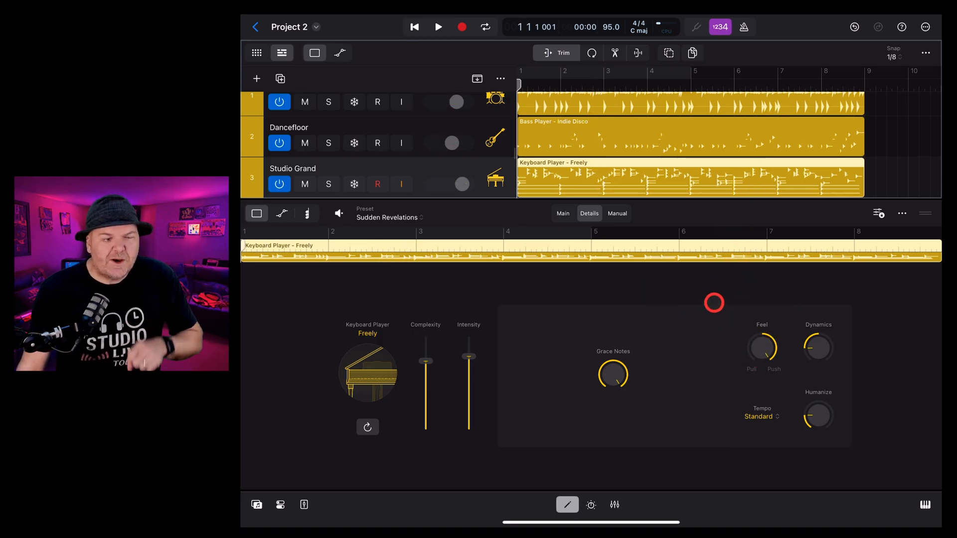
Step: Audition the pulled feel again, then push Feel up to 100%
click(438, 26)
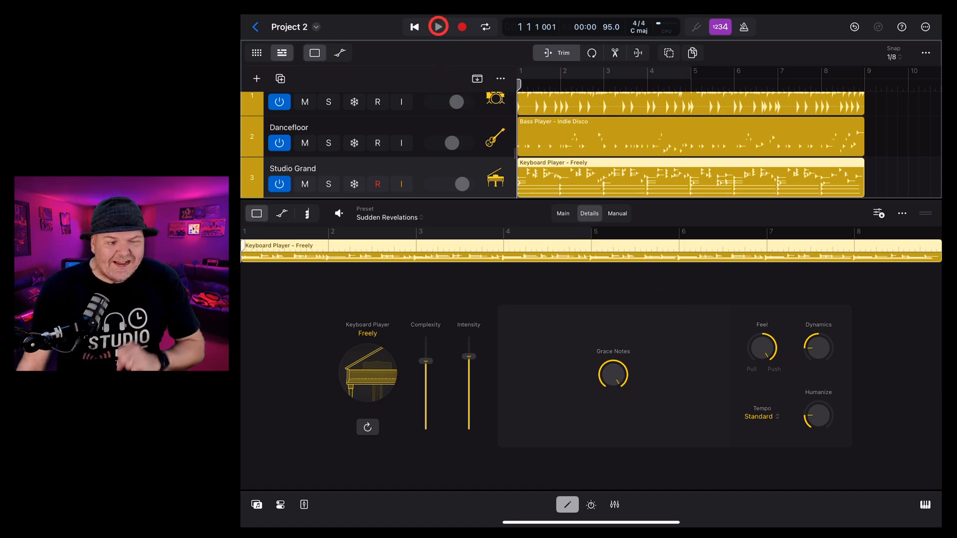
click(439, 27)
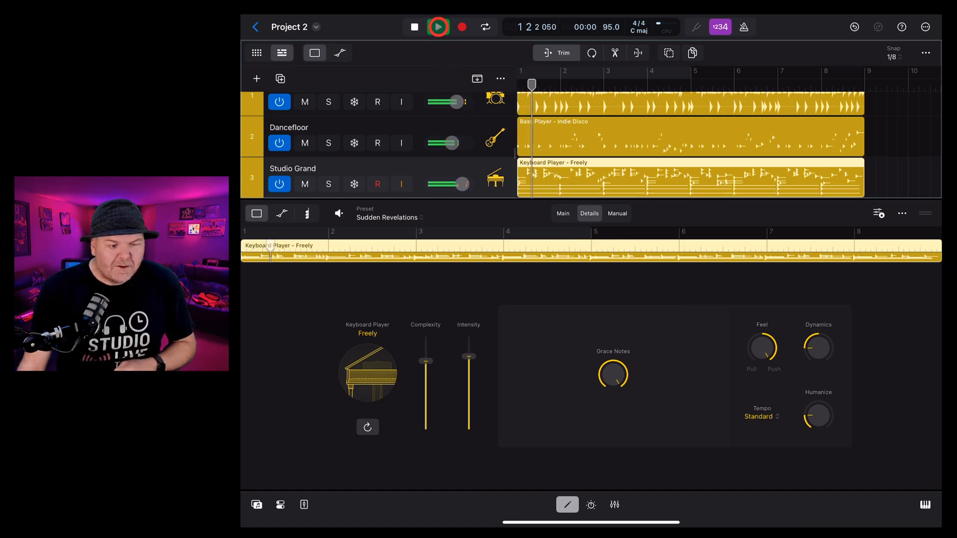
click(438, 27)
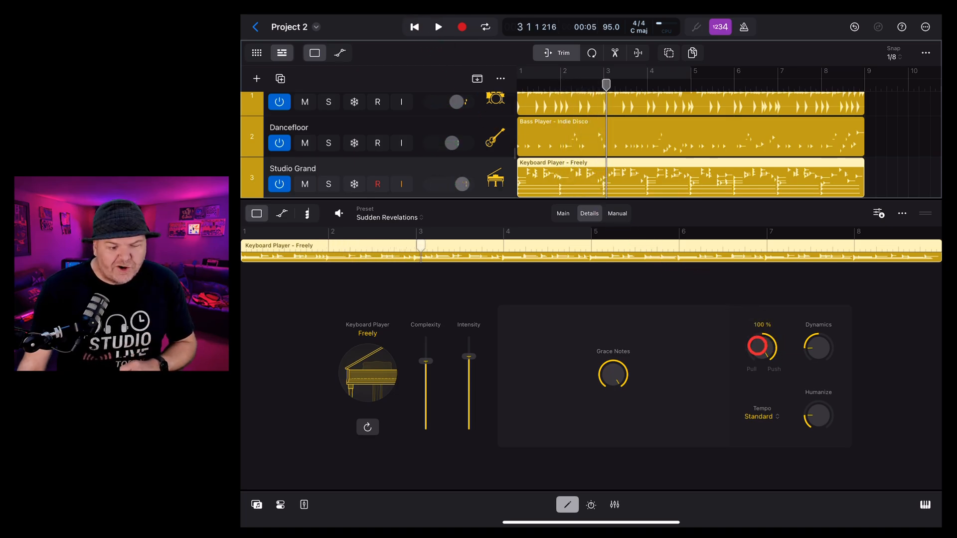
drag(762, 345, 756, 365)
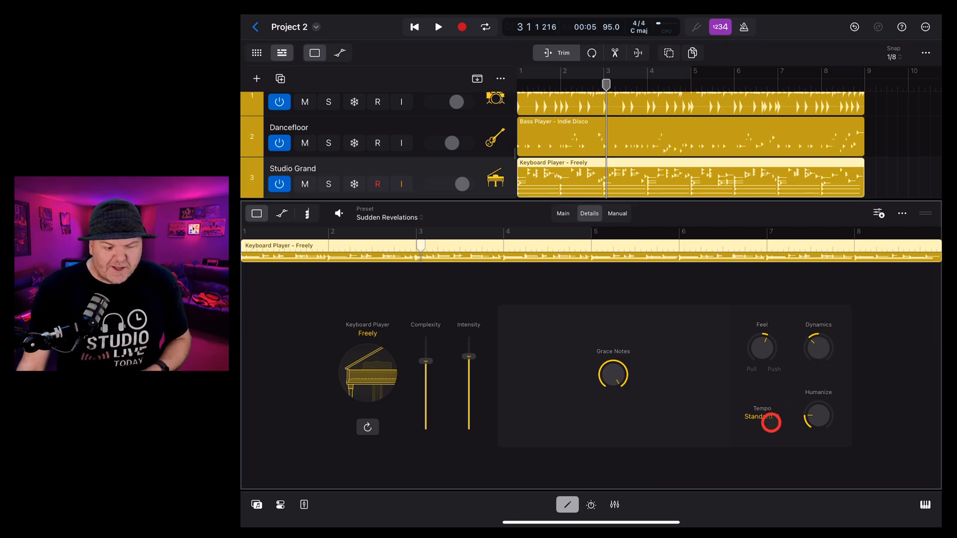
Step: Set the player's Tempo to Half Time and return the playhead to the song start
click(760, 416)
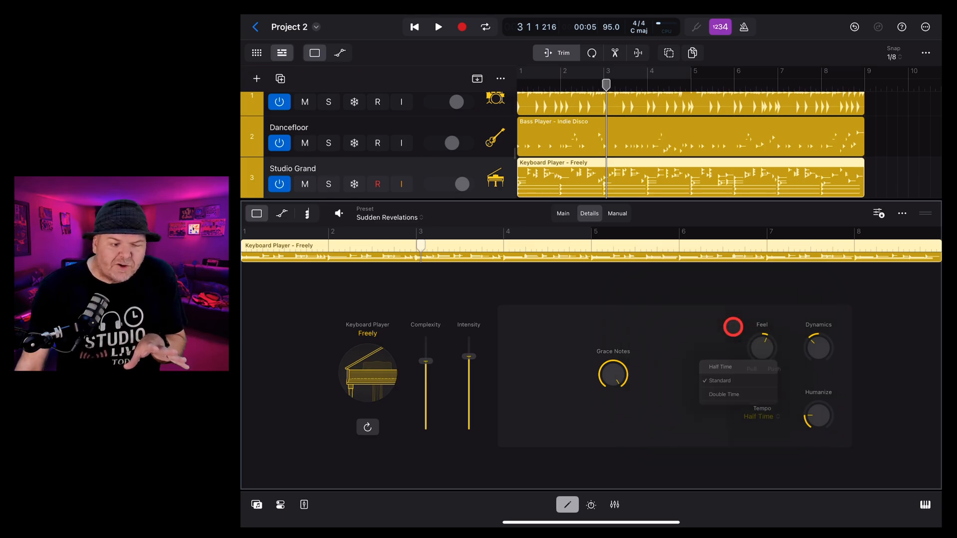
click(720, 367)
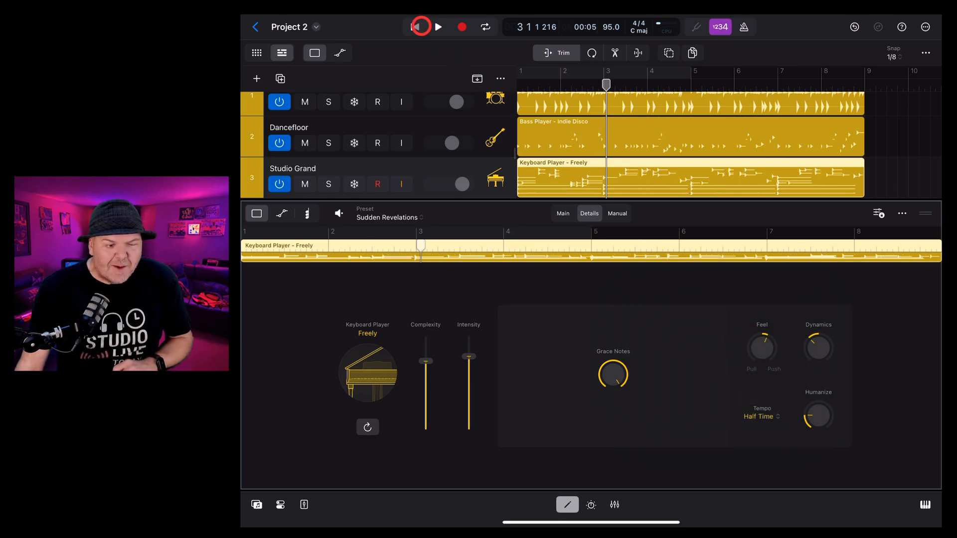
click(438, 27)
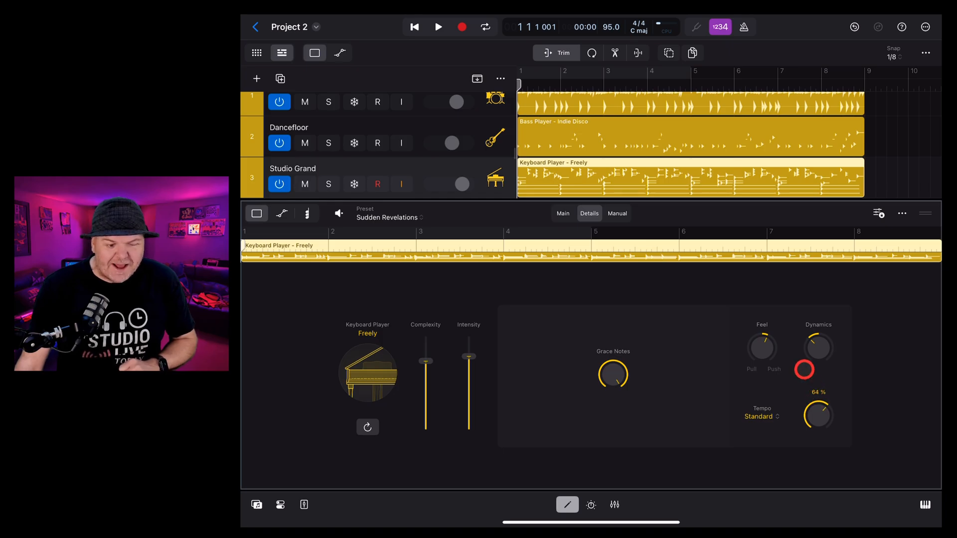
Step: With Tempo back on Standard, turn Humanize down from 64%
click(439, 27)
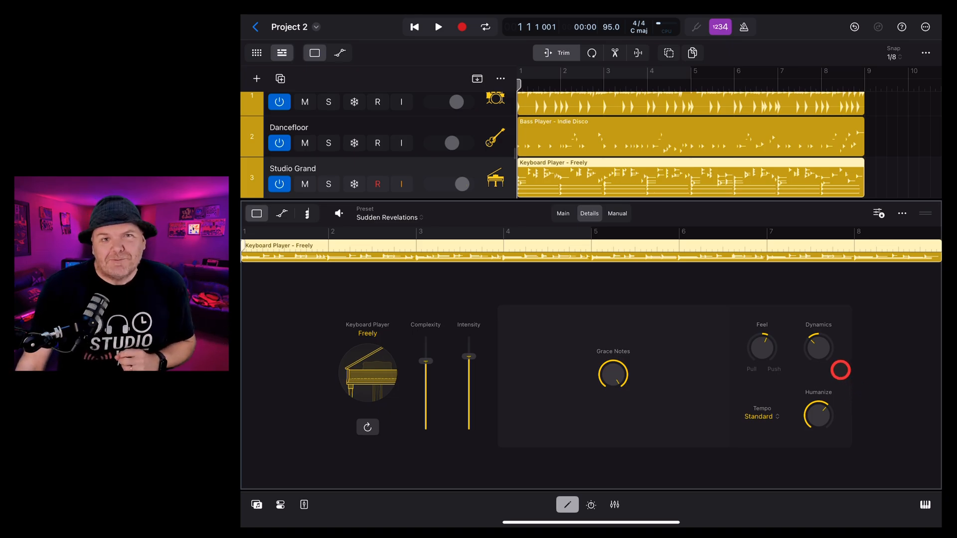
Step: Build a manual step pattern for the Freely keyboard part and audition it
click(617, 213)
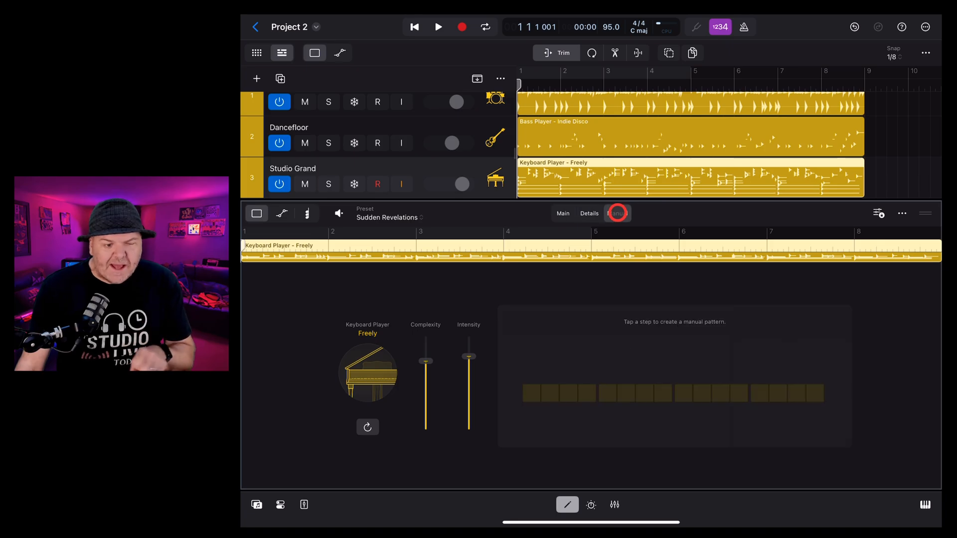
click(617, 213)
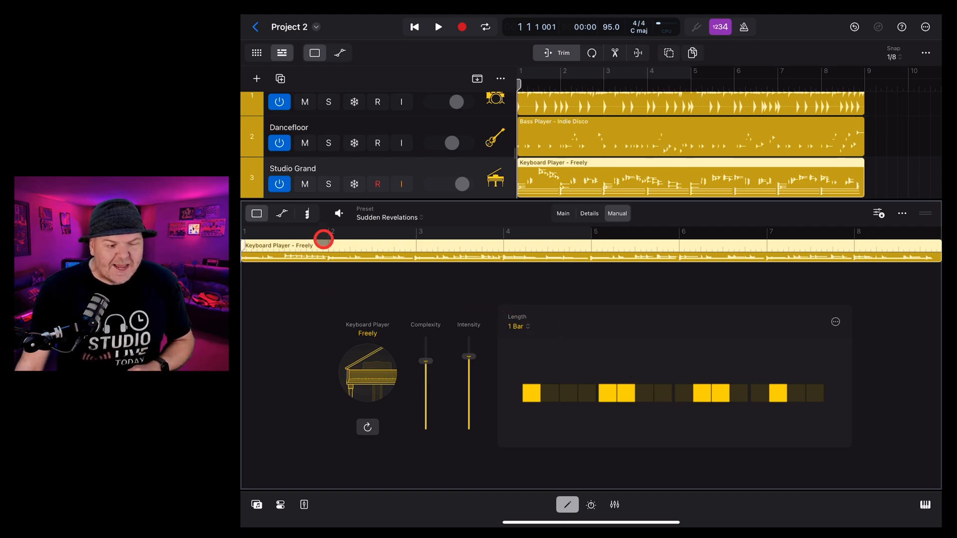
click(438, 27)
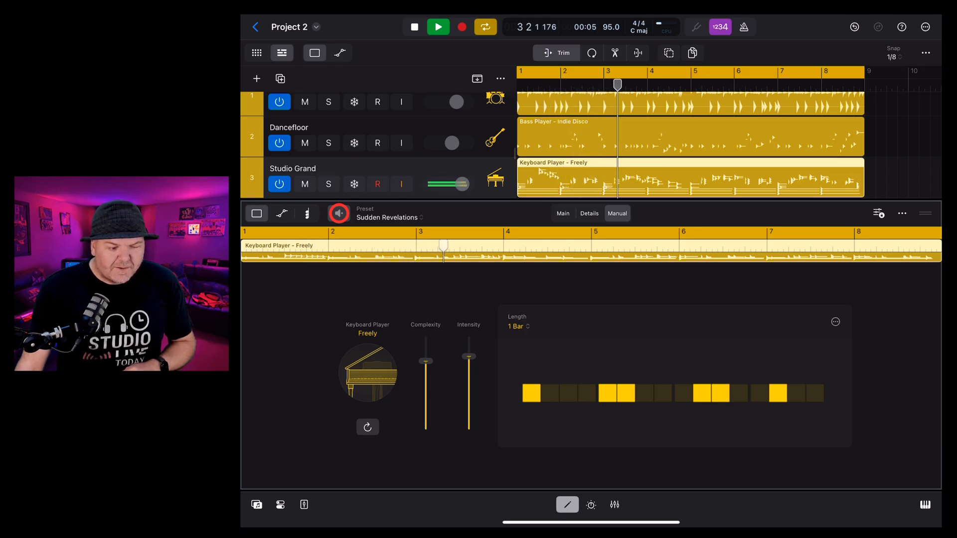
click(437, 27)
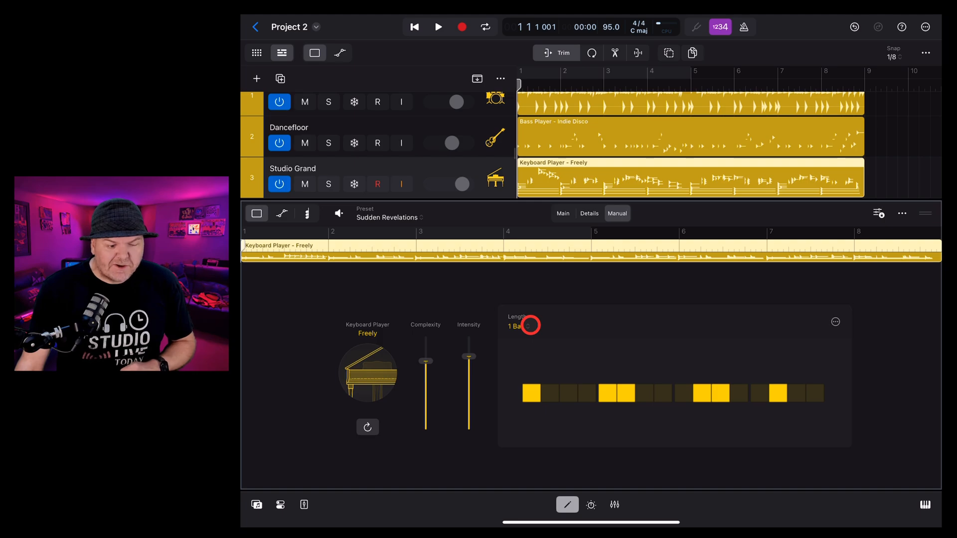
Step: Lengthen the manual pattern to 4 Bars and copy it from the more menu
click(518, 323)
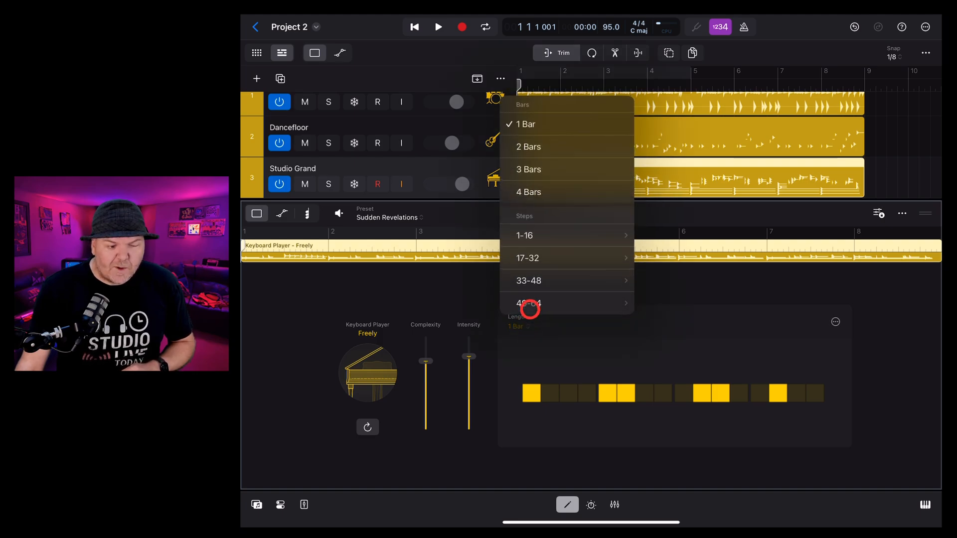
click(528, 192)
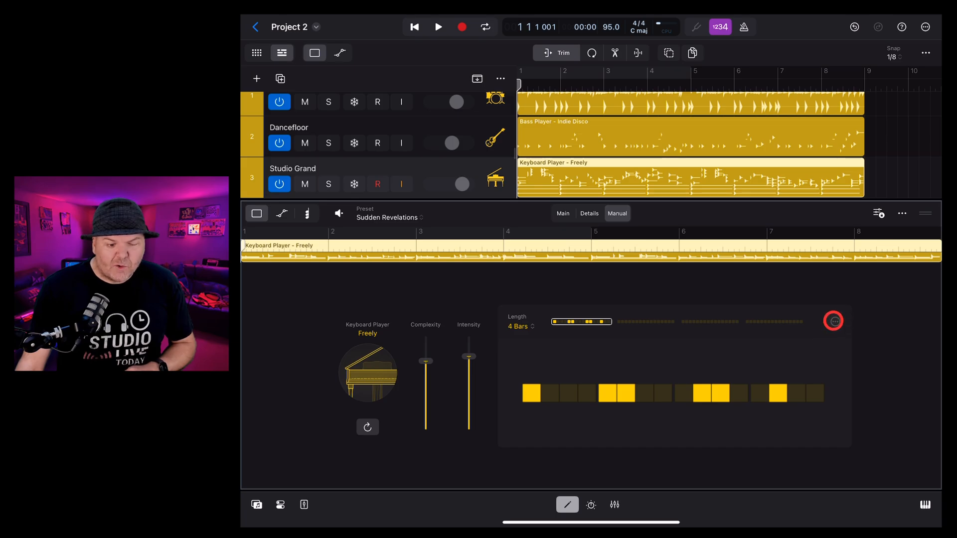
click(833, 321)
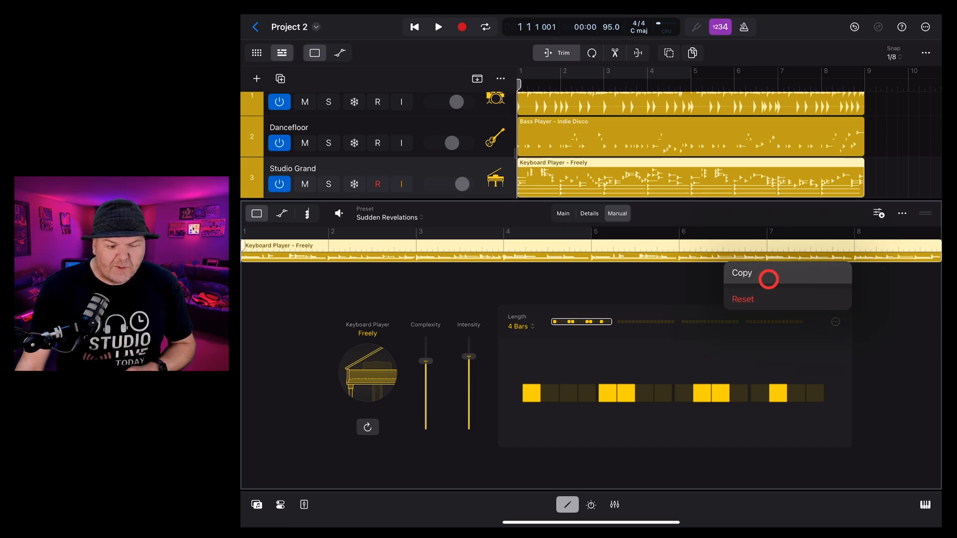
click(743, 299)
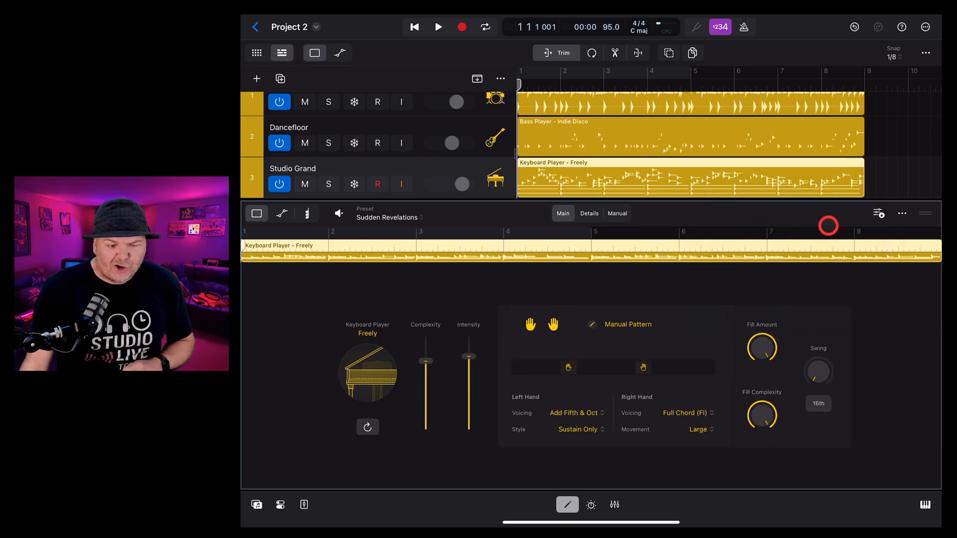
Step: Lock Fills, Swing and player Settings so they survive preset and style changes
click(879, 213)
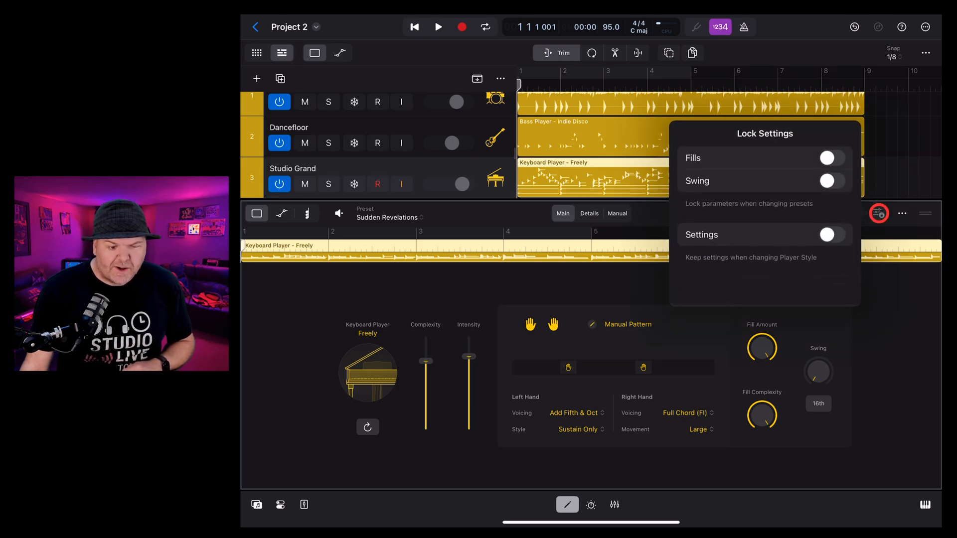
click(831, 158)
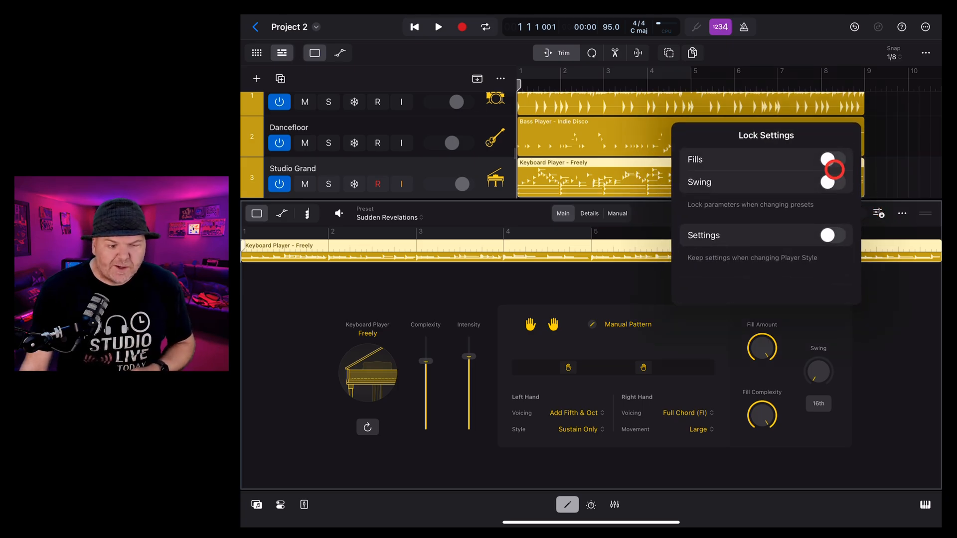
click(831, 160)
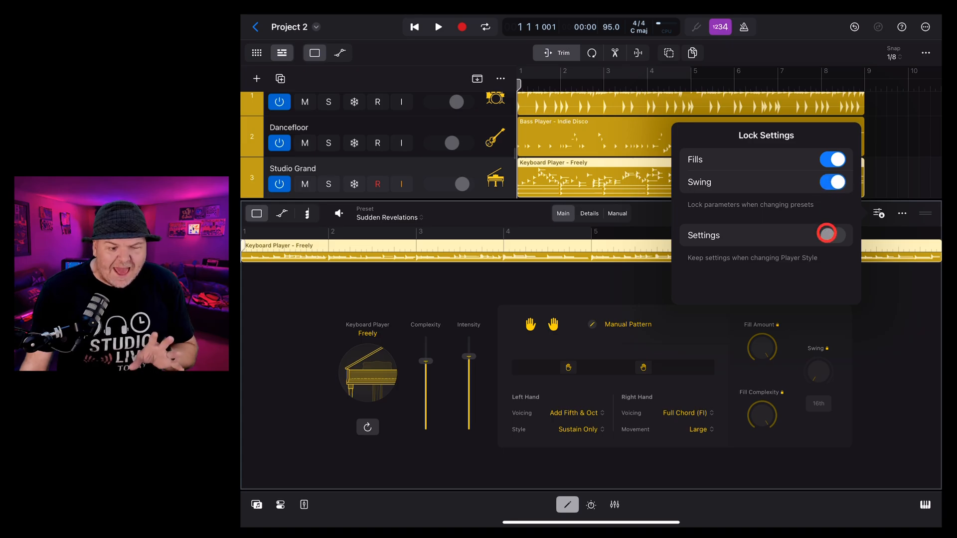
click(831, 236)
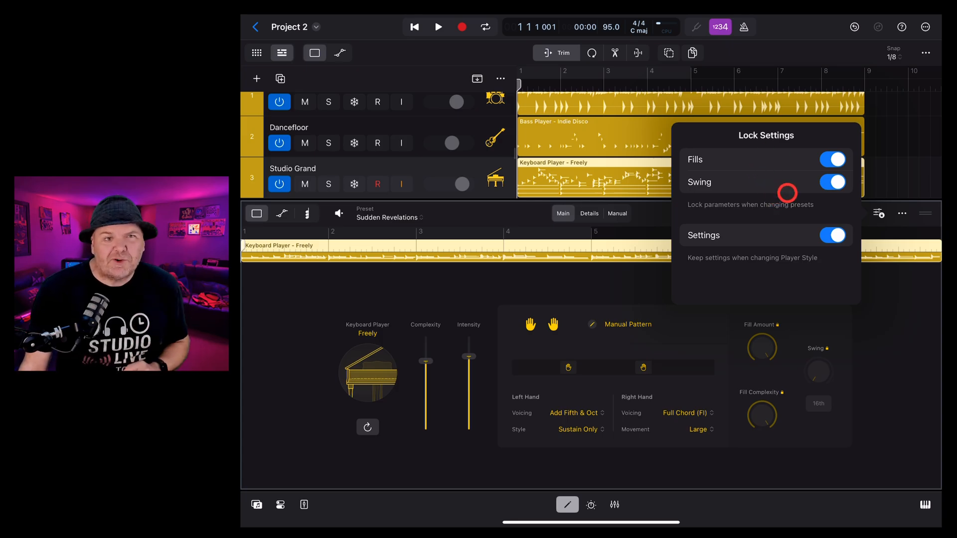
click(900, 214)
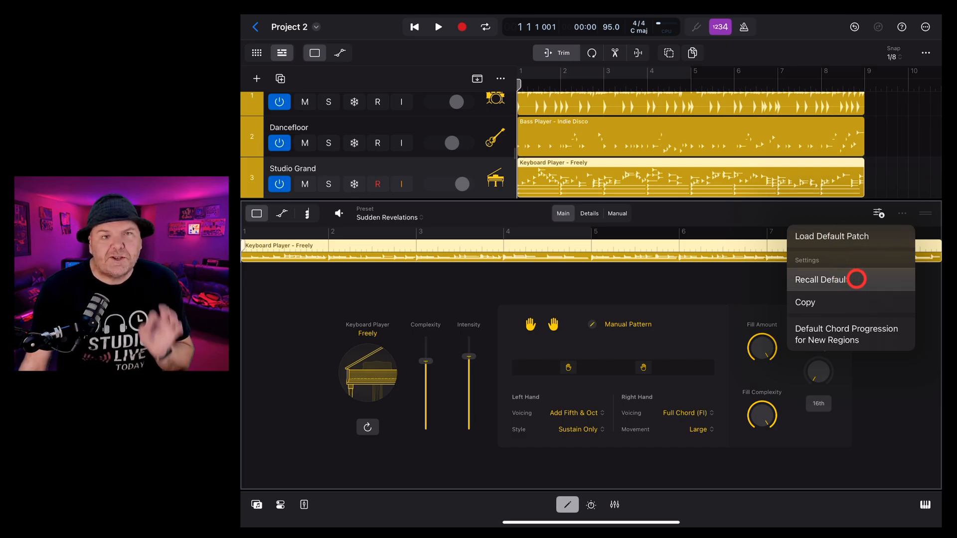
mouse_move(847, 302)
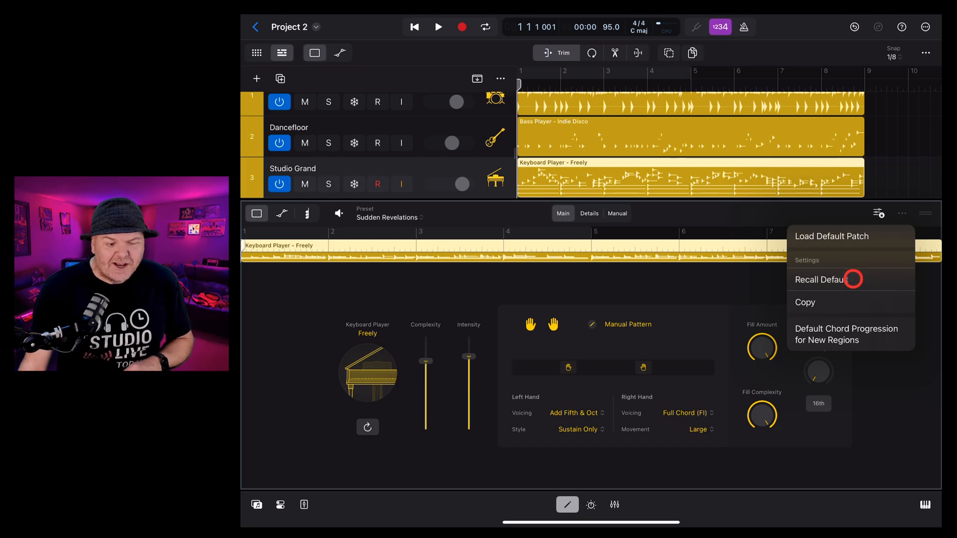
Step: Recall the Freely player's defaults, restoring the Sweet Memories preset, and head to the player list
click(827, 279)
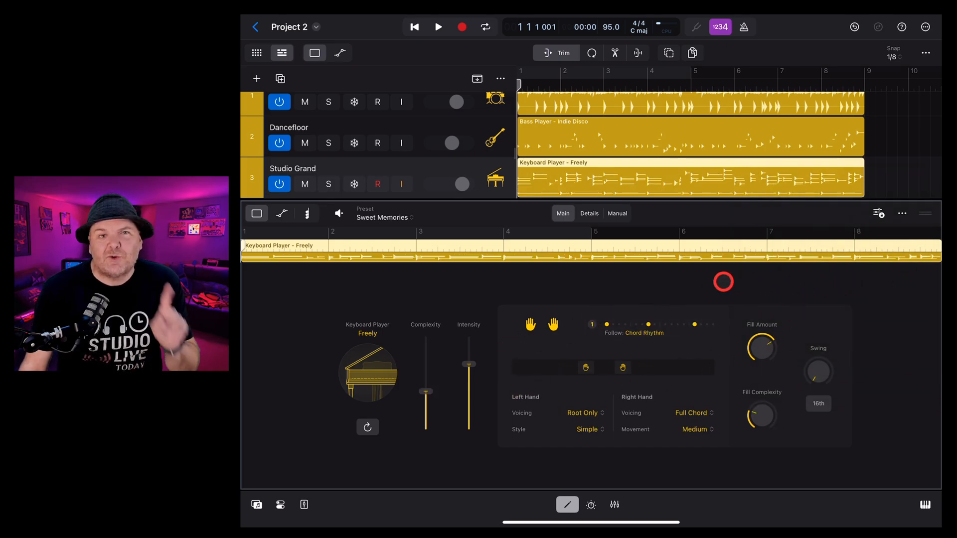
click(901, 215)
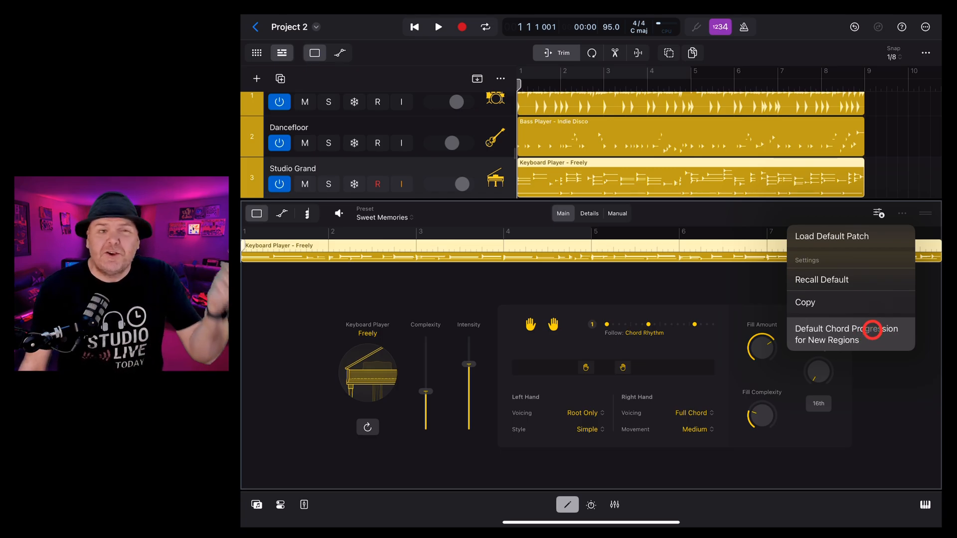
click(850, 335)
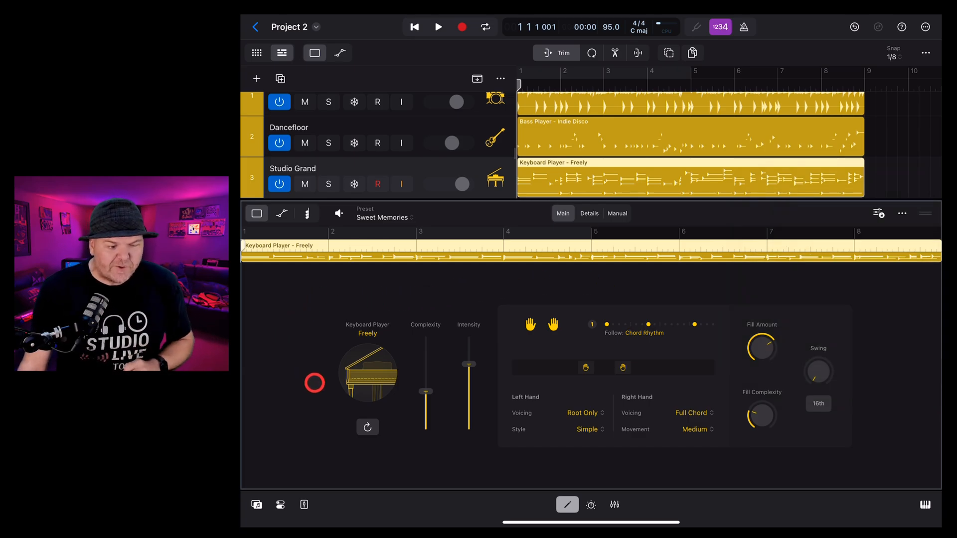
click(367, 371)
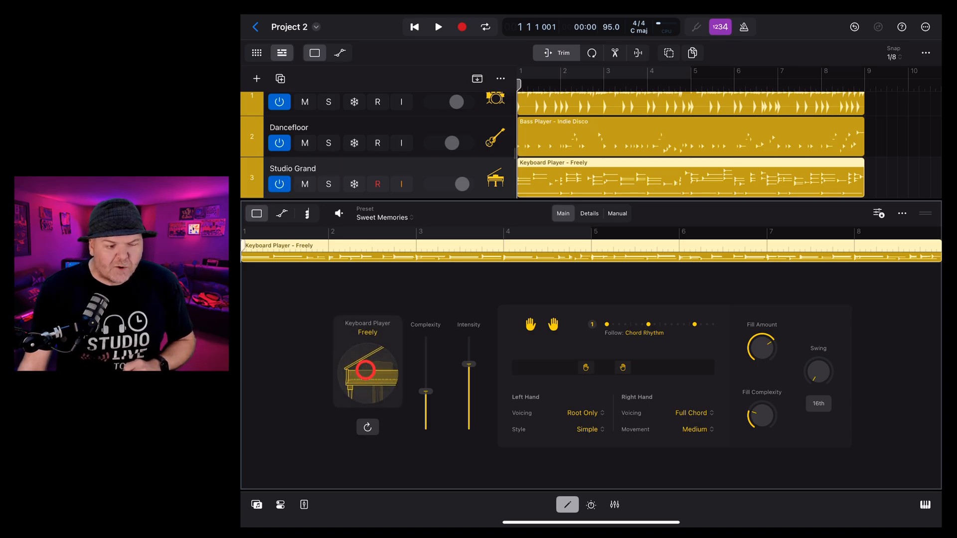
Step: Switch the Keyboard Player to the Simple Pad style with Classic Analog Pad and audition it
click(367, 369)
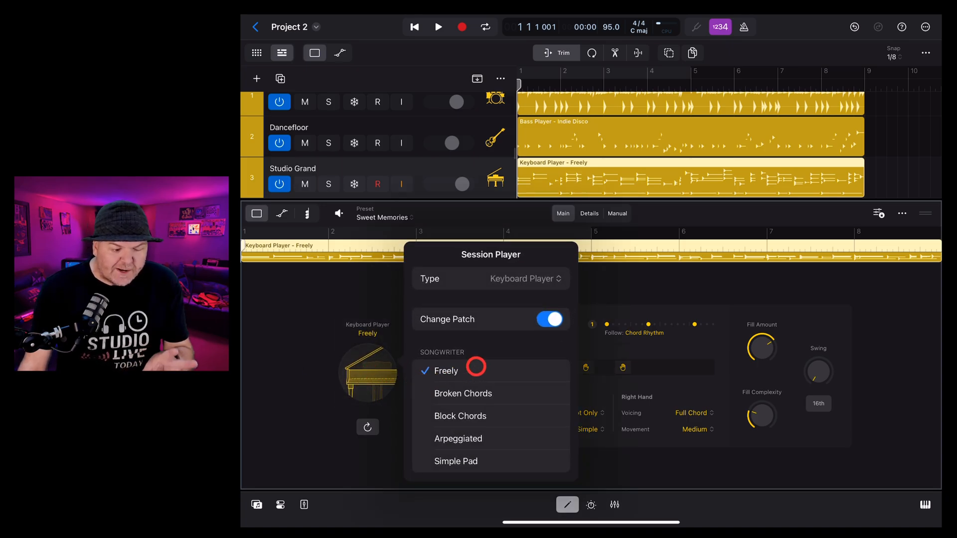
mouse_move(512, 431)
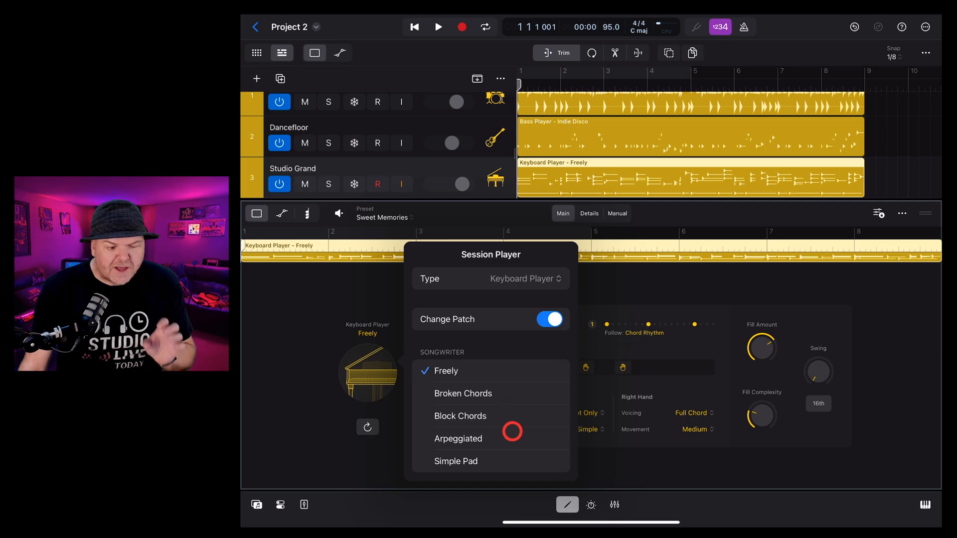
mouse_move(503, 460)
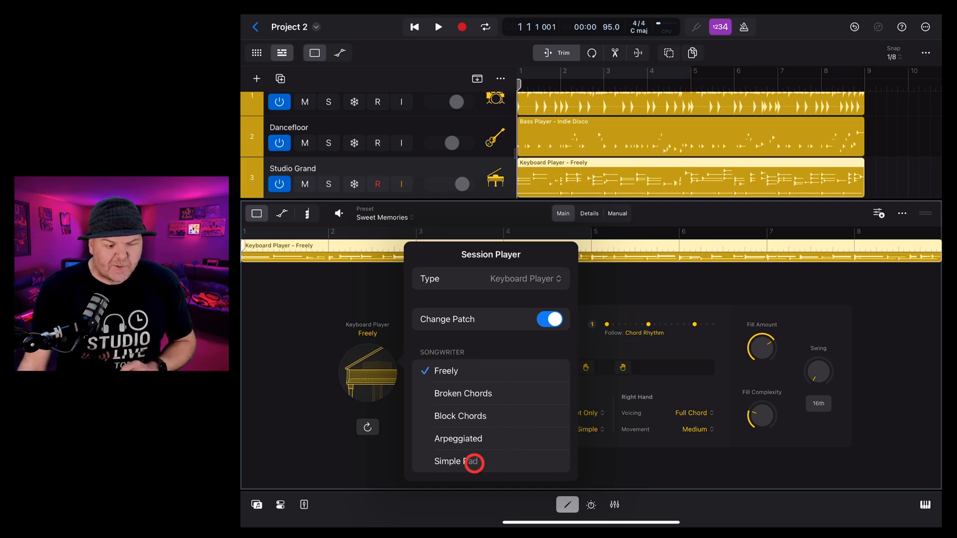
click(456, 462)
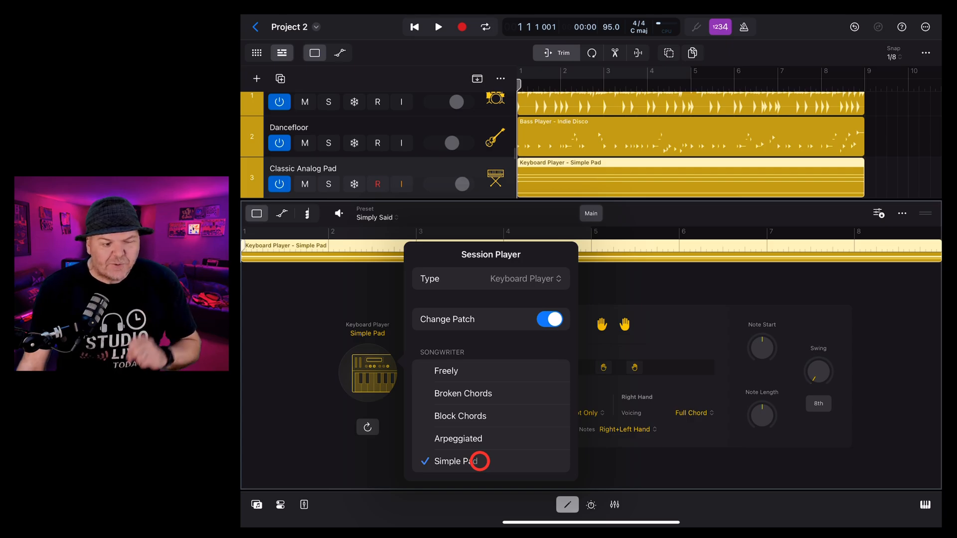
click(453, 460)
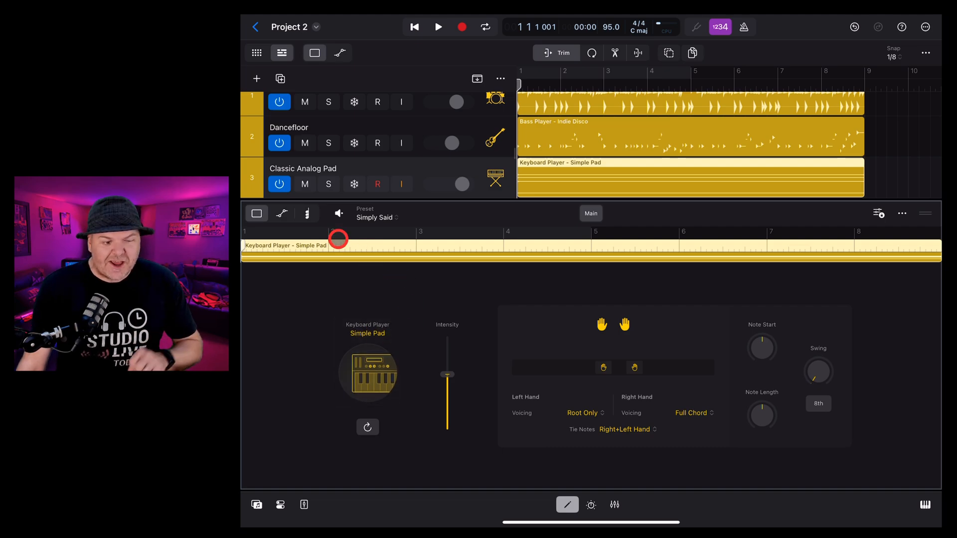
click(438, 27)
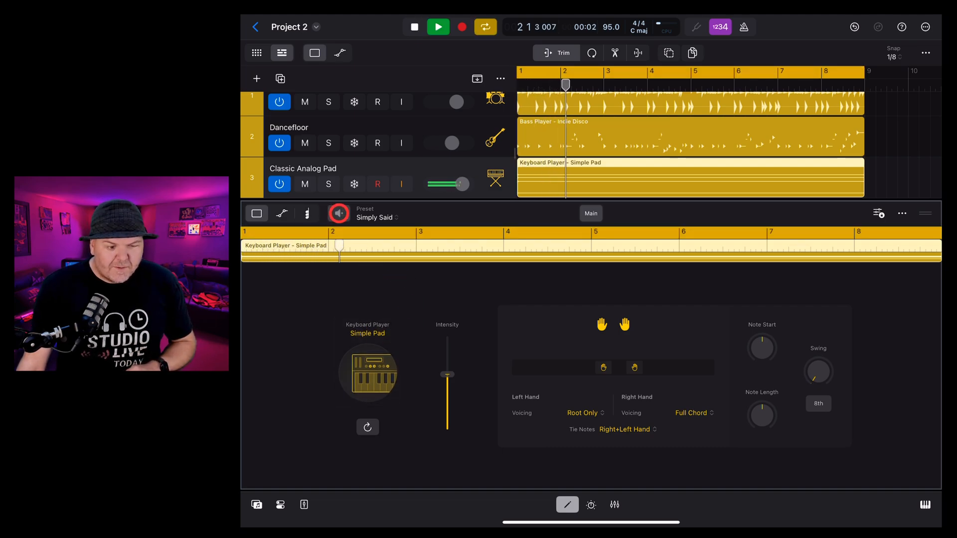
click(439, 27)
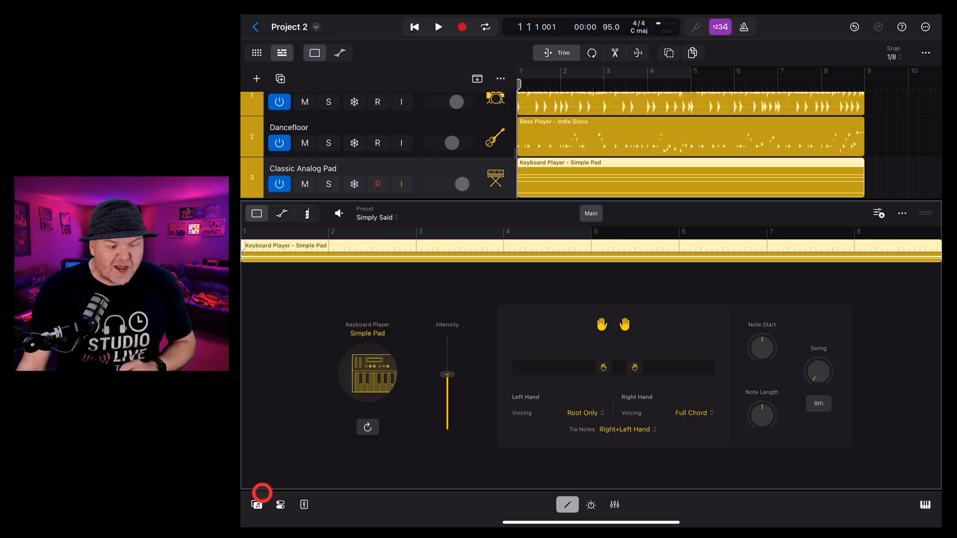
Step: Apply the Classic Pad patch to track 3 from the Library and audition it
click(256, 504)
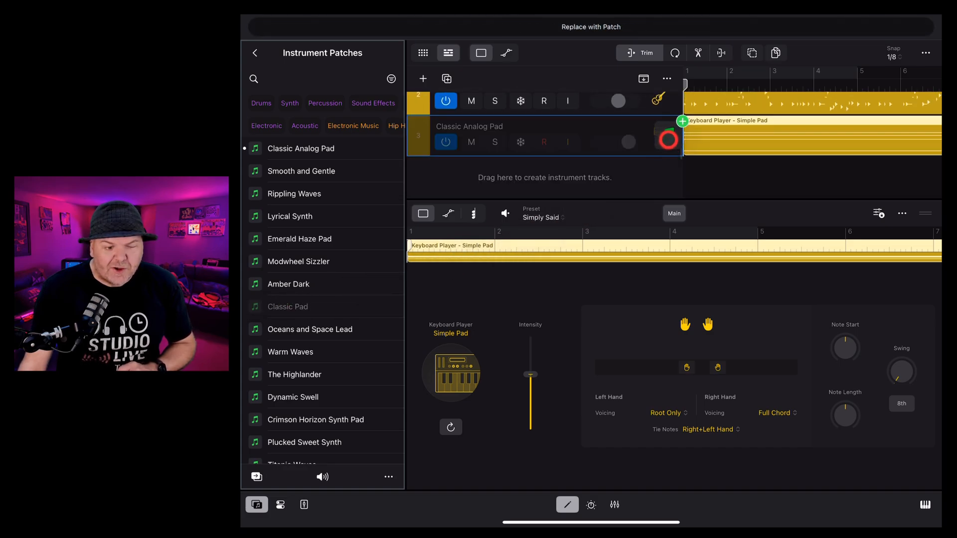
click(287, 307)
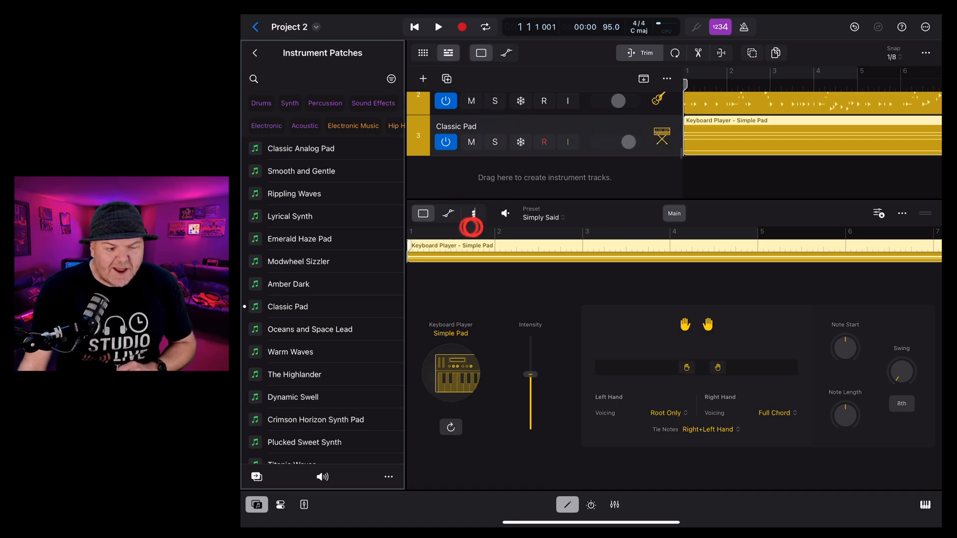
click(439, 27)
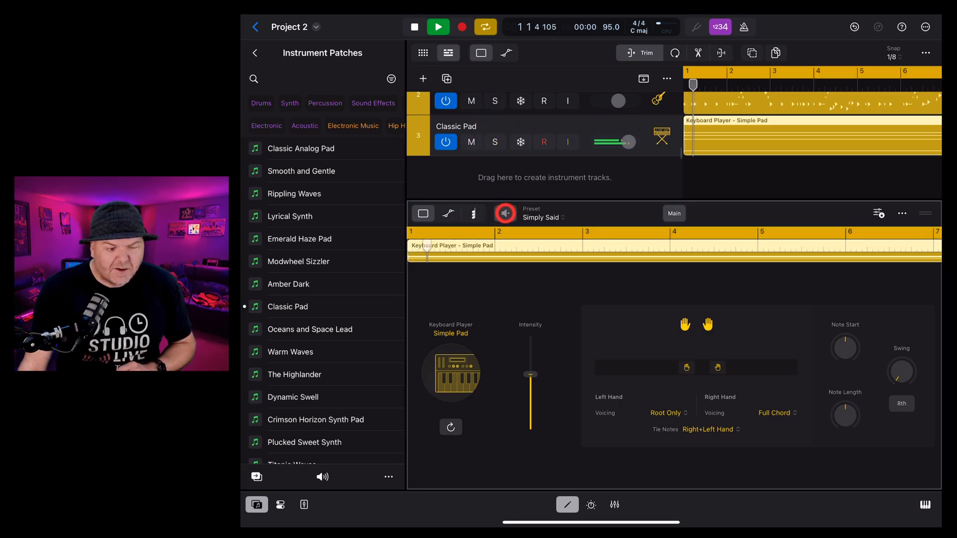
click(439, 26)
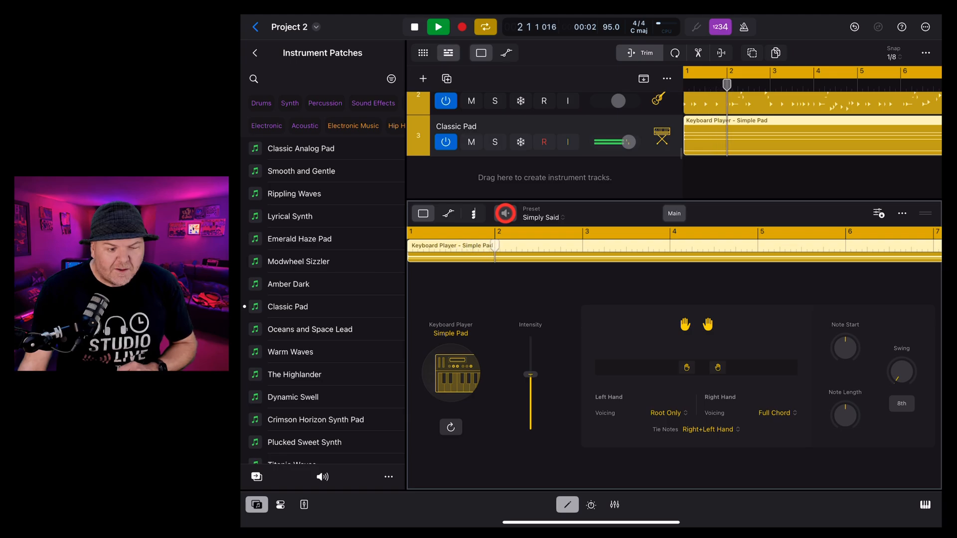
click(438, 27)
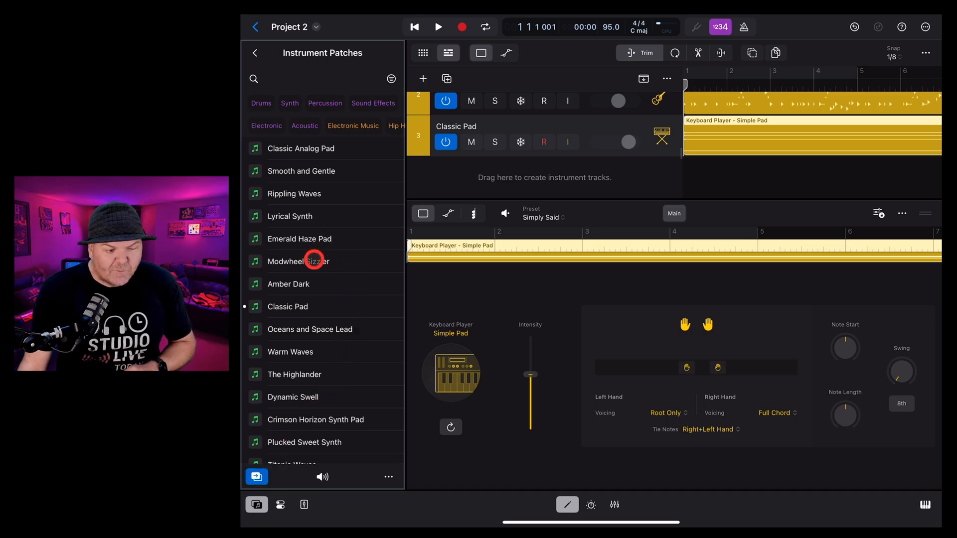
Step: Give track 3 the Modwheel Sizzler sound, then try the Broken Chords style and listen
click(313, 261)
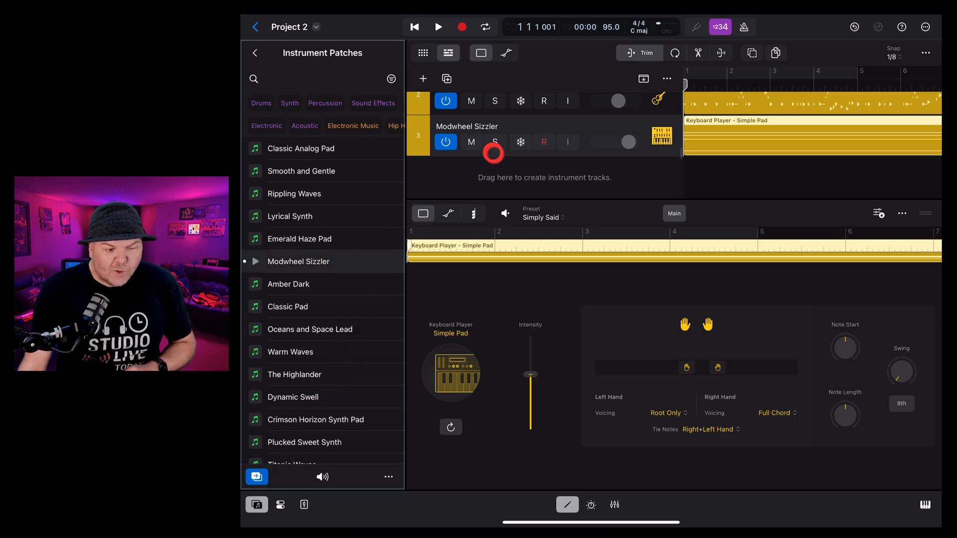
click(438, 27)
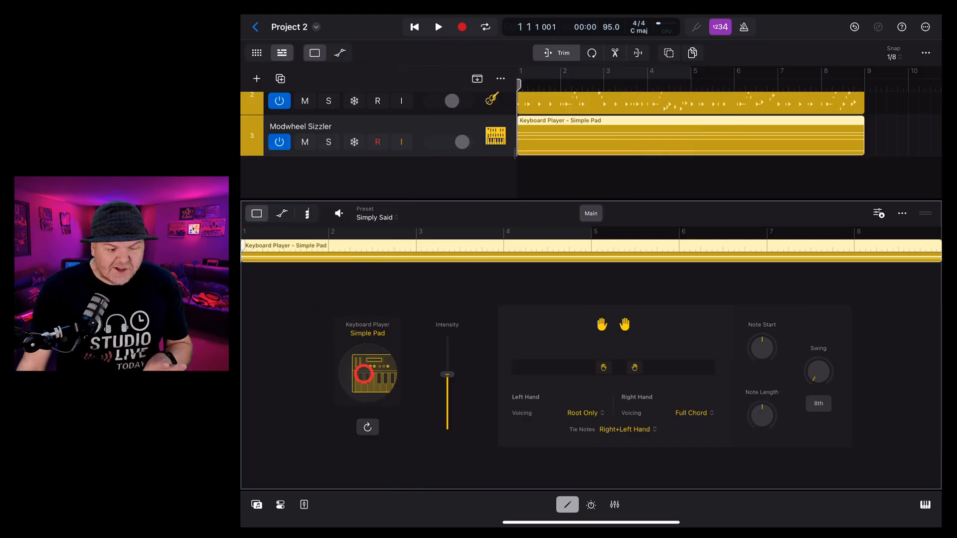
click(367, 372)
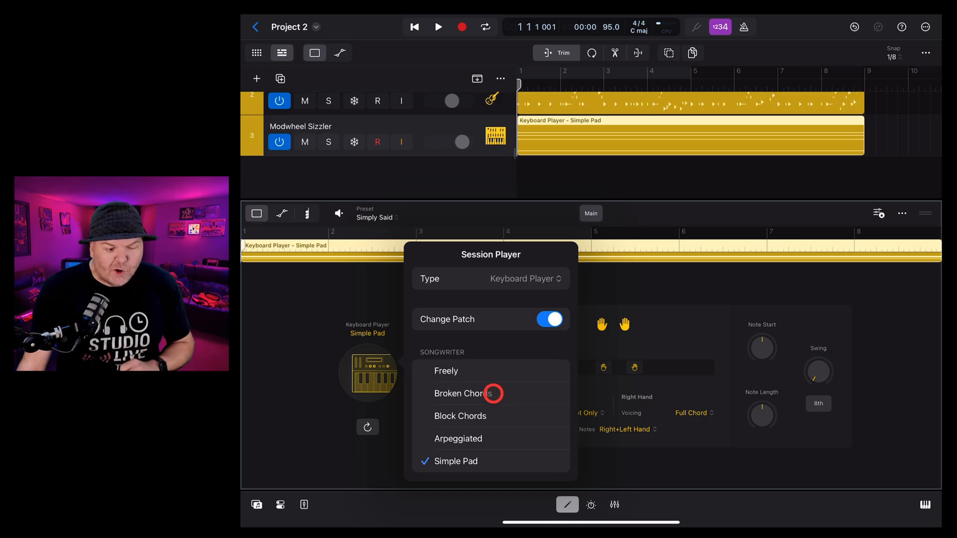
click(458, 394)
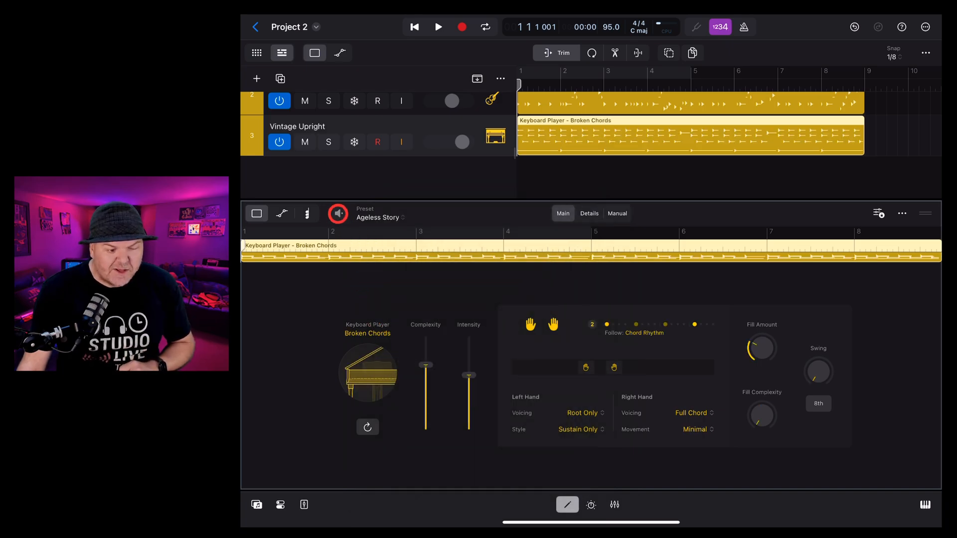
click(438, 26)
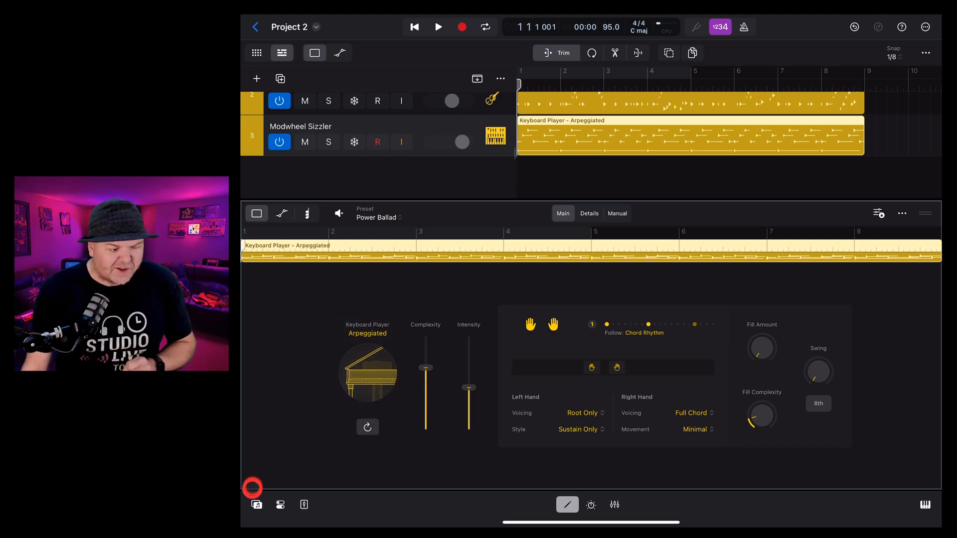
Step: Filter the Library to organs and apply the Classic Rock Organ patch to track 3
click(256, 504)
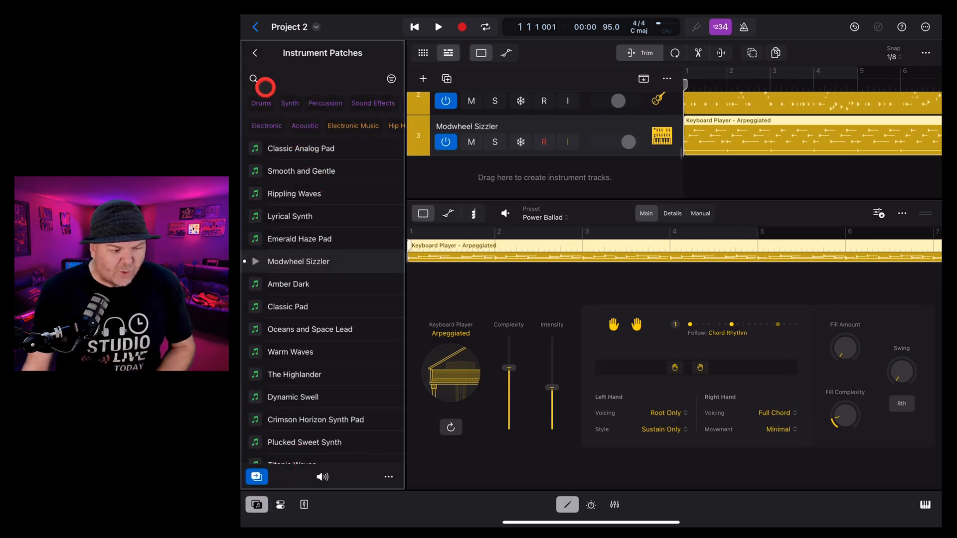
click(254, 78)
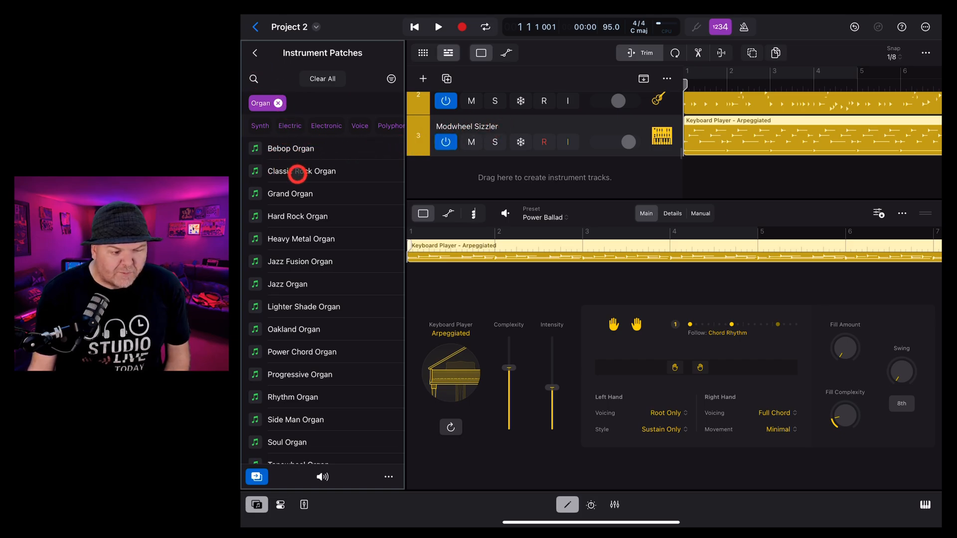
click(301, 172)
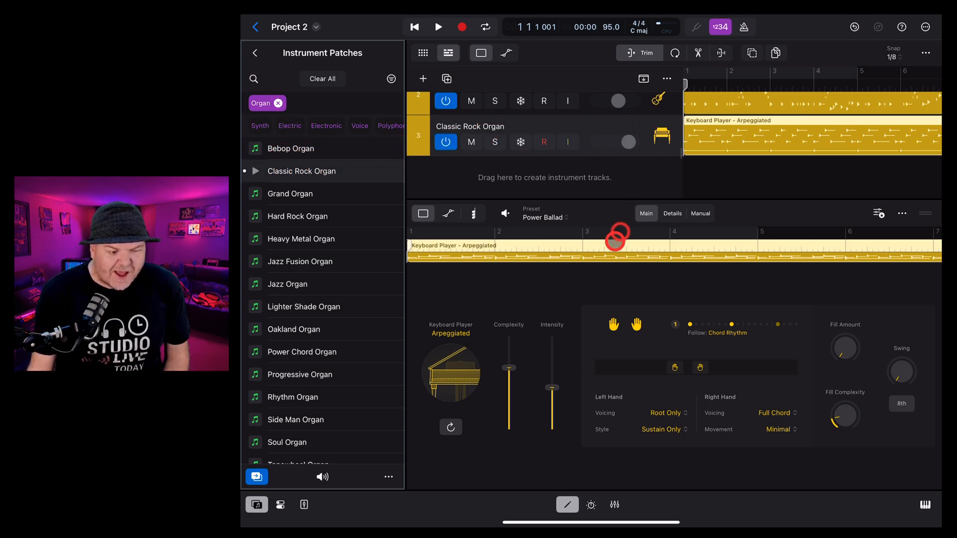
click(613, 325)
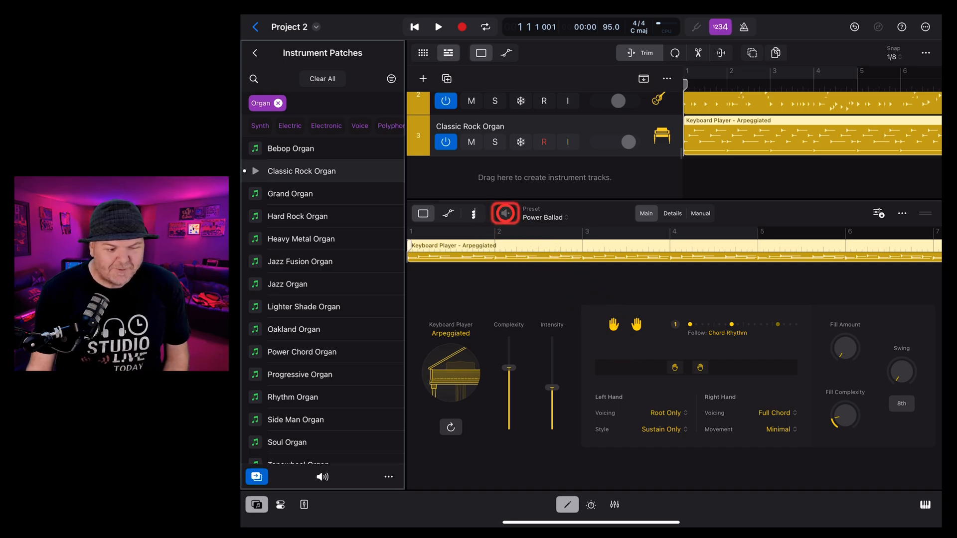
Step: Audition the organ with the arpeggiated part and widen the left hand's note range
click(438, 26)
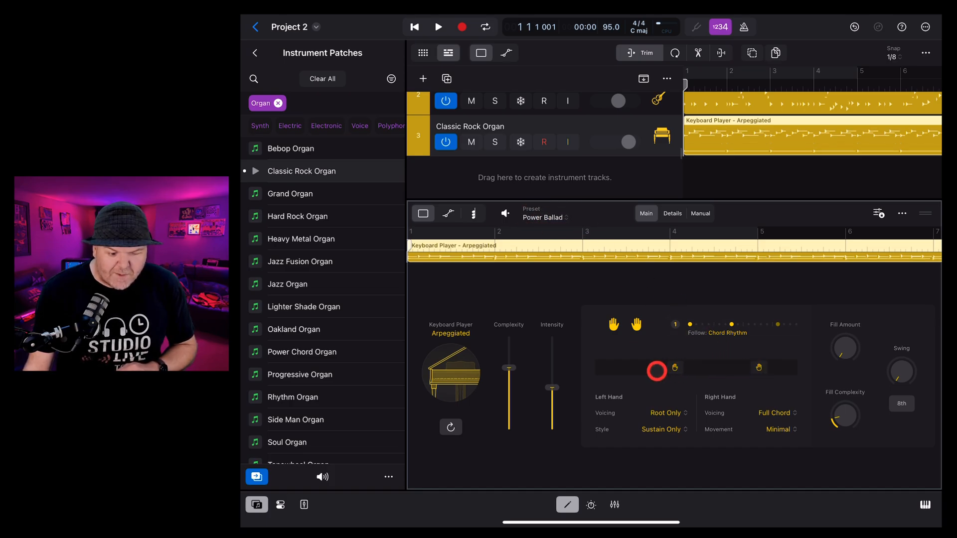
drag(657, 370, 719, 376)
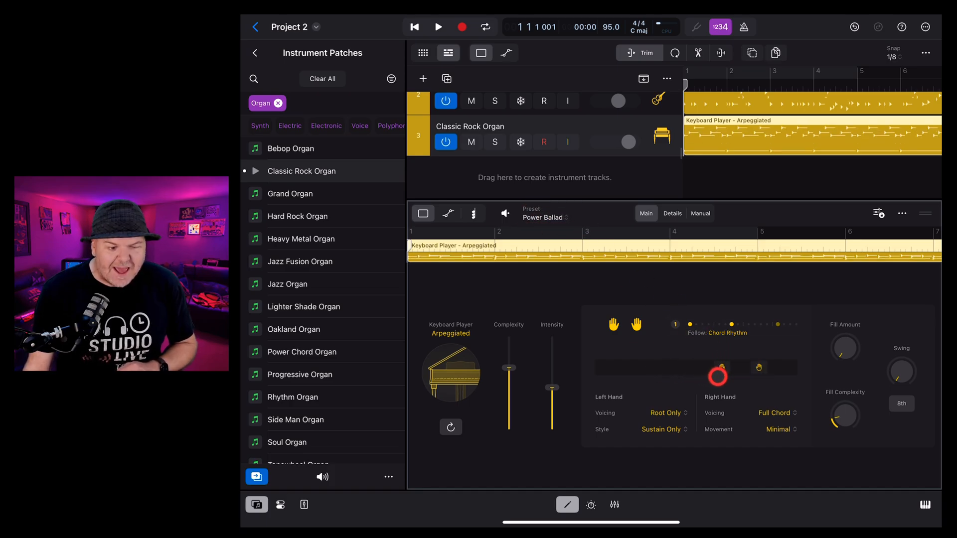
click(437, 27)
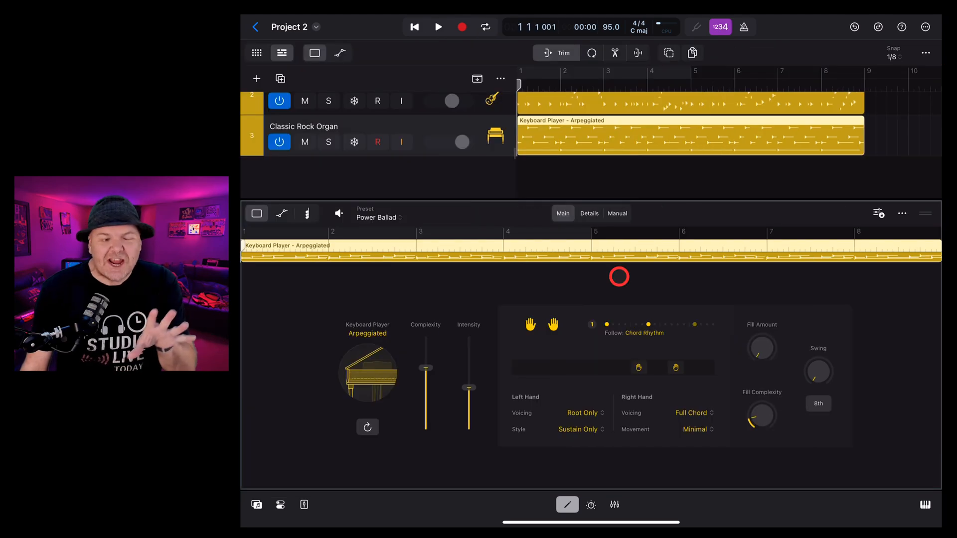
Step: Switch the Keyboard Player to Freely with Change Patch on, giving a Studio Grand piano, and audition it
click(366, 373)
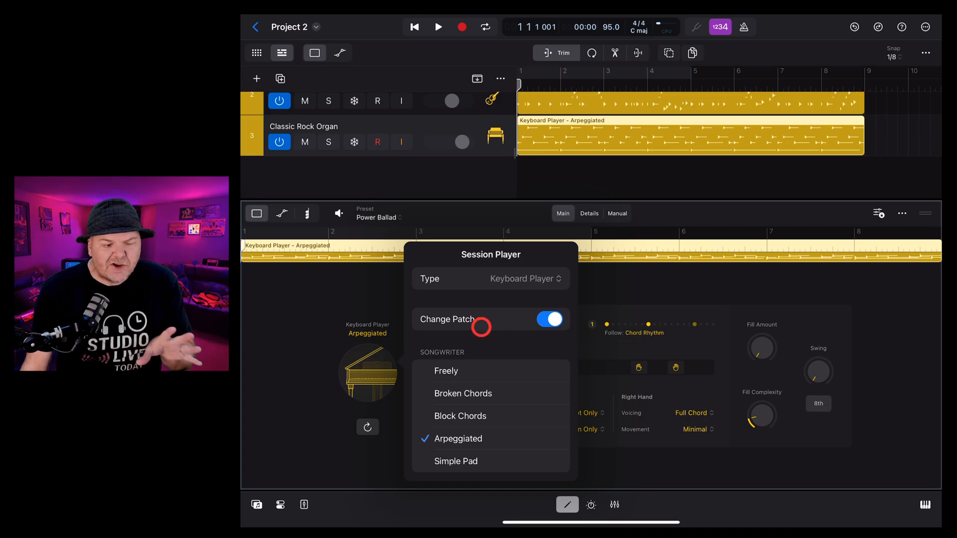
mouse_move(517, 361)
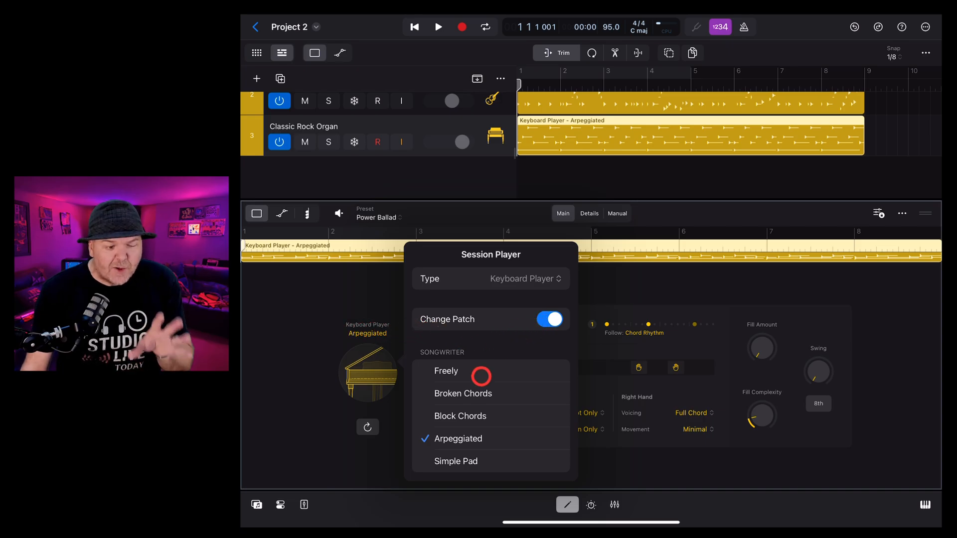
click(550, 319)
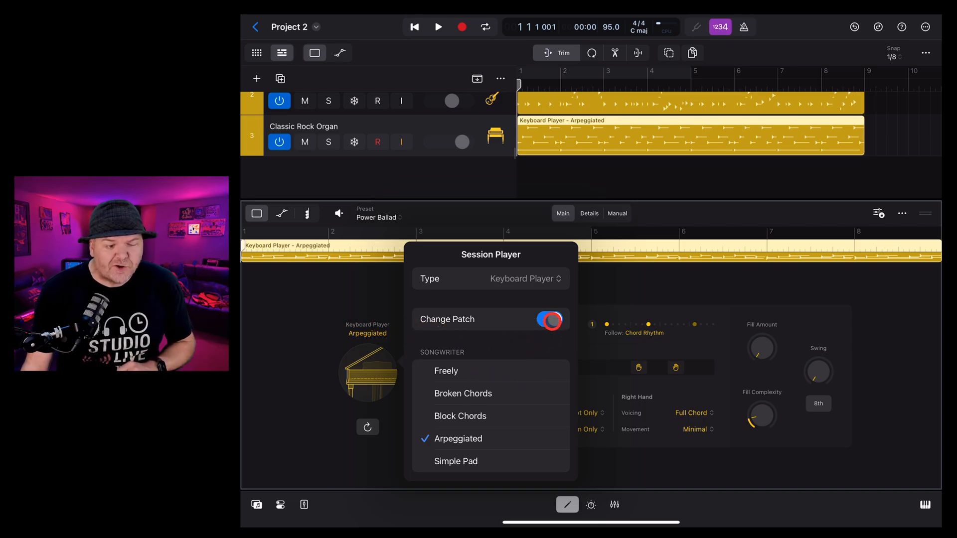
click(446, 371)
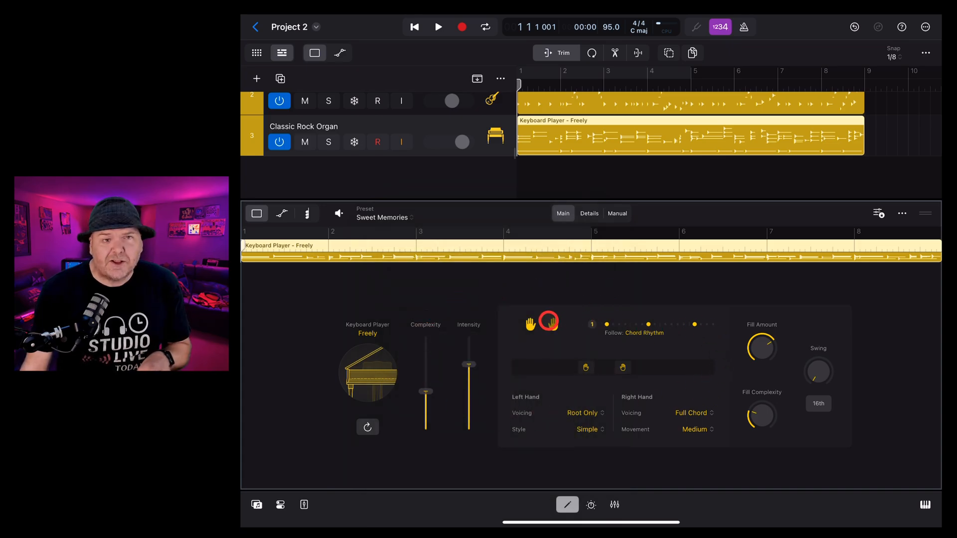
click(438, 27)
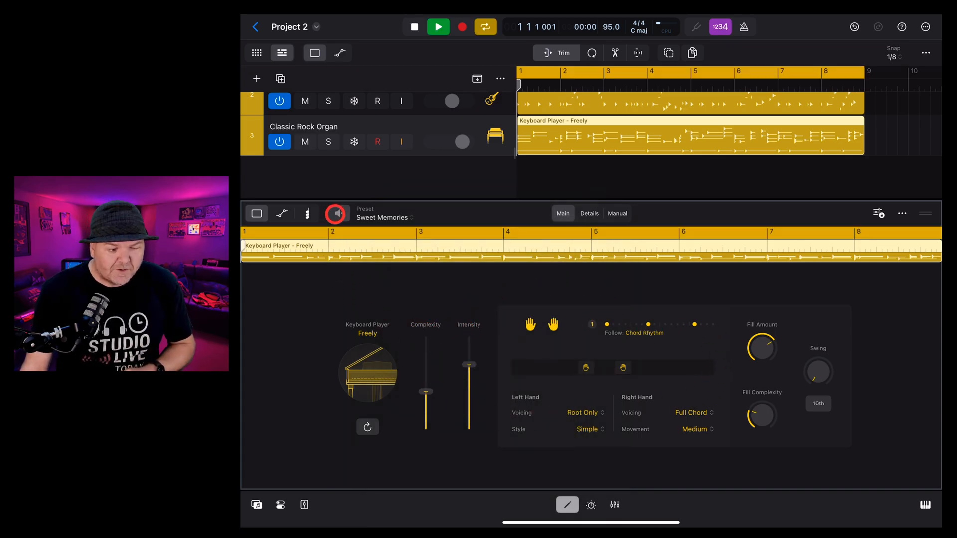
click(439, 27)
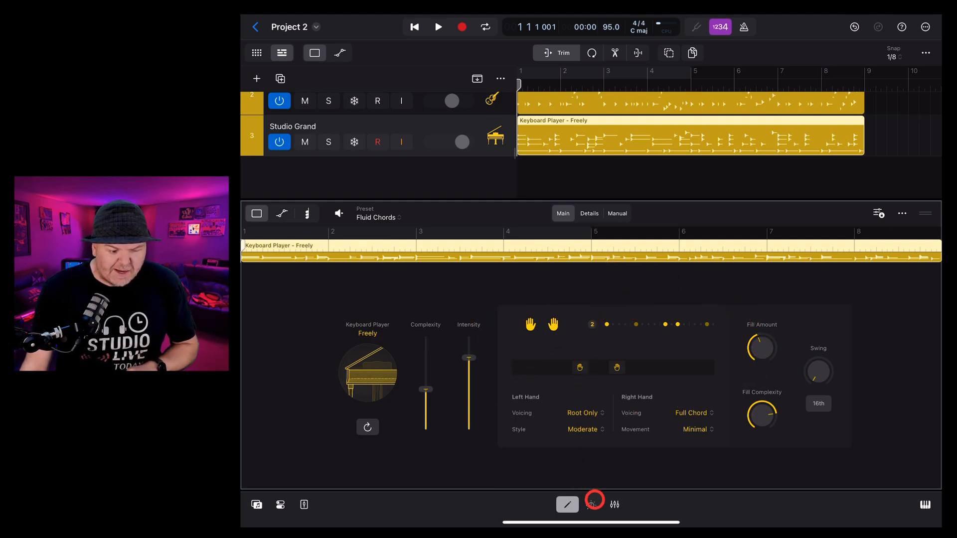
click(591, 504)
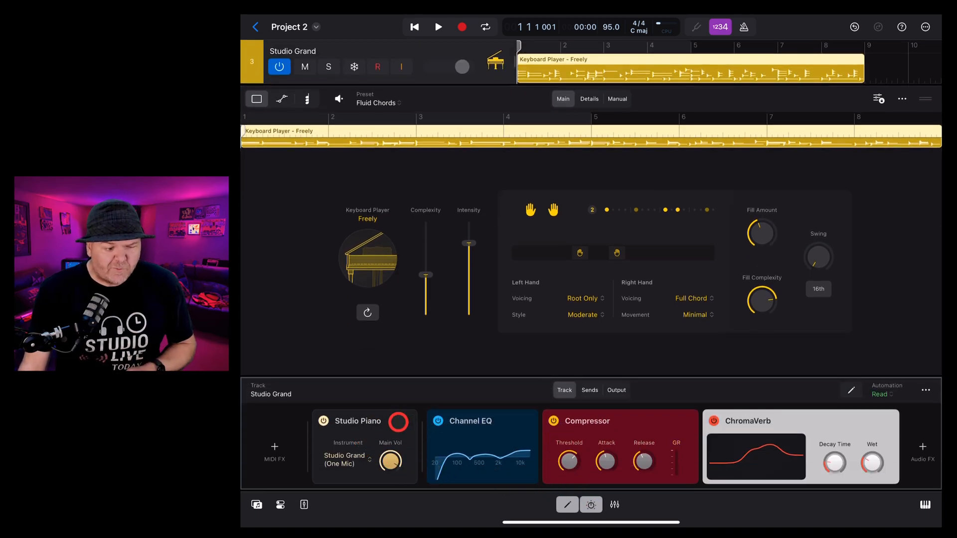
click(357, 421)
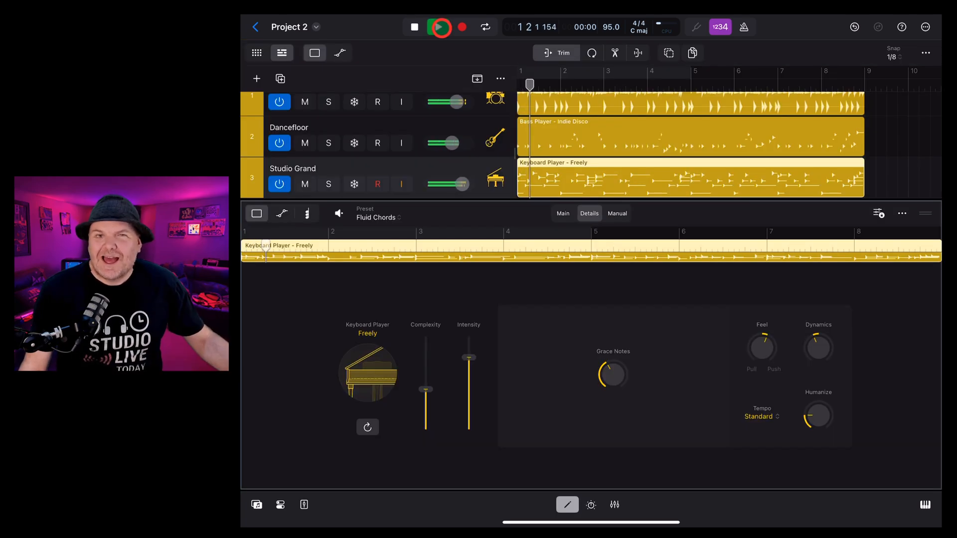
click(439, 27)
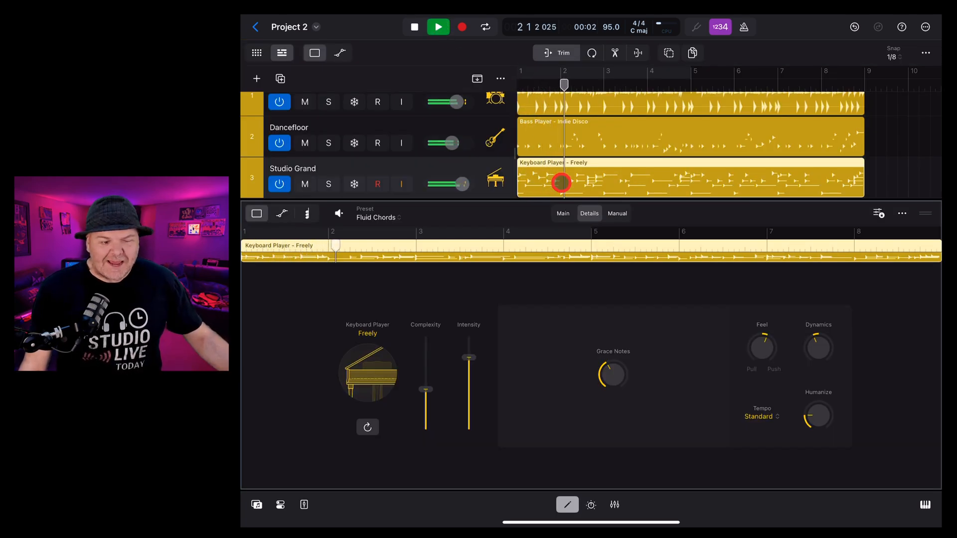